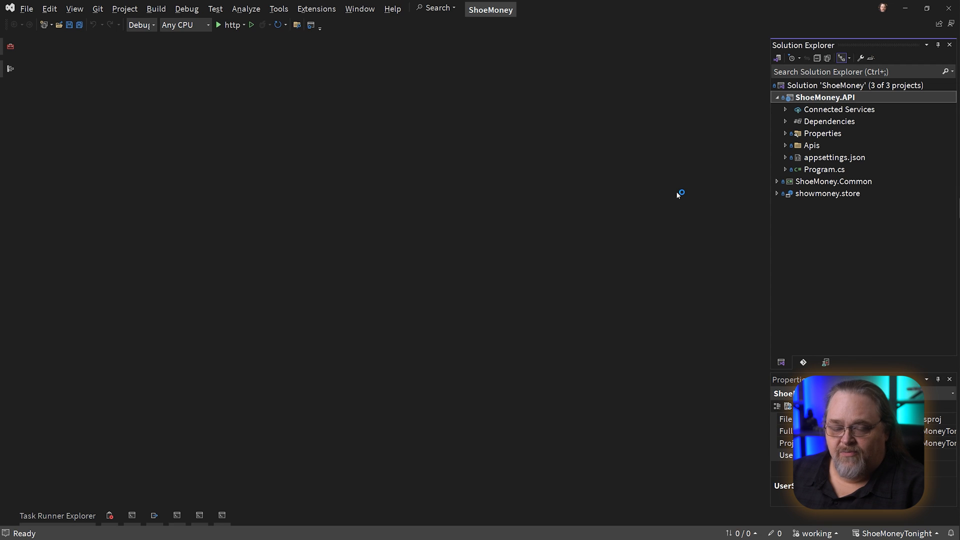
pyautogui.moveTo(677, 195)
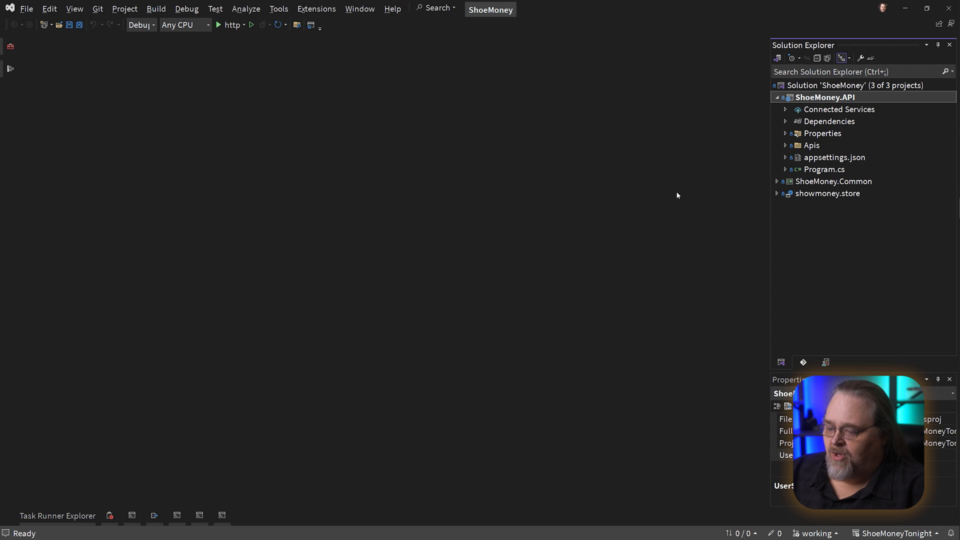
# Open CategoriesApi.cs from ShoeMoney.API's Apis folder, then close it.
pyautogui.click(777, 97)
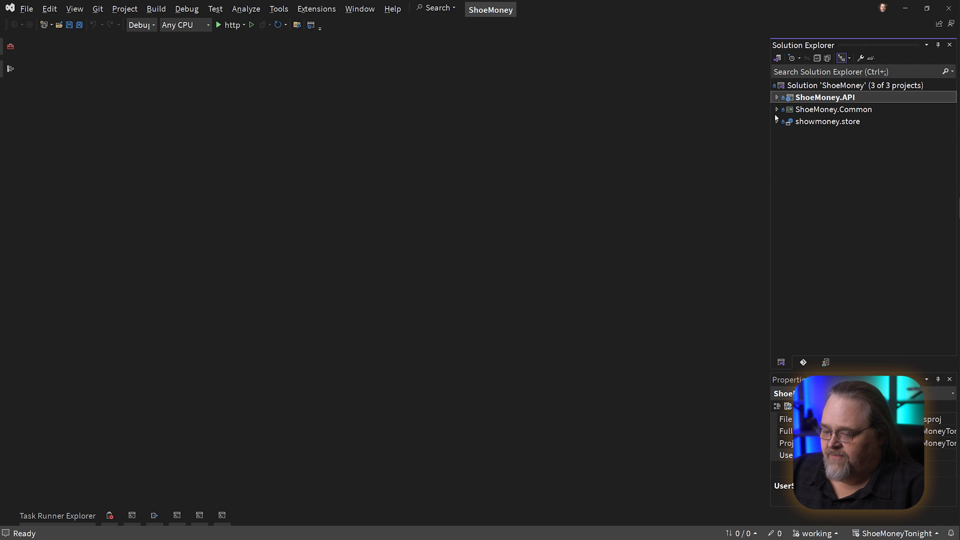
pyautogui.click(777, 97)
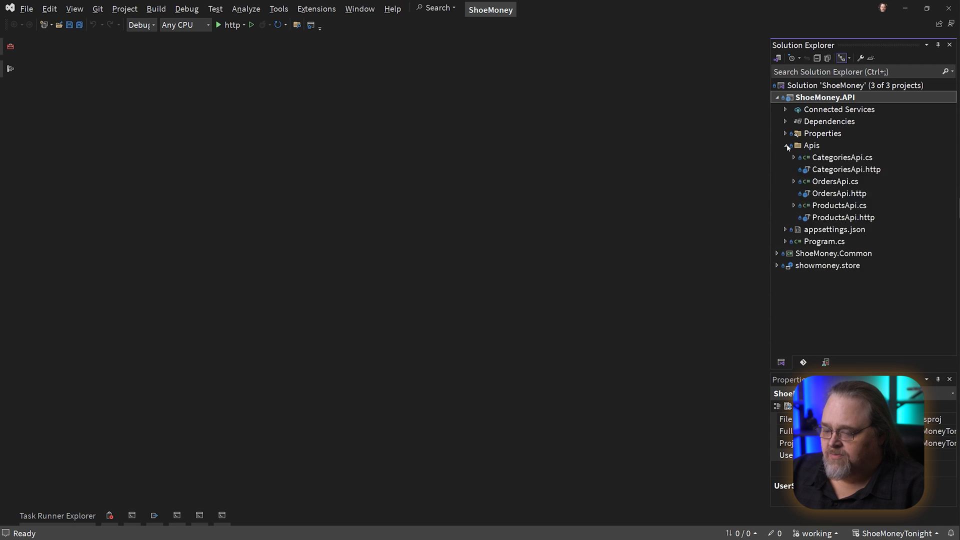
pyautogui.doubleClick(842, 156)
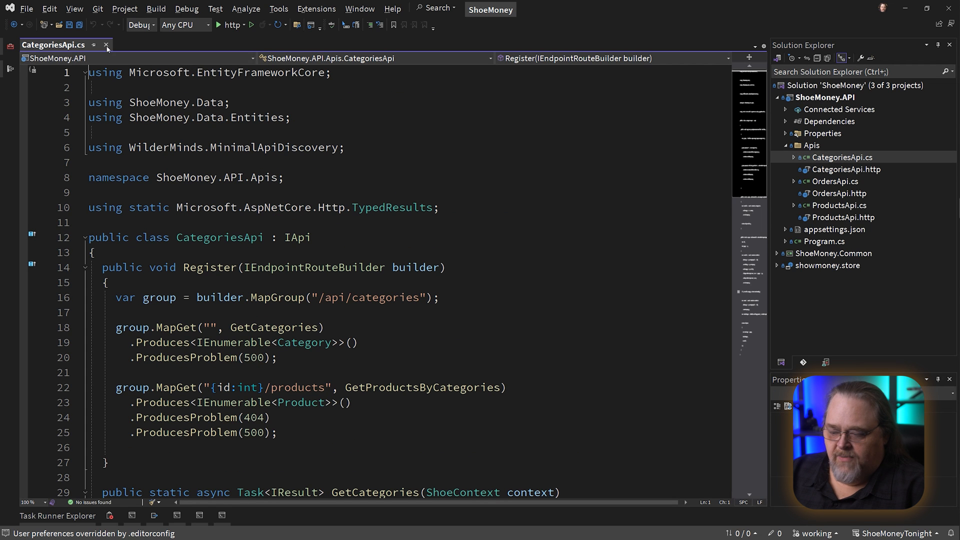
pyautogui.click(107, 46)
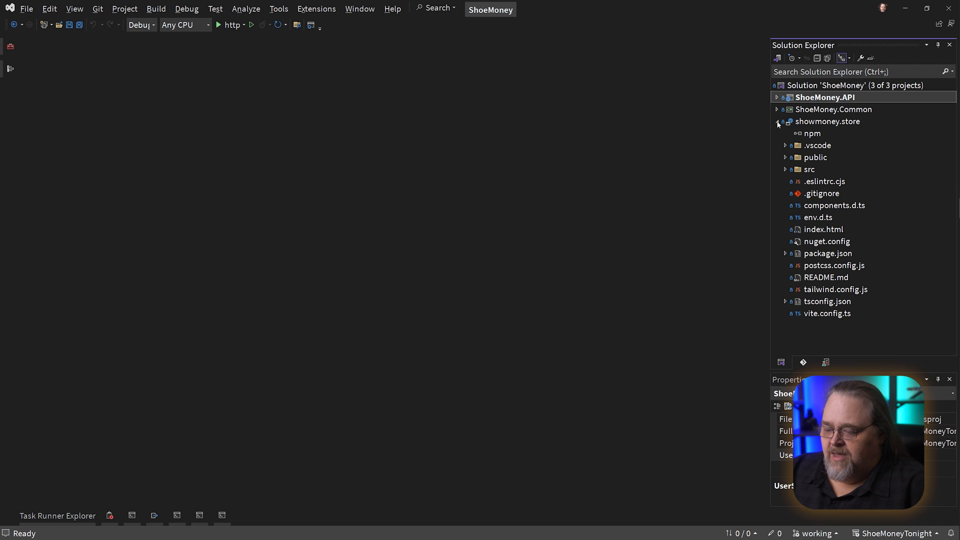
# Collapse the showmoney.store project, select it, and bring up its actions.
pyautogui.click(777, 121)
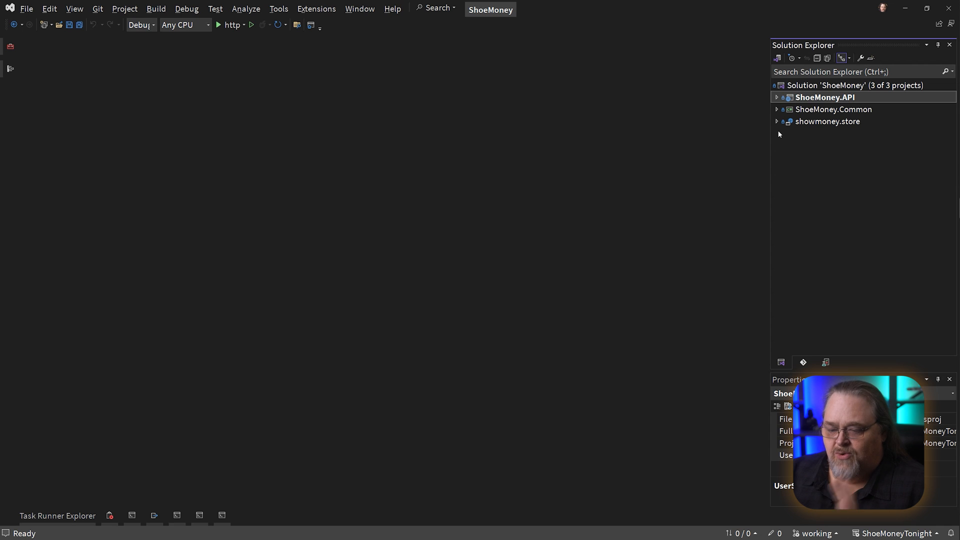
pyautogui.moveTo(731, 132)
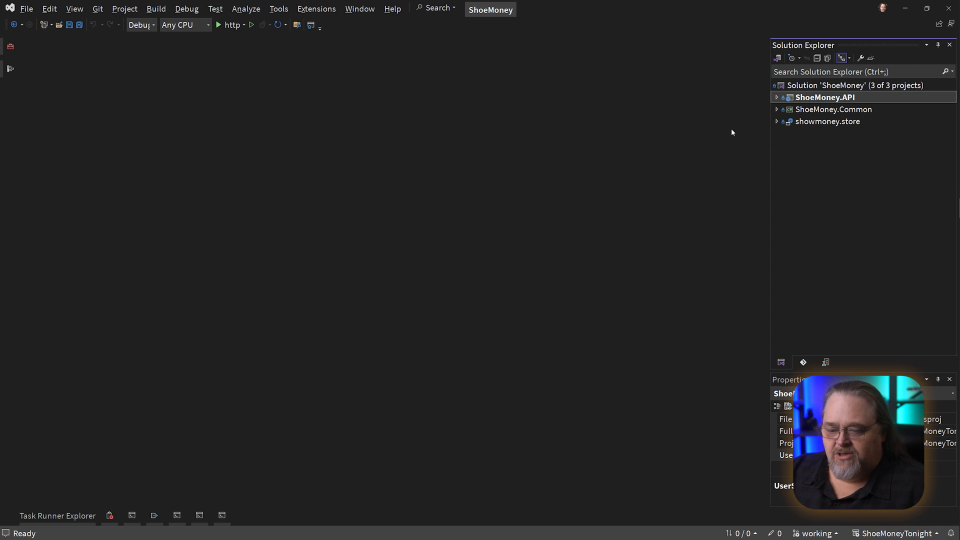
pyautogui.moveTo(742, 147)
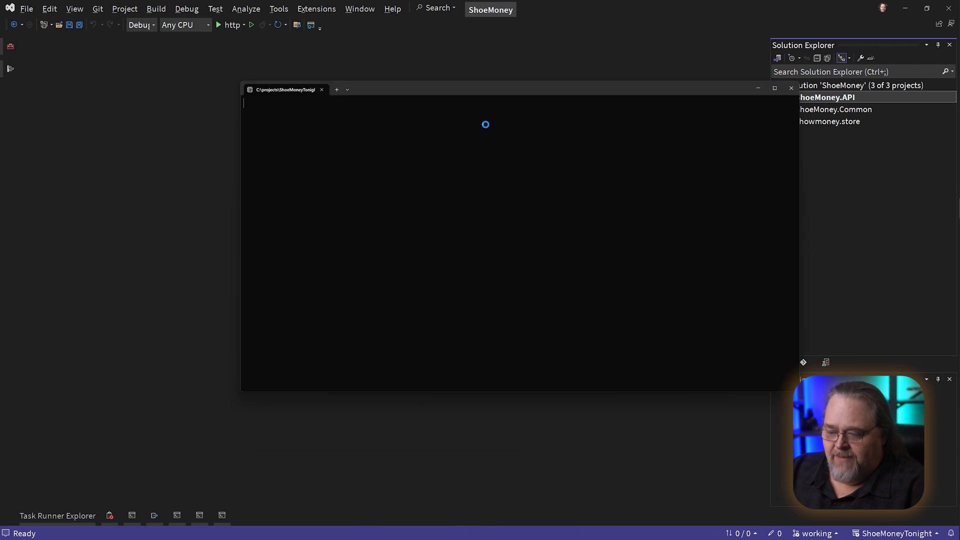
pyautogui.click(218, 25)
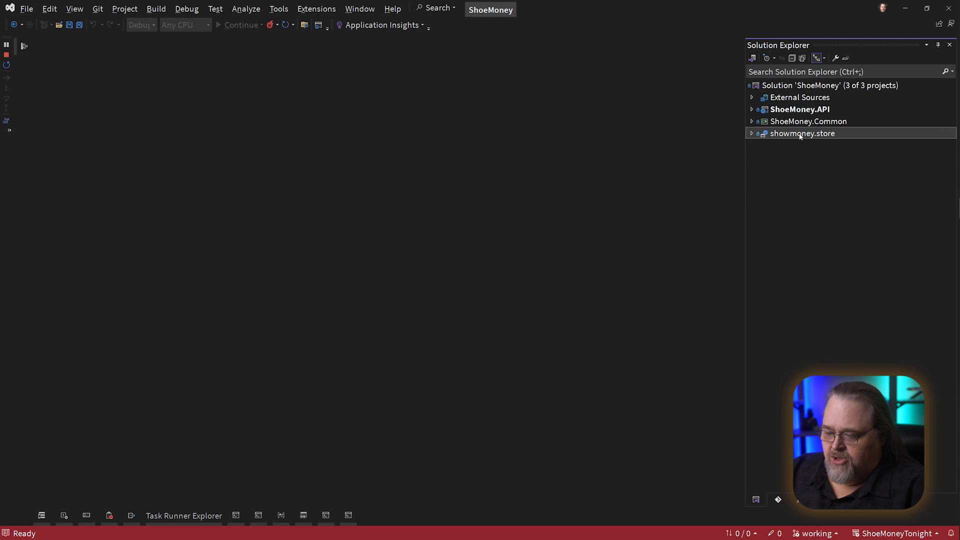
pyautogui.rightClick(802, 133)
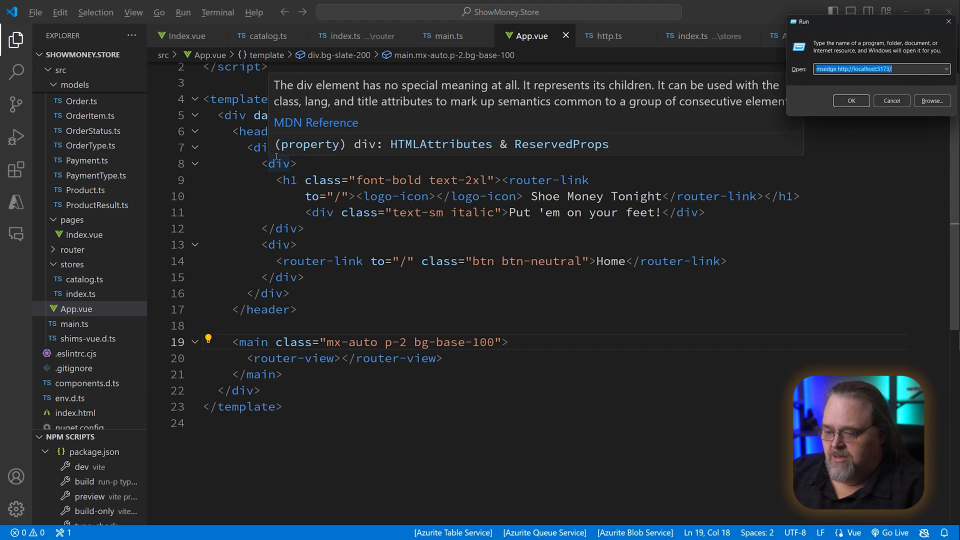
# Launch the store in Edge and filter products to Sandals, then Shoes.
pyautogui.click(851, 101)
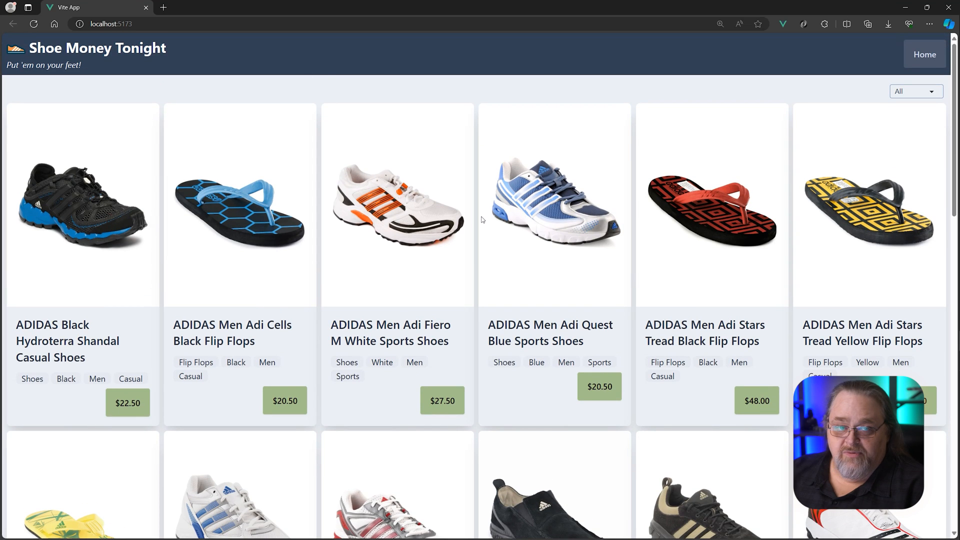
pyautogui.moveTo(913, 98)
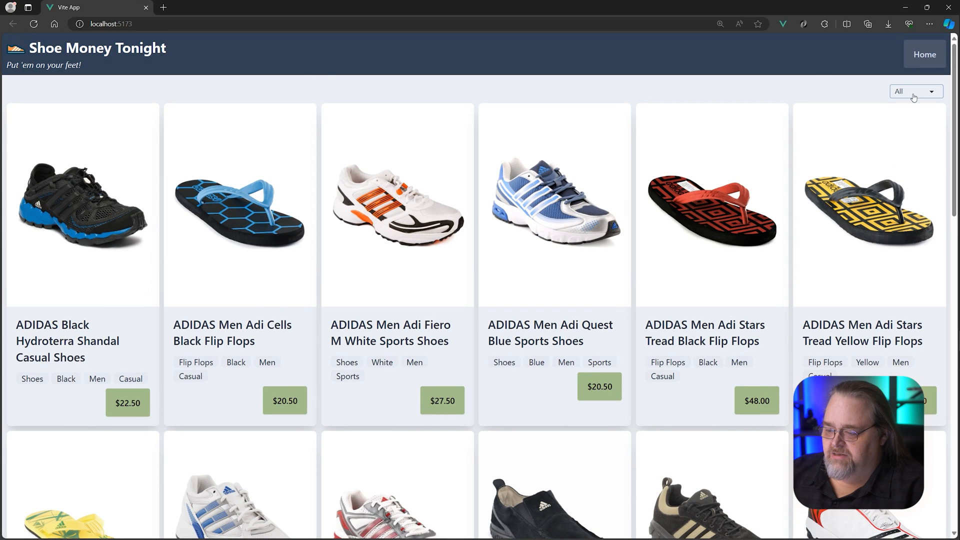
pyautogui.click(914, 91)
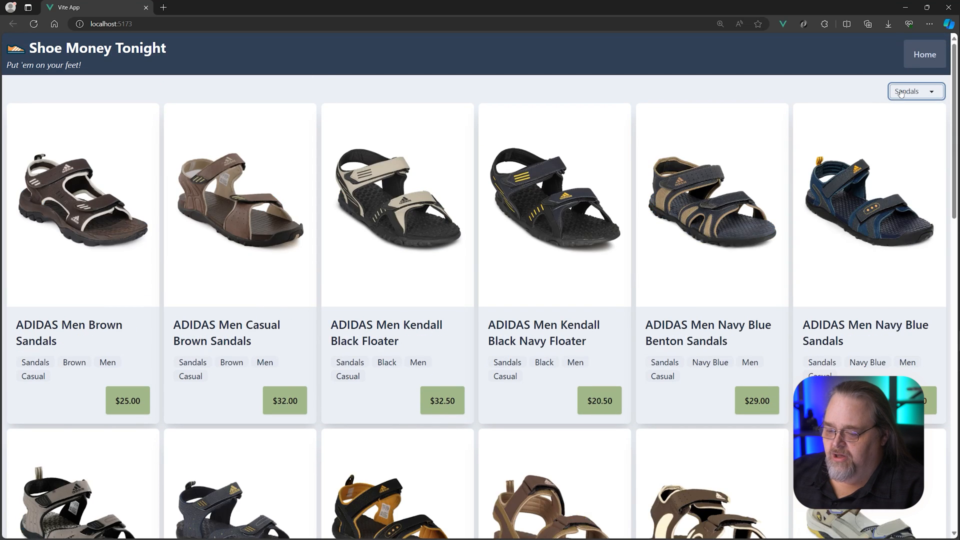
pyautogui.click(915, 91)
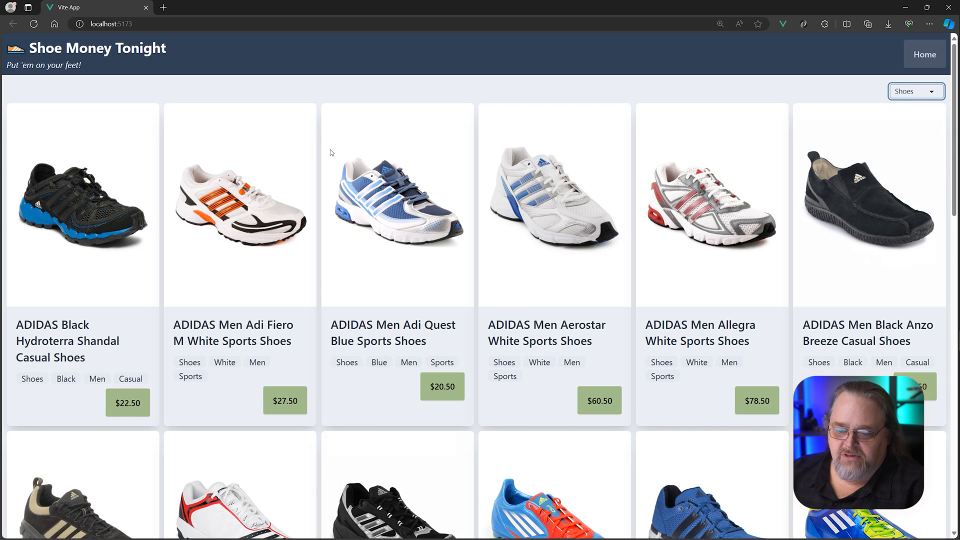
pyautogui.moveTo(186, 134)
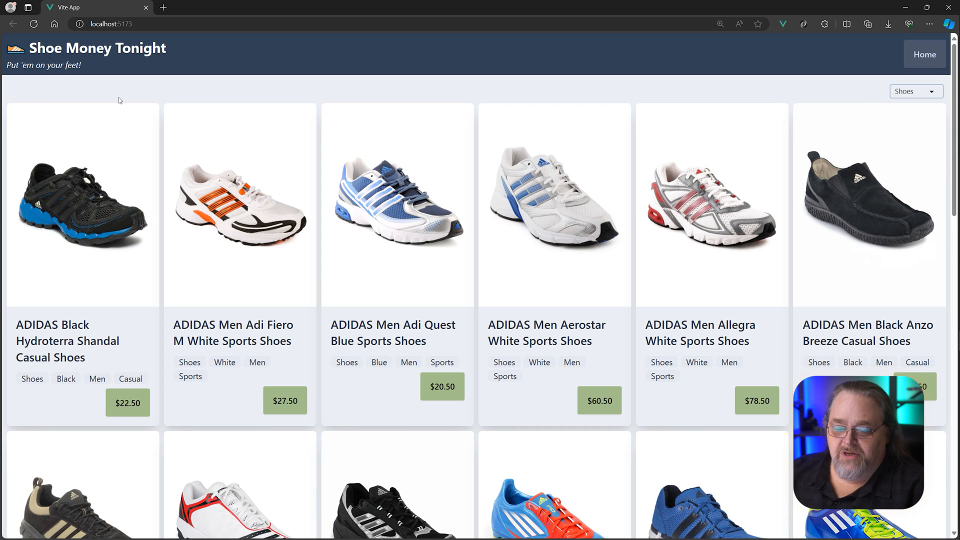
pyautogui.moveTo(155, 100)
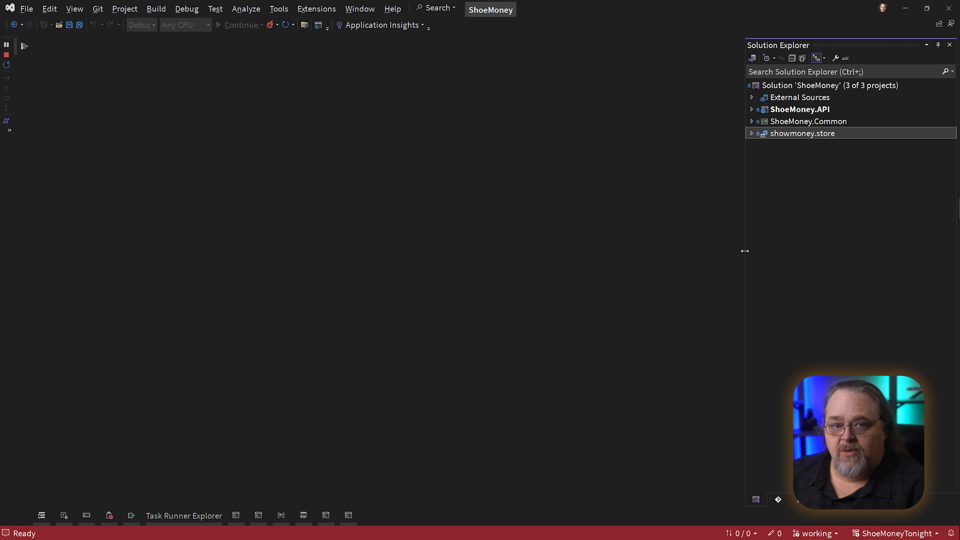
pyautogui.moveTo(344, 133)
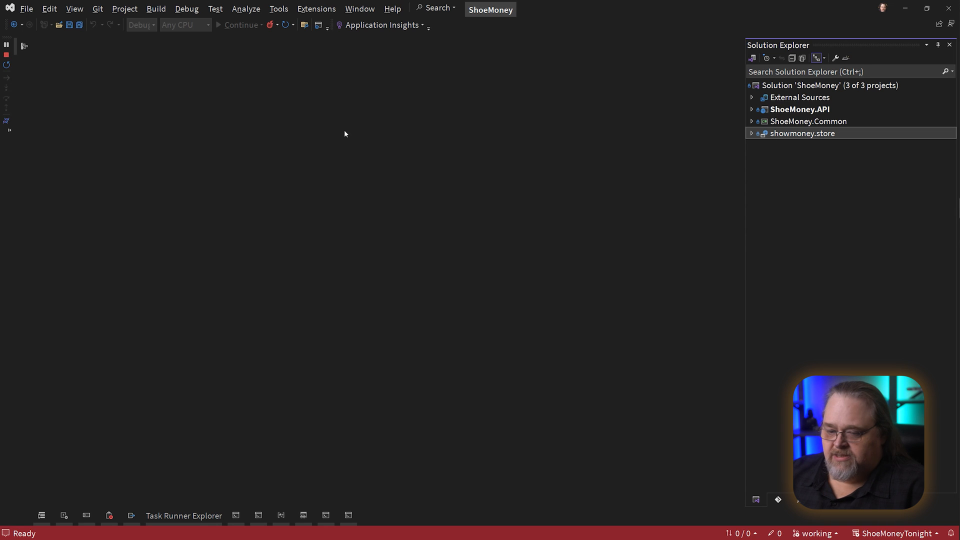
# Search new project templates for 'aspire', cancel, and dismiss the version information.
pyautogui.rightClick(830, 85)
pyautogui.write('a')
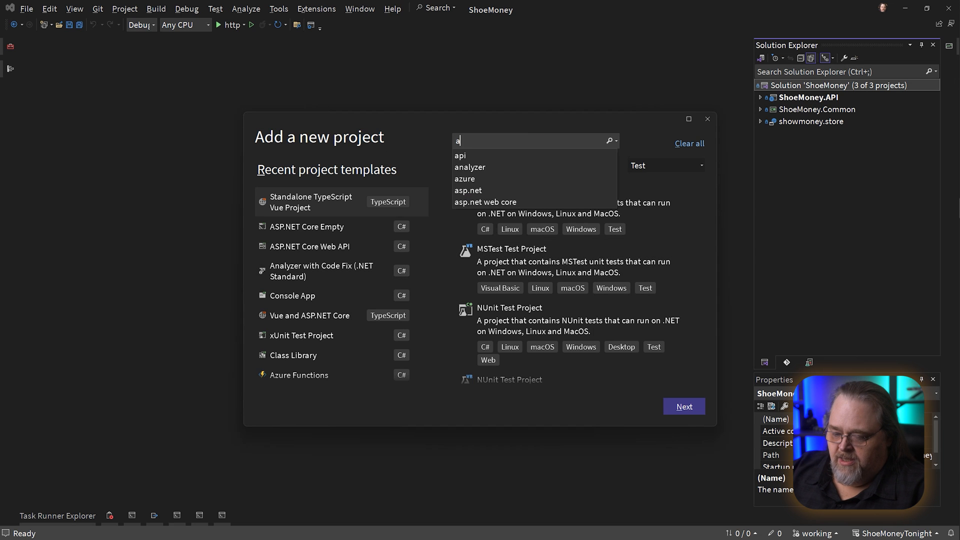
pyautogui.write('spire')
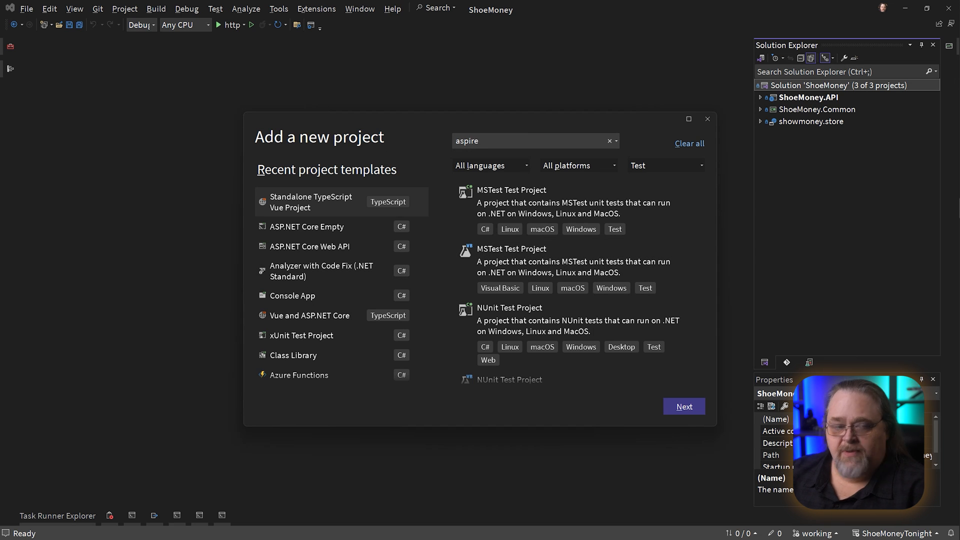
pyautogui.click(707, 119)
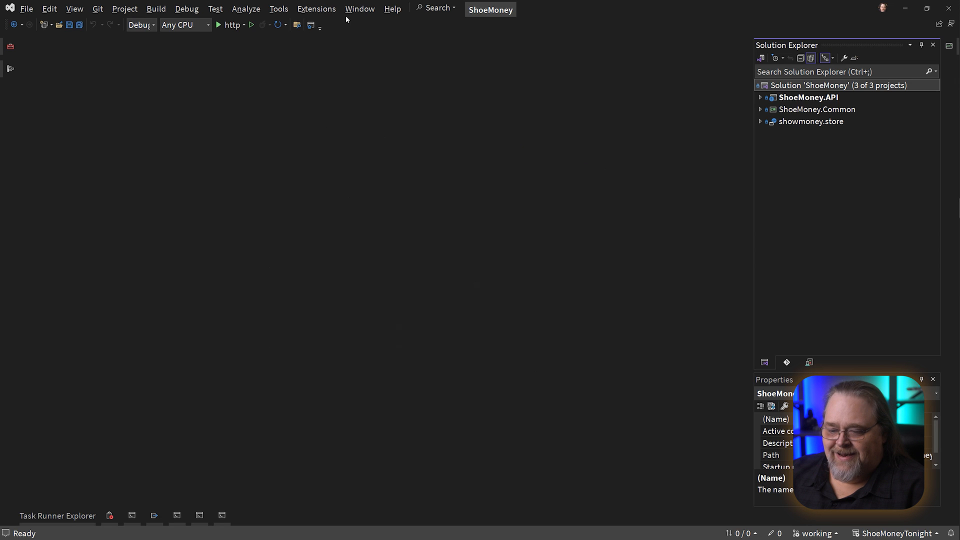
pyautogui.moveTo(455, 262)
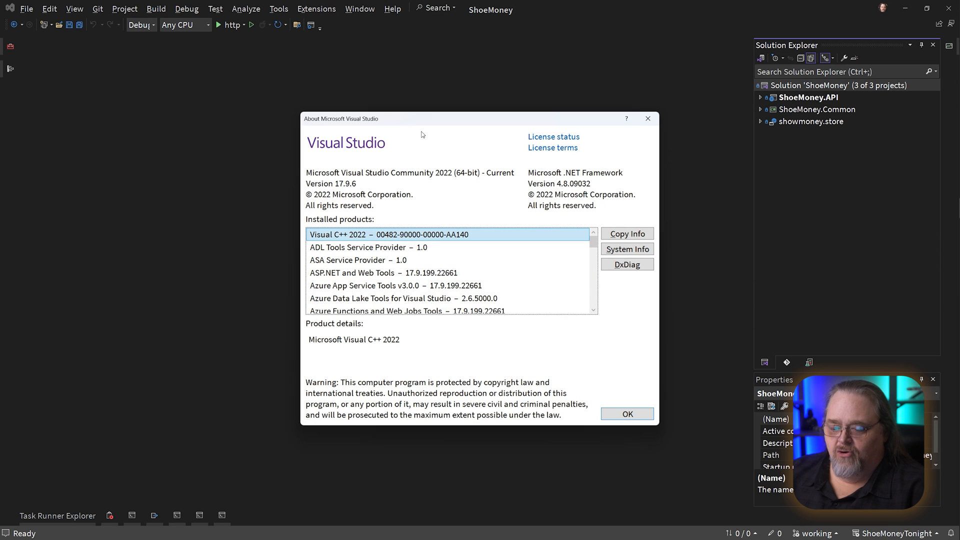
pyautogui.moveTo(418, 182)
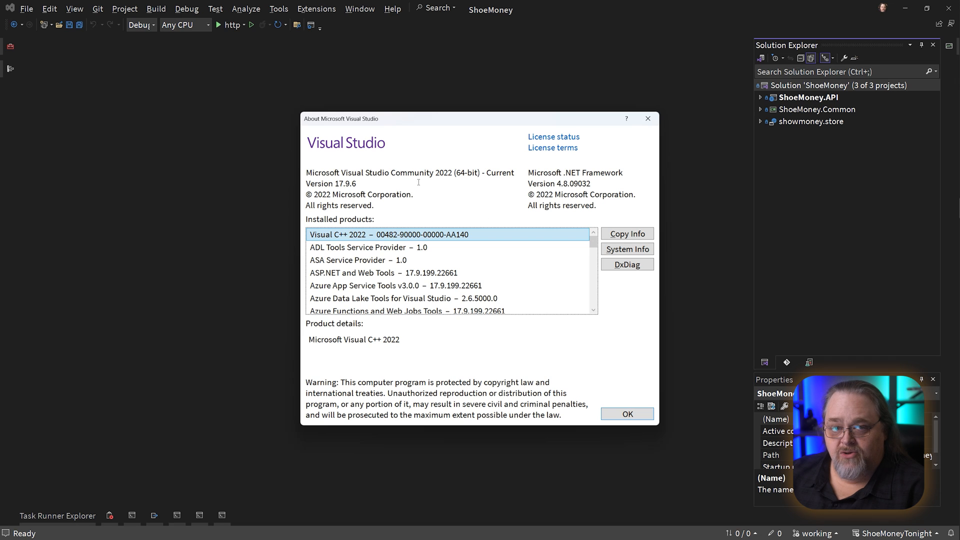
pyautogui.click(627, 414)
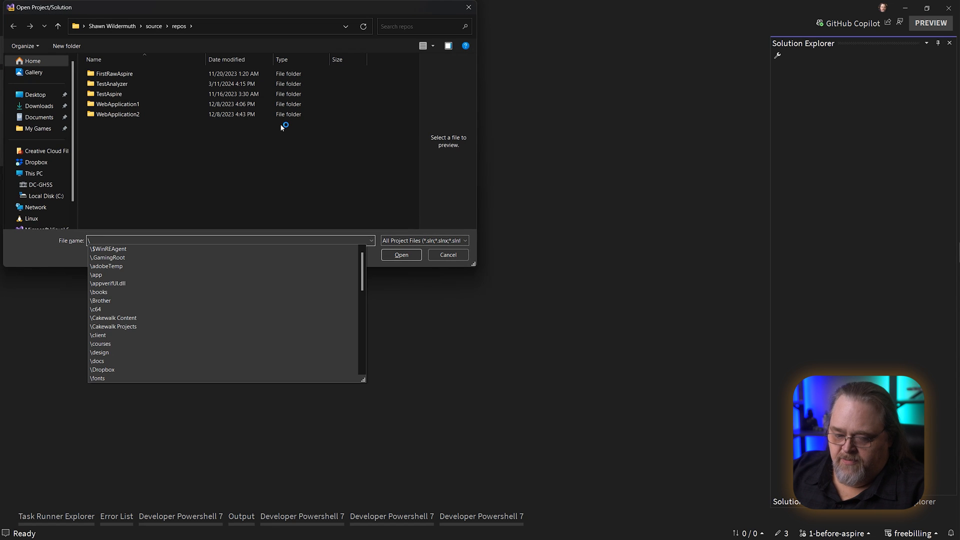
# Browse to \projects\ShoeMoneyTonight\src and open the ShoeMoney solution.
pyautogui.write('\\projects\\shoeMoneyTonight\\src\\ShoeMoney.Common')
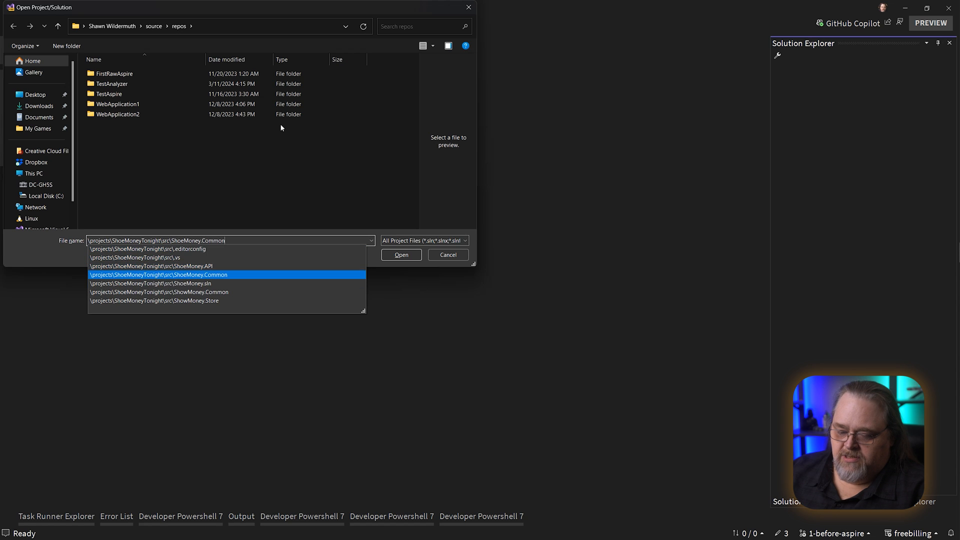
pyautogui.click(401, 254)
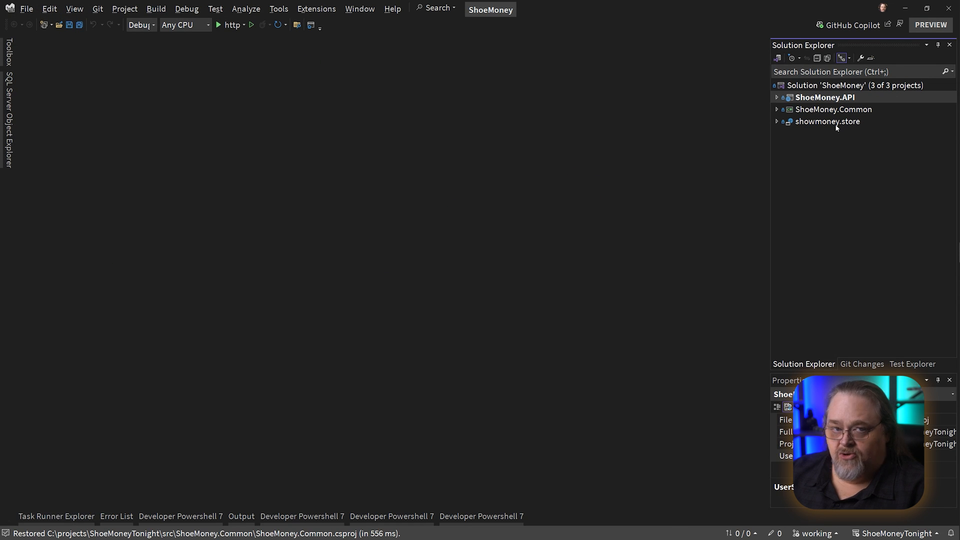
pyautogui.moveTo(862, 154)
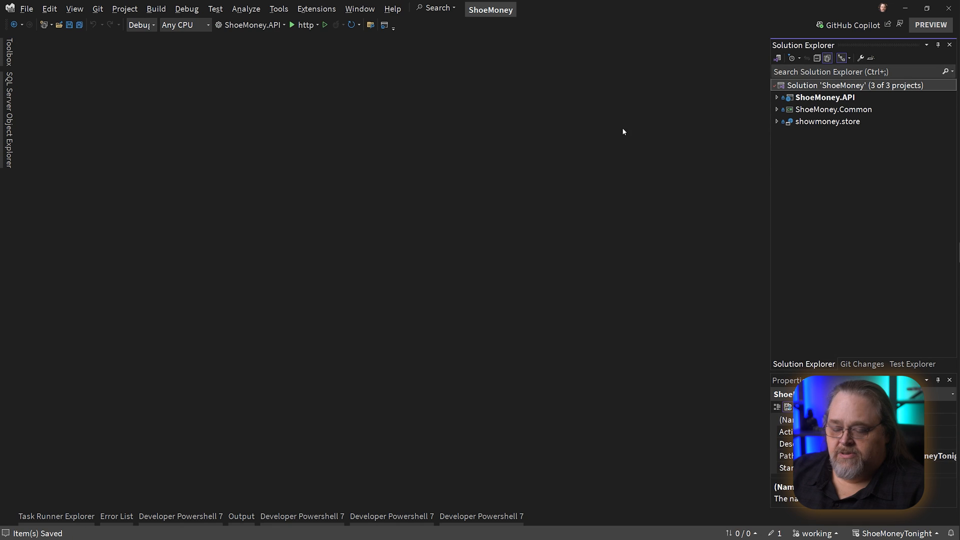
pyautogui.moveTo(668, 177)
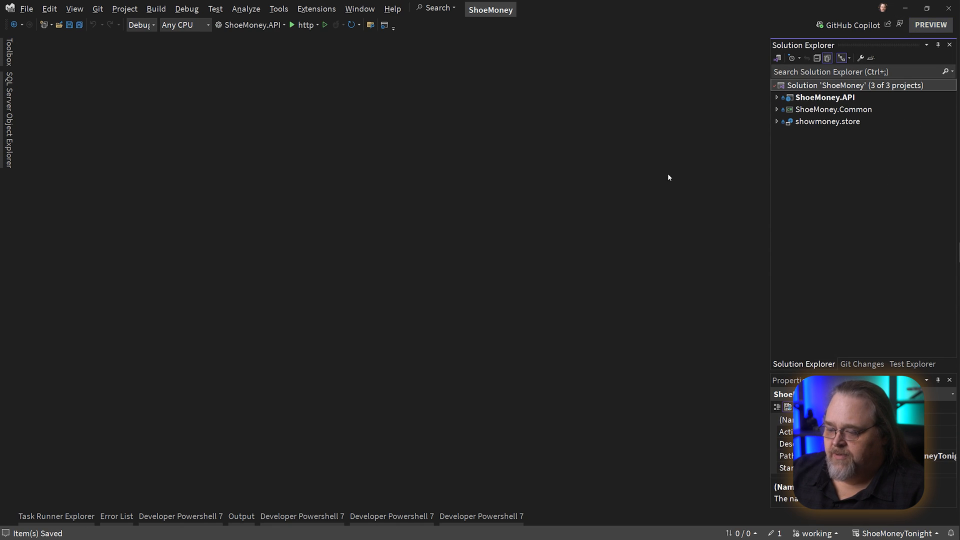
# Add a new .NET Aspire App Host project named ShoeMoney to the solution.
pyautogui.rightClick(856, 85)
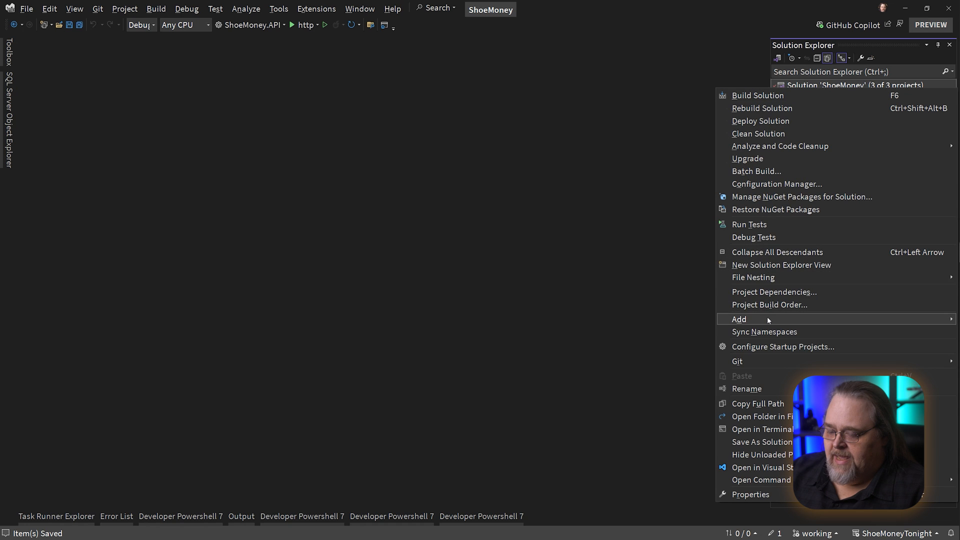
pyautogui.click(739, 319)
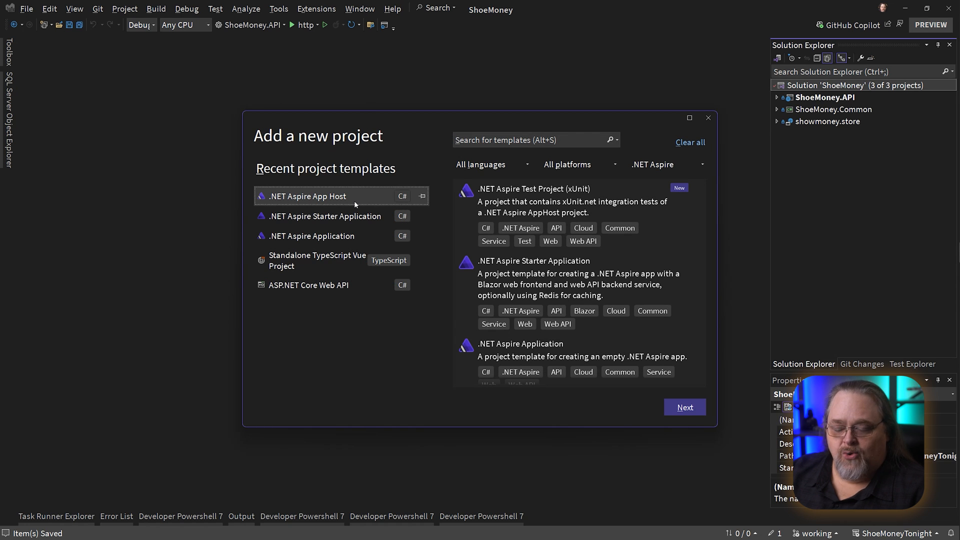
pyautogui.moveTo(381, 343)
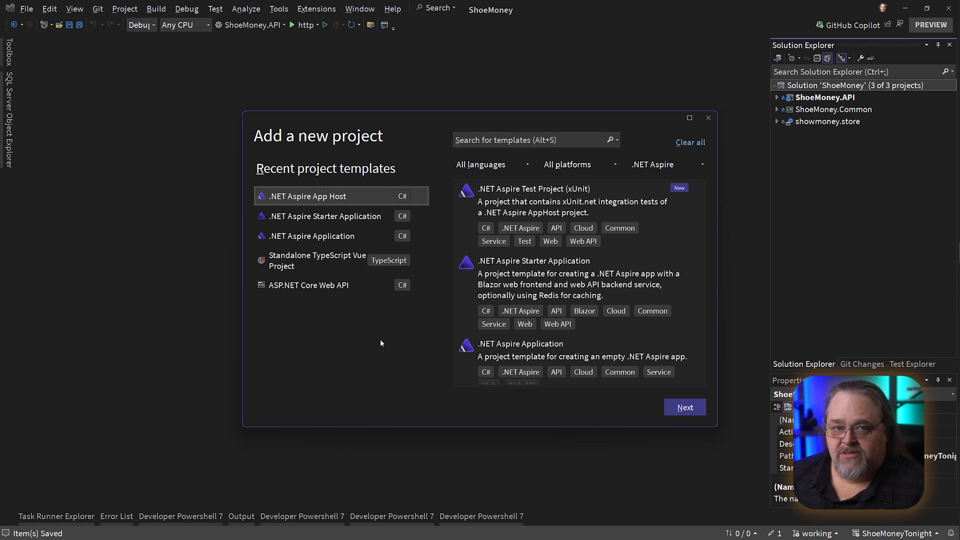
pyautogui.moveTo(324, 216)
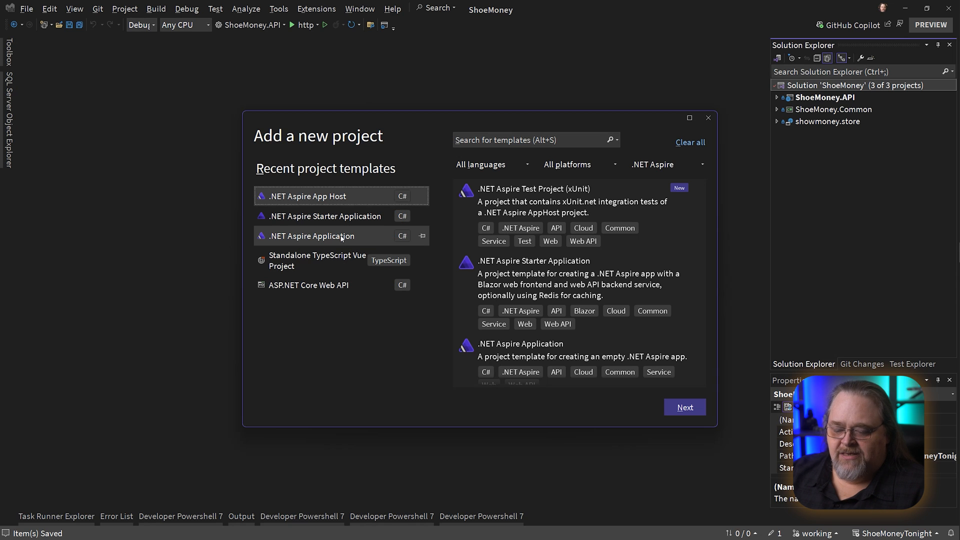
pyautogui.moveTo(355, 358)
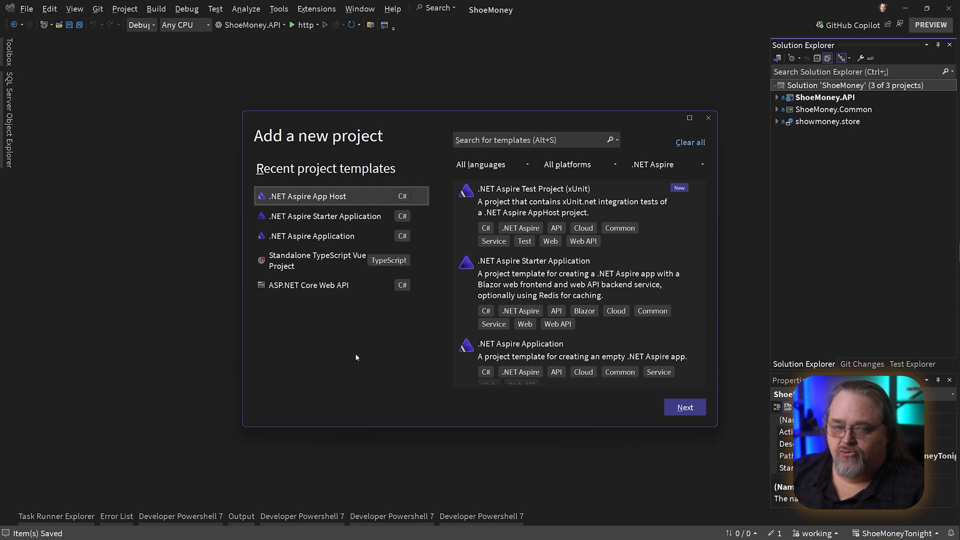
pyautogui.moveTo(351, 298)
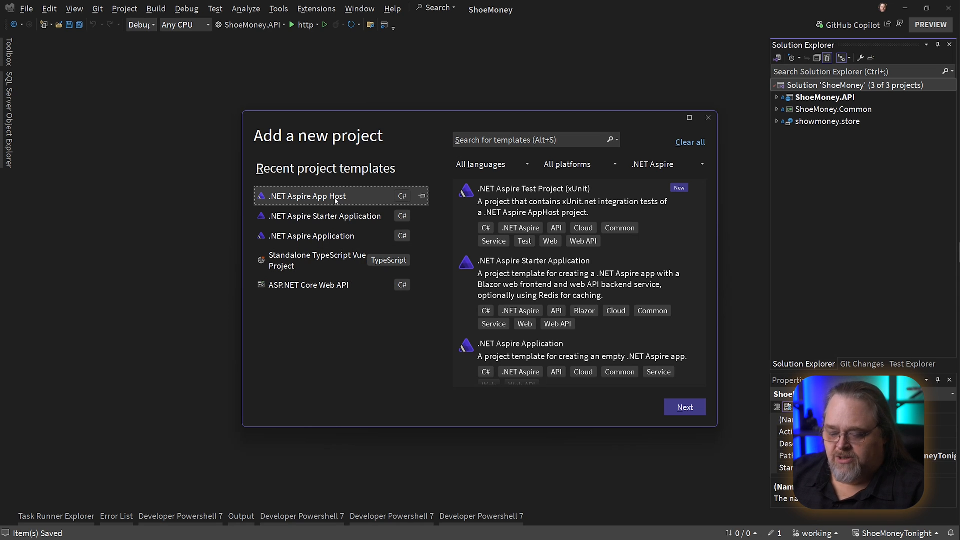
pyautogui.click(684, 407)
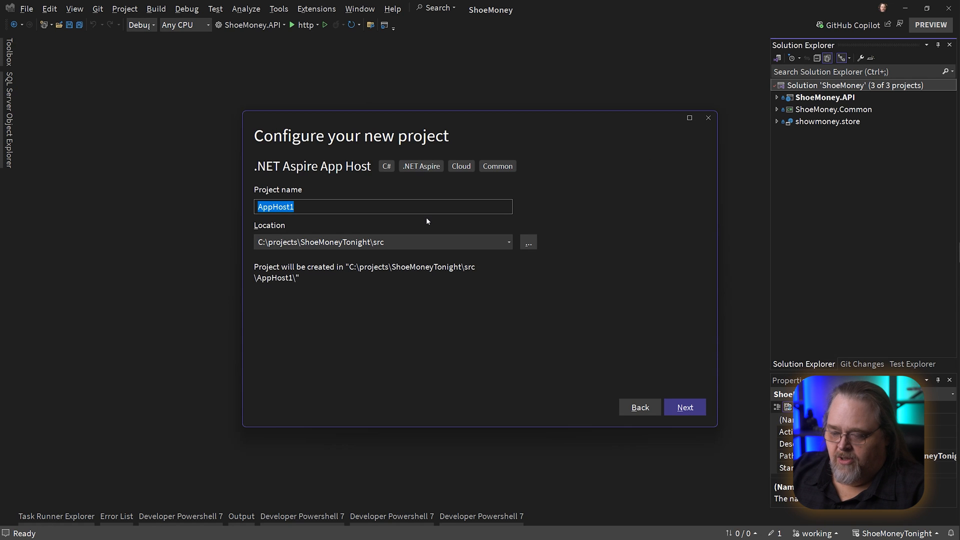
pyautogui.write('ShoeMoney')
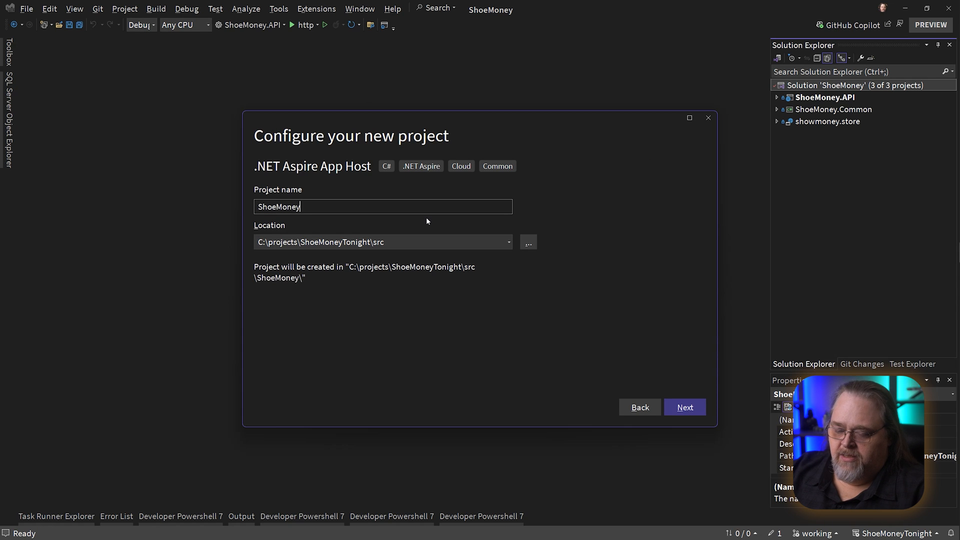
pyautogui.click(684, 407)
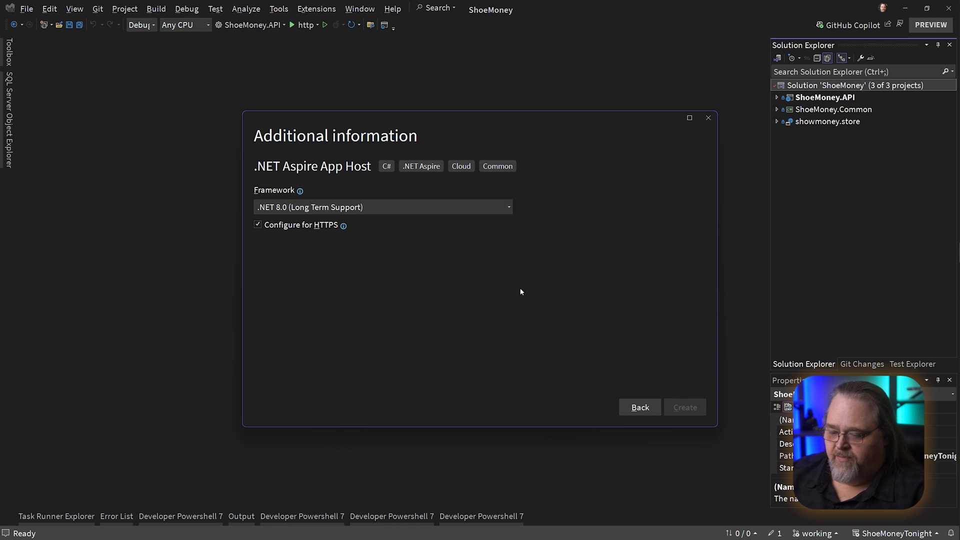
# Create the host and add builder.AddProject<Projects.ShoeMoney_API>("theapi") to Program.cs.
pyautogui.click(685, 407)
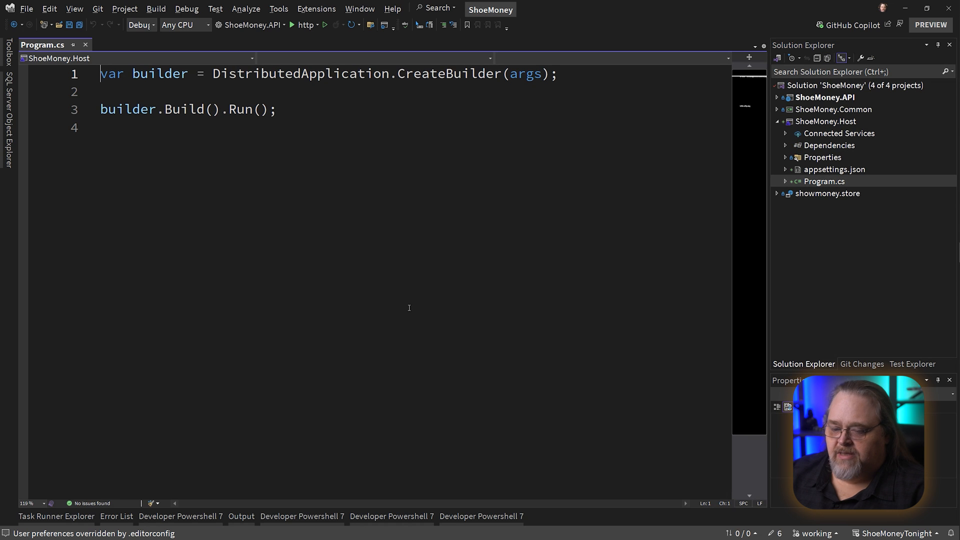
pyautogui.moveTo(291, 148)
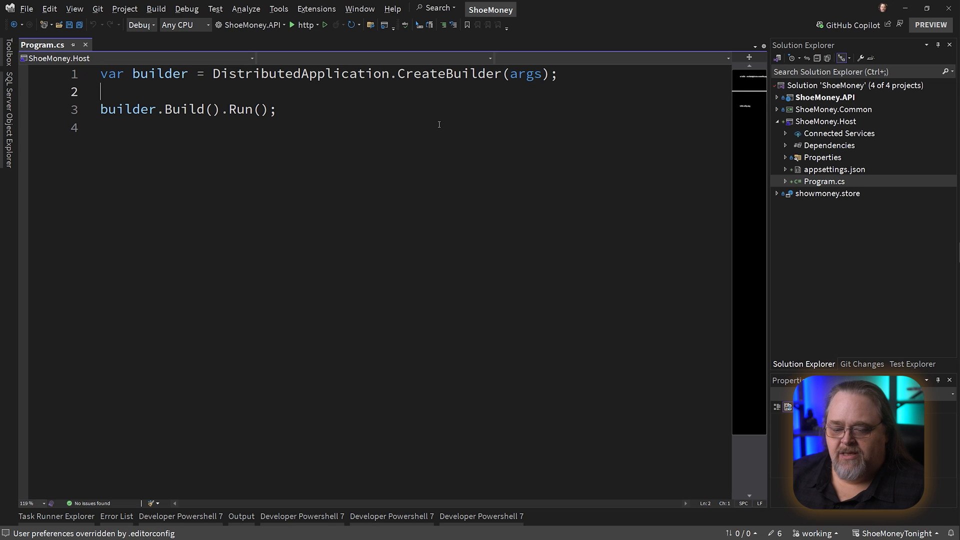
pyautogui.press('Enter')
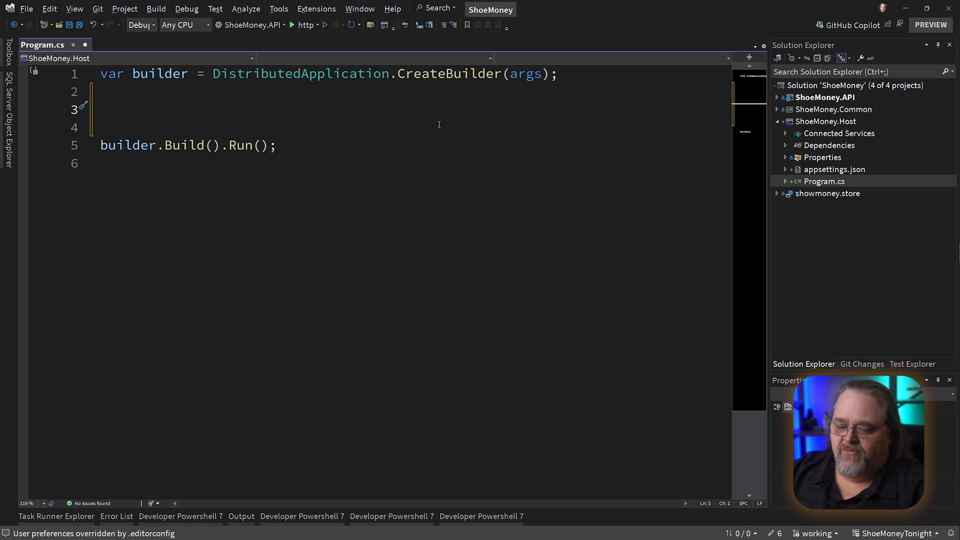
pyautogui.write('builder.Ad')
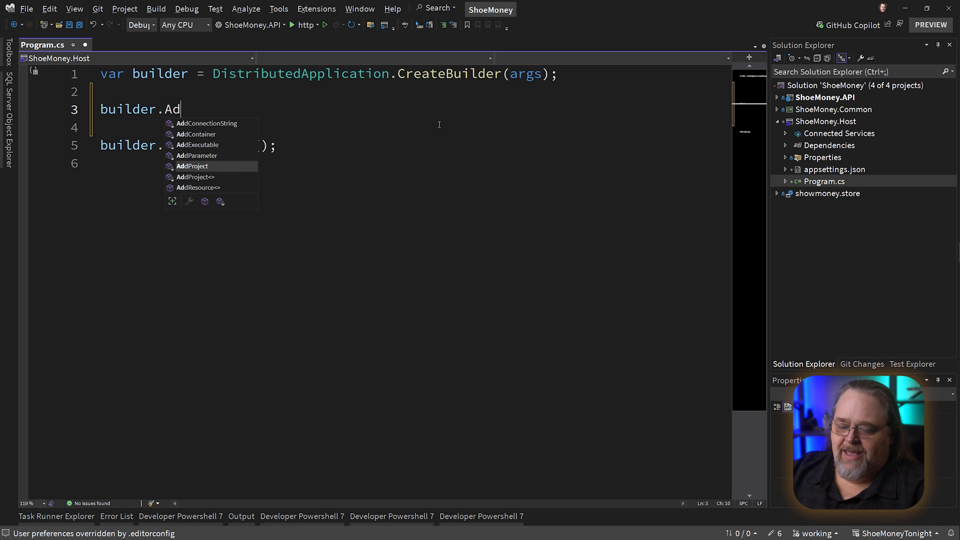
pyautogui.write('dProject<>();')
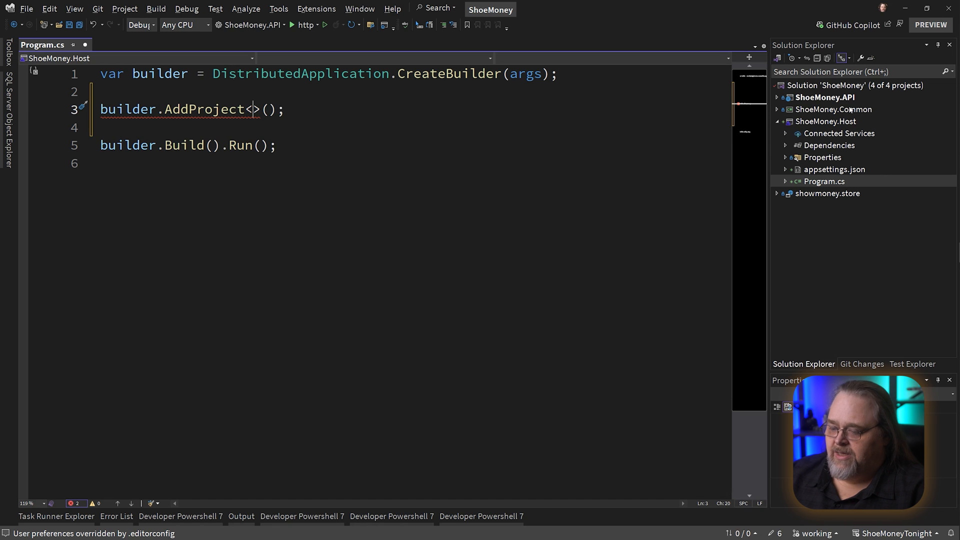
pyautogui.click(824, 121)
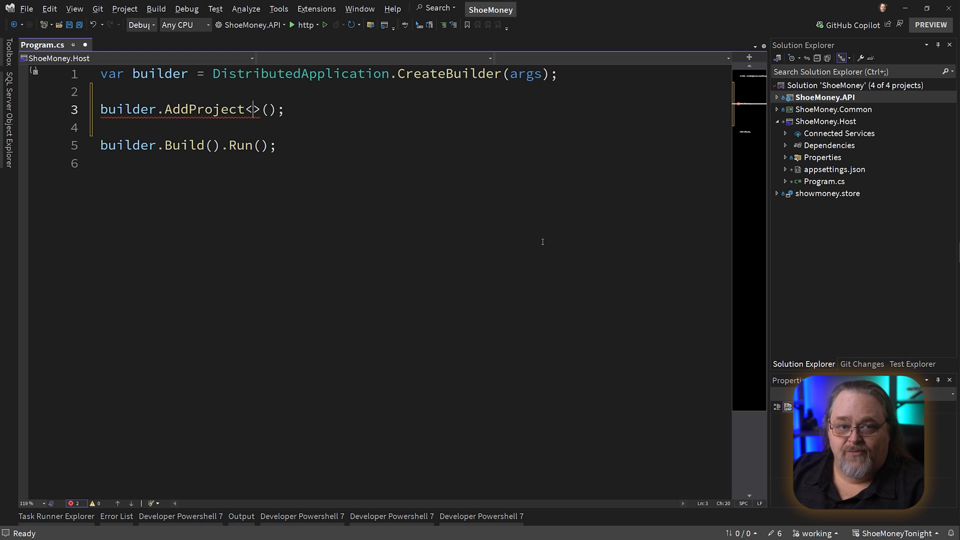
pyautogui.write('Projects')
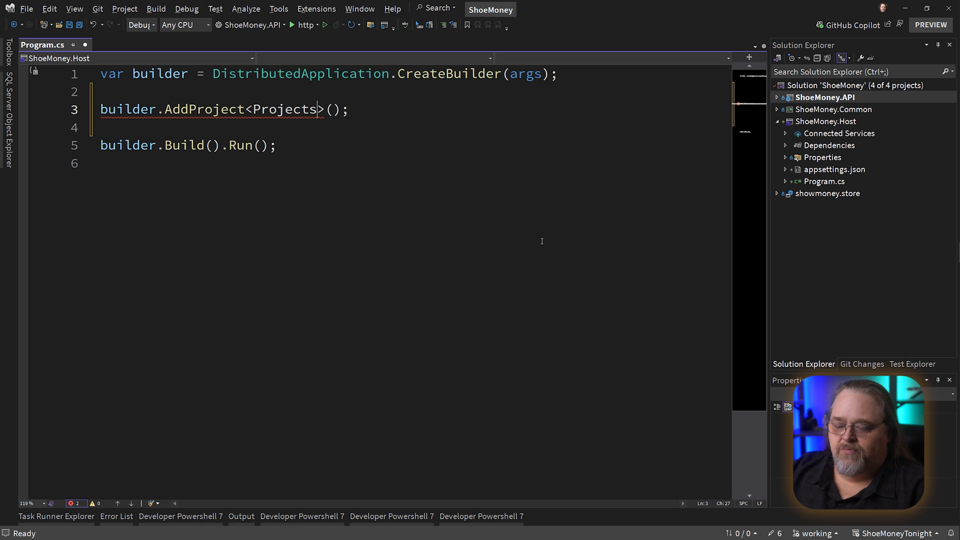
pyautogui.write('.ShoeMoney_API')
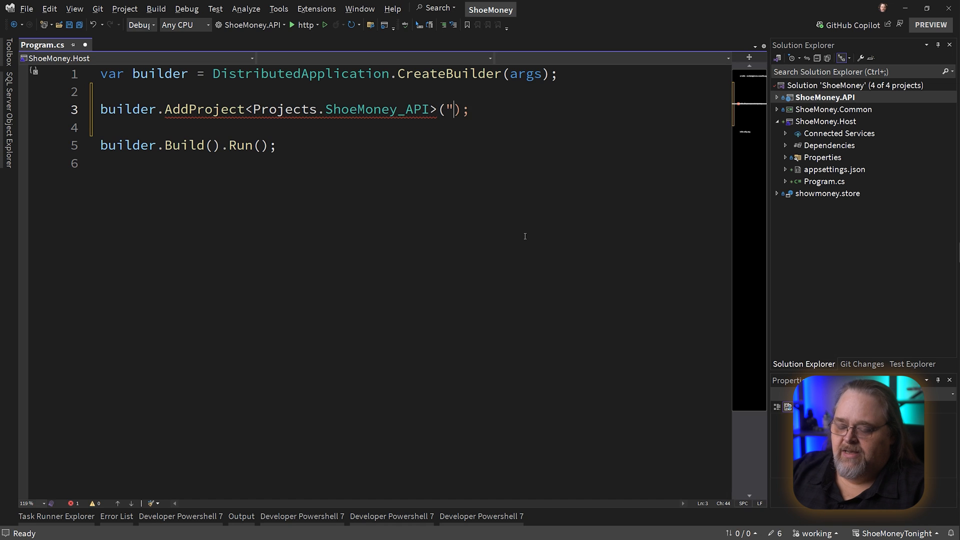
pyautogui.write('theapi')
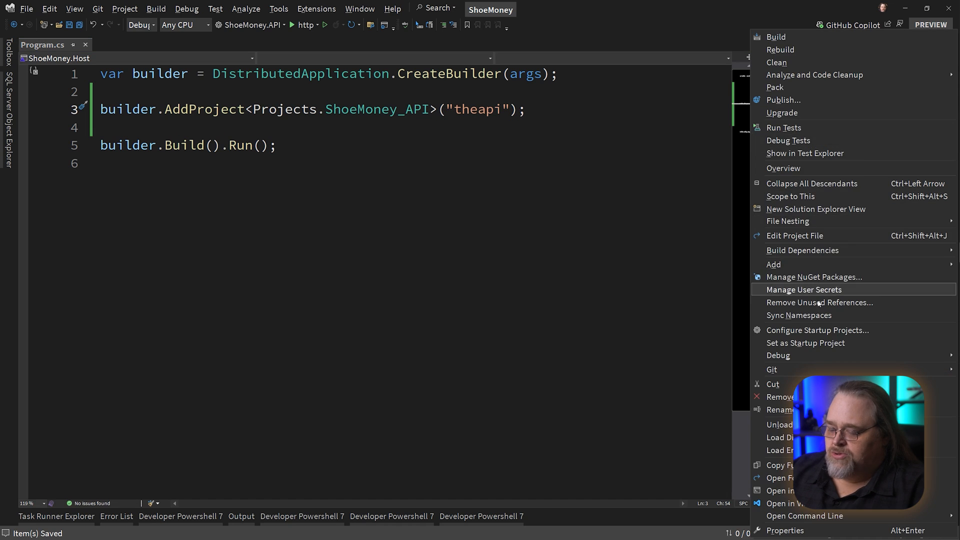
# Make ShoeMoney.Host the startup project, run it, and view theapi in the dashboard.
pyautogui.click(806, 343)
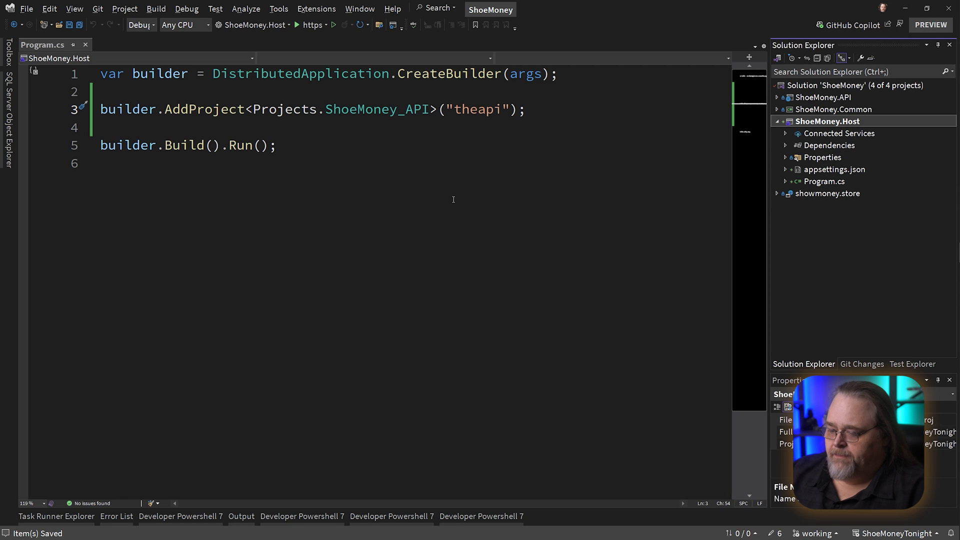
pyautogui.click(296, 25)
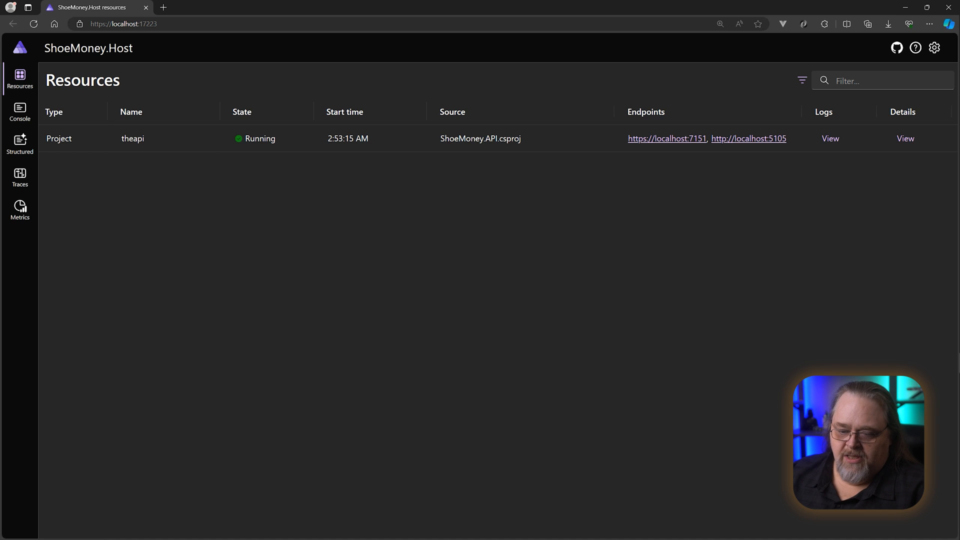
pyautogui.moveTo(312, 286)
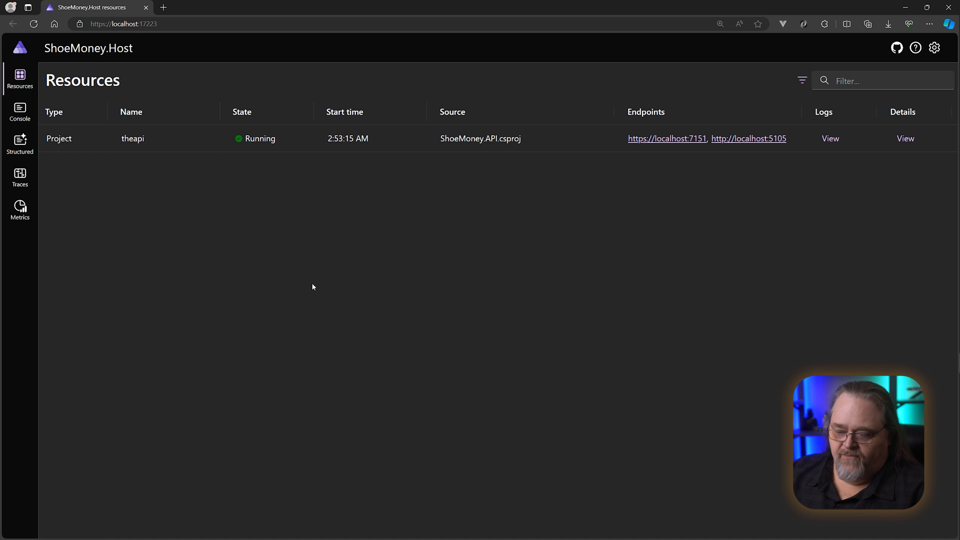
pyautogui.moveTo(284, 140)
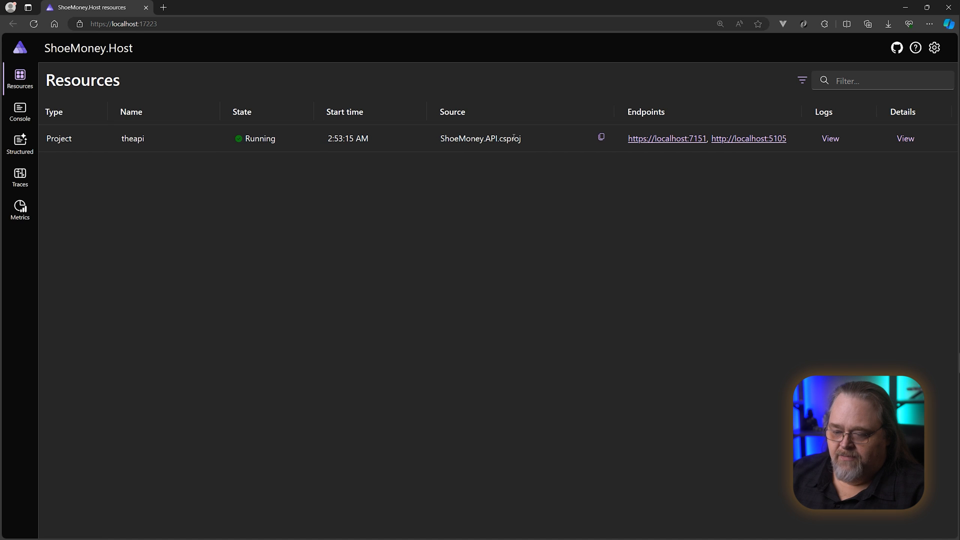
pyautogui.moveTo(667, 142)
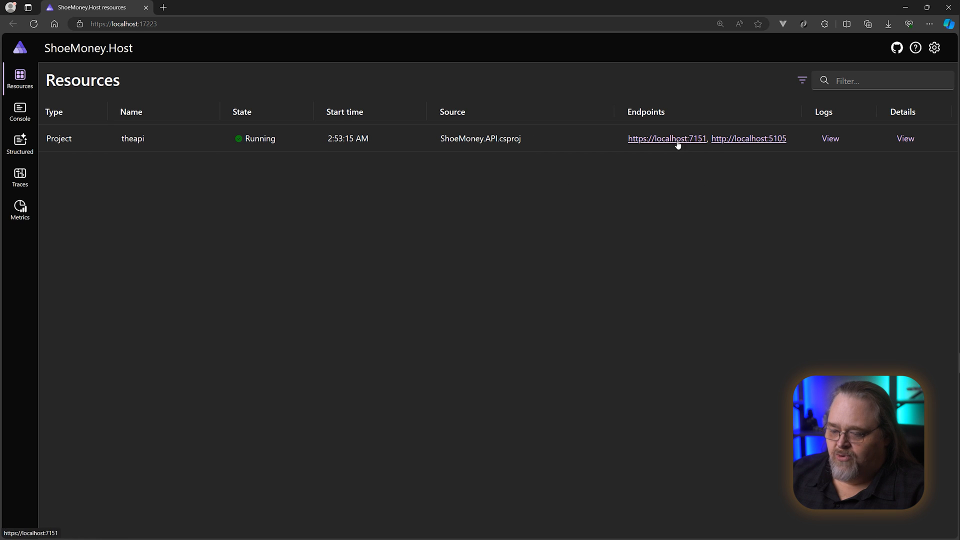
pyautogui.click(667, 139)
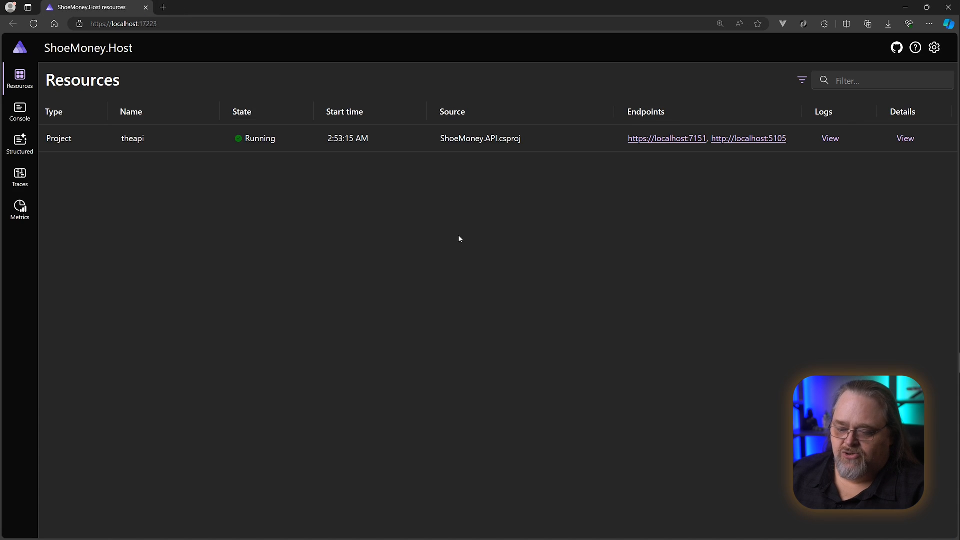
pyautogui.moveTo(666, 138)
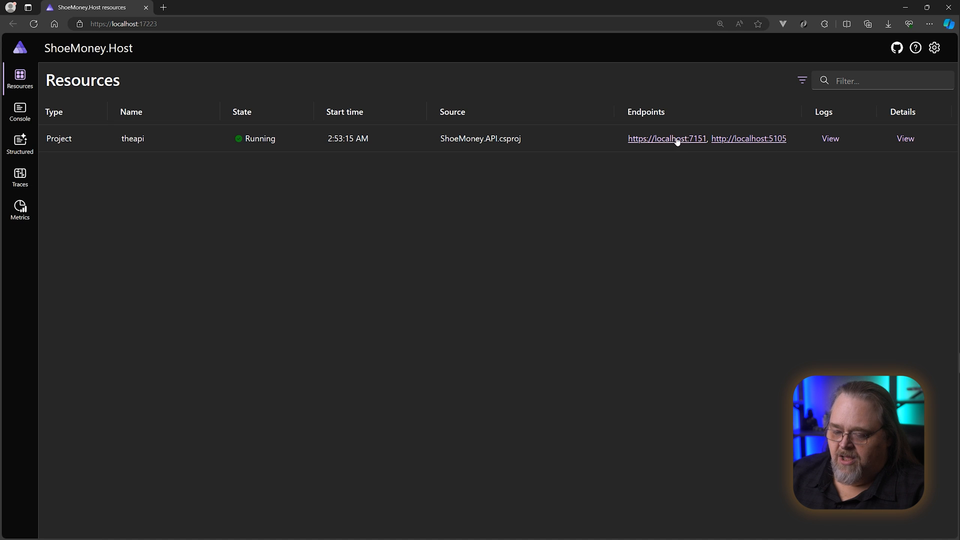
pyautogui.moveTo(843, 145)
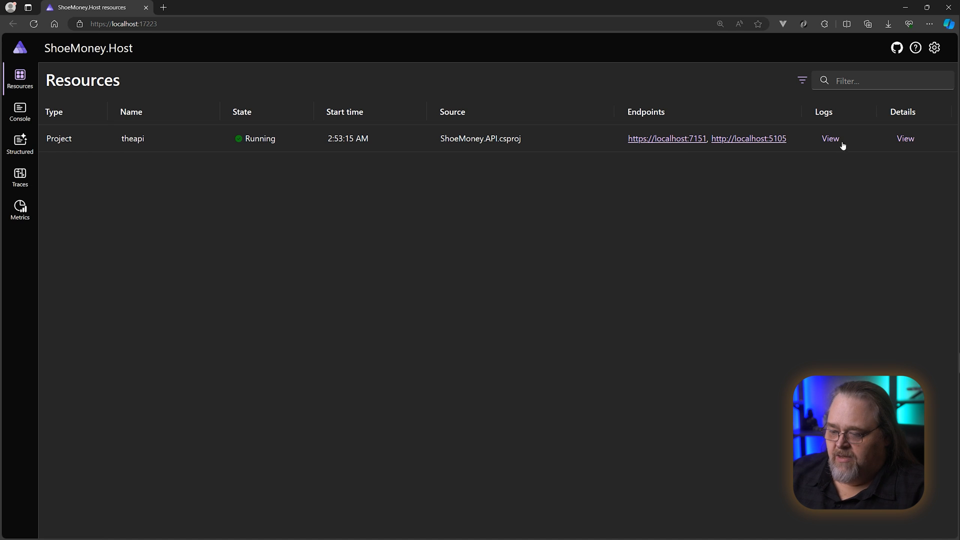
# View theapi's console logs, then return to the Resources list.
pyautogui.click(830, 139)
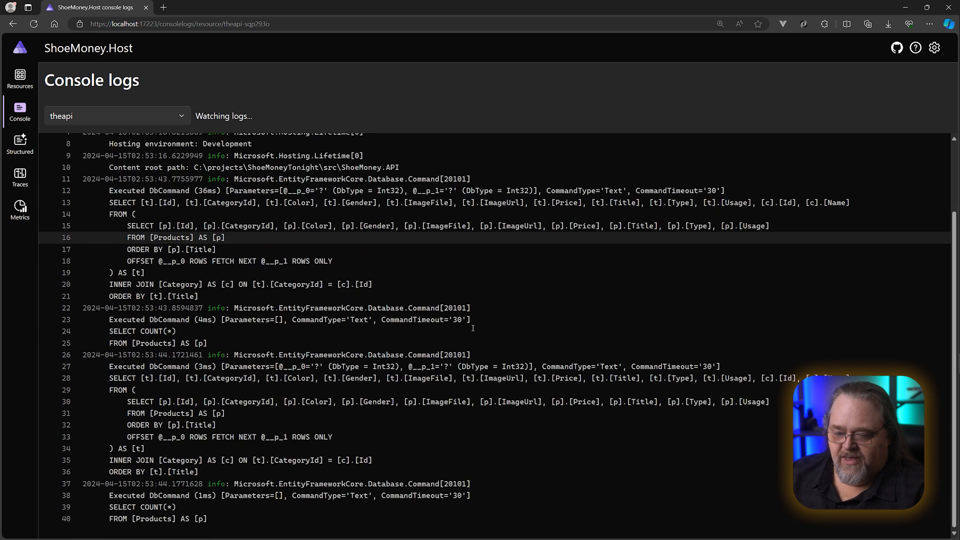
pyautogui.scroll(3)
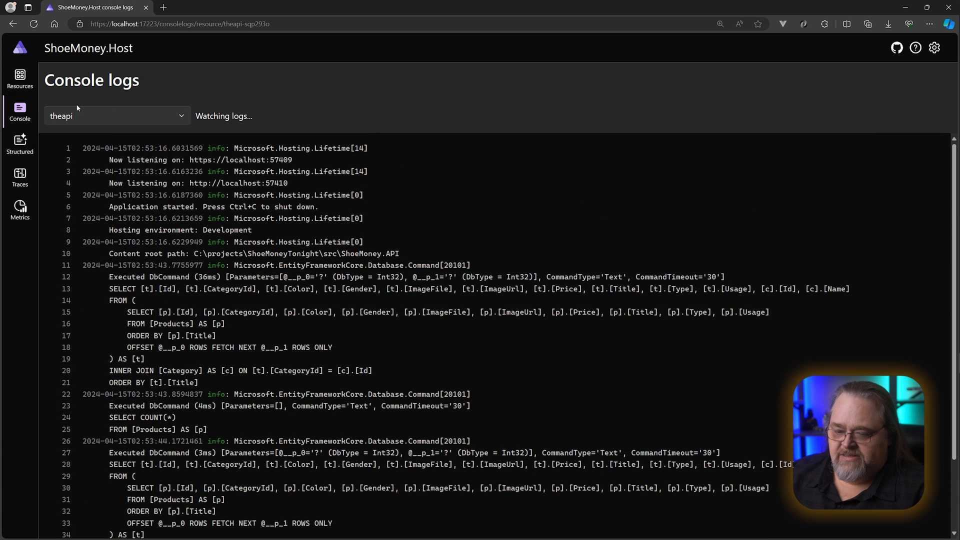
pyautogui.click(20, 79)
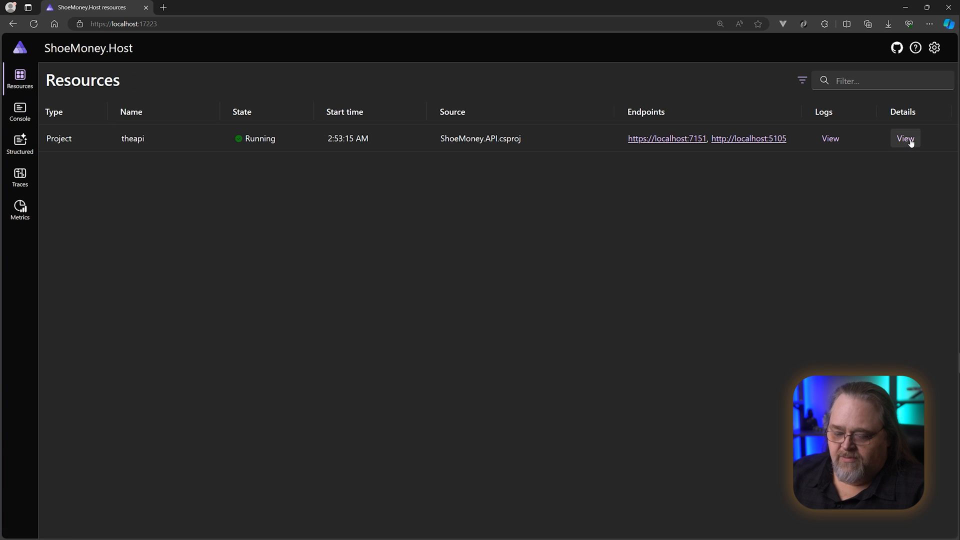
# Review theapi's resource details, endpoints and environment variables, then close the panel.
pyautogui.click(905, 139)
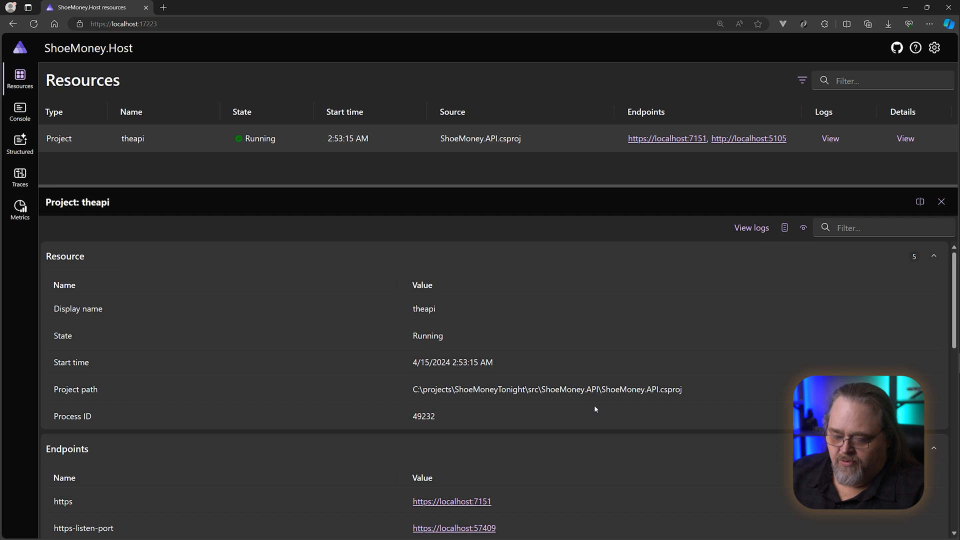
pyautogui.scroll(-3)
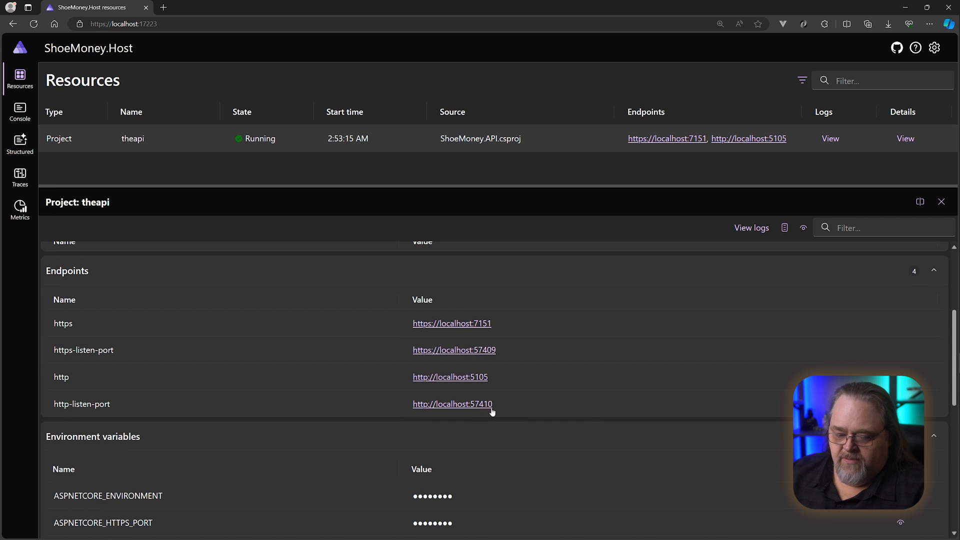
pyautogui.scroll(-3)
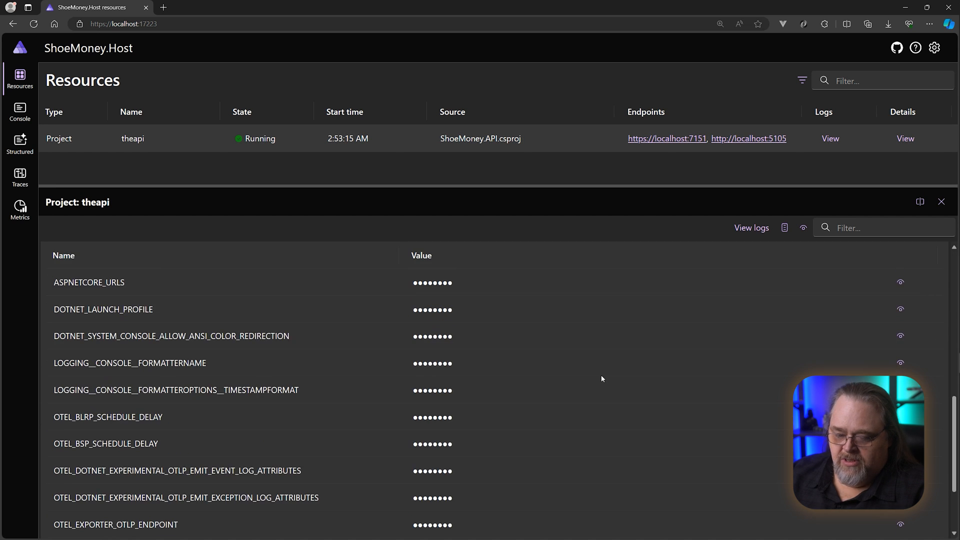
pyautogui.scroll(3)
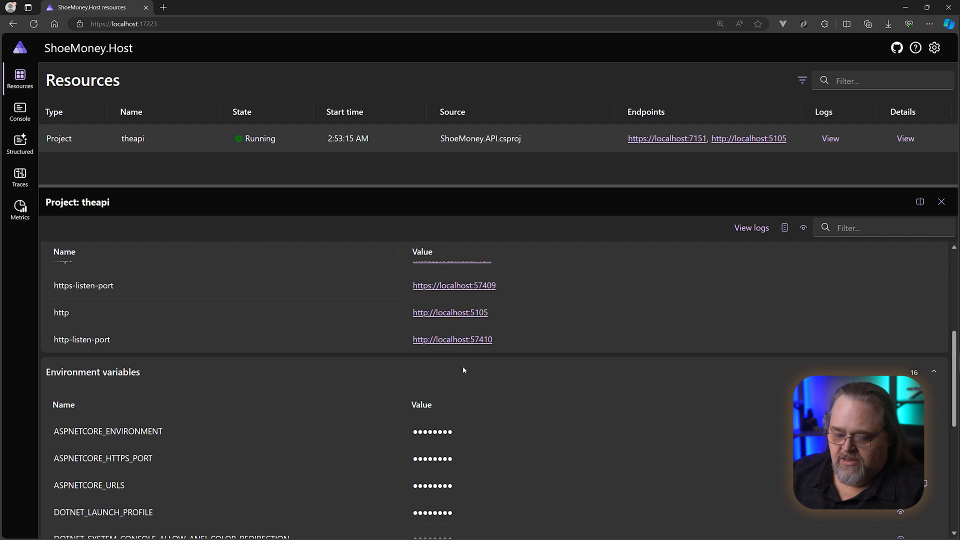
pyautogui.scroll(-3)
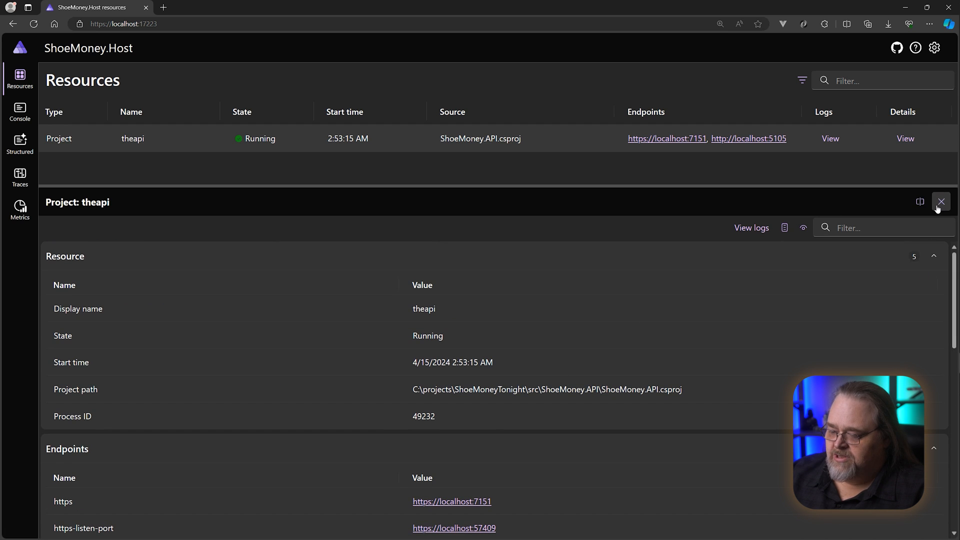
pyautogui.click(941, 202)
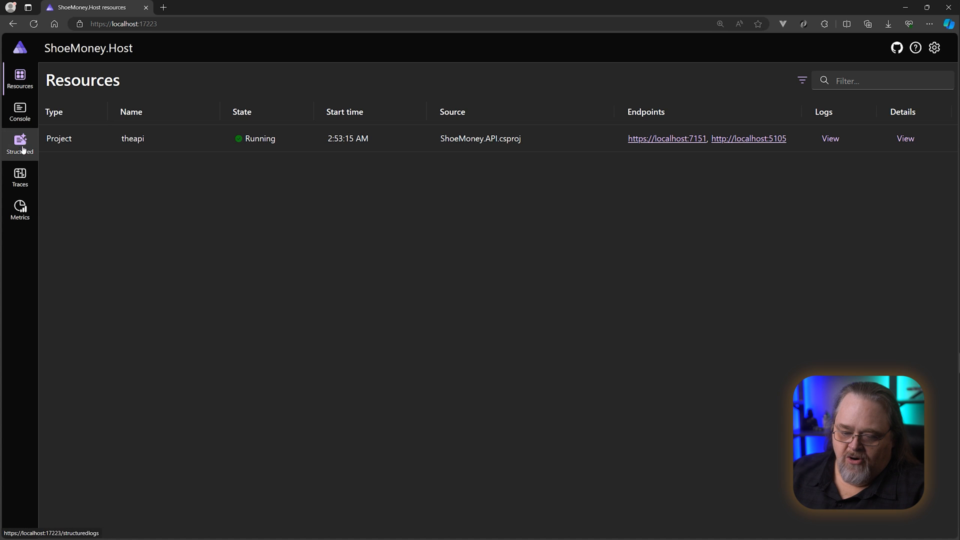
pyautogui.moveTo(19, 210)
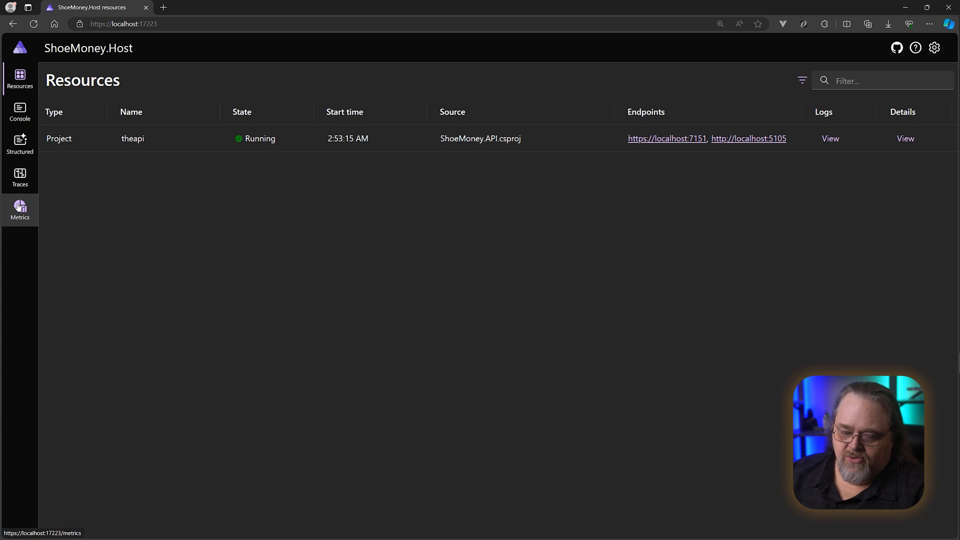
pyautogui.moveTo(128, 226)
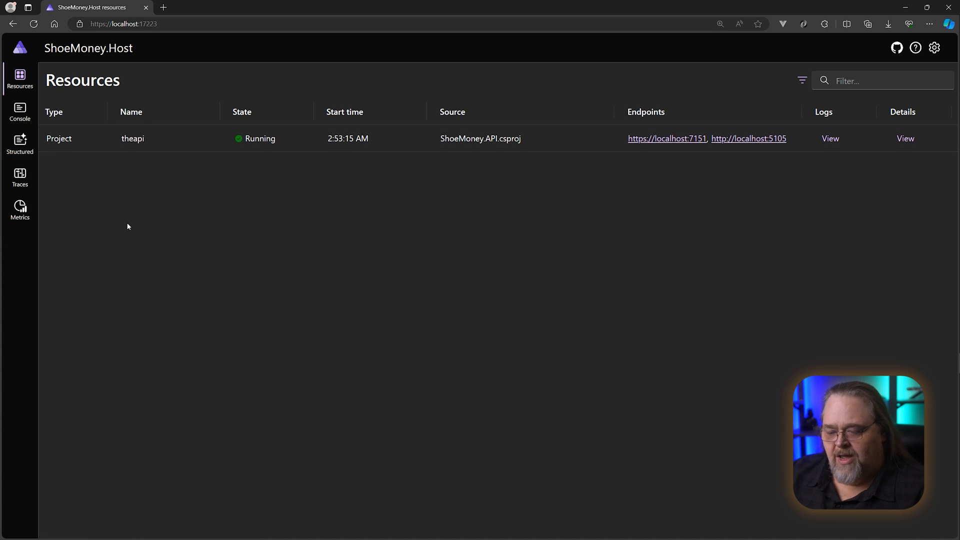
pyautogui.moveTo(20, 144)
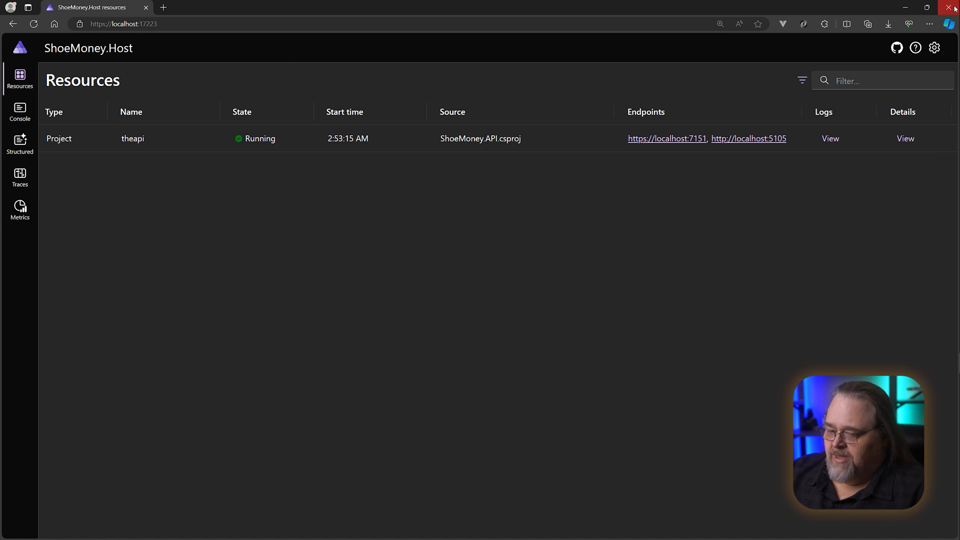
# Close the dashboard browser window and return to Program.cs in Visual Studio.
pyautogui.click(952, 7)
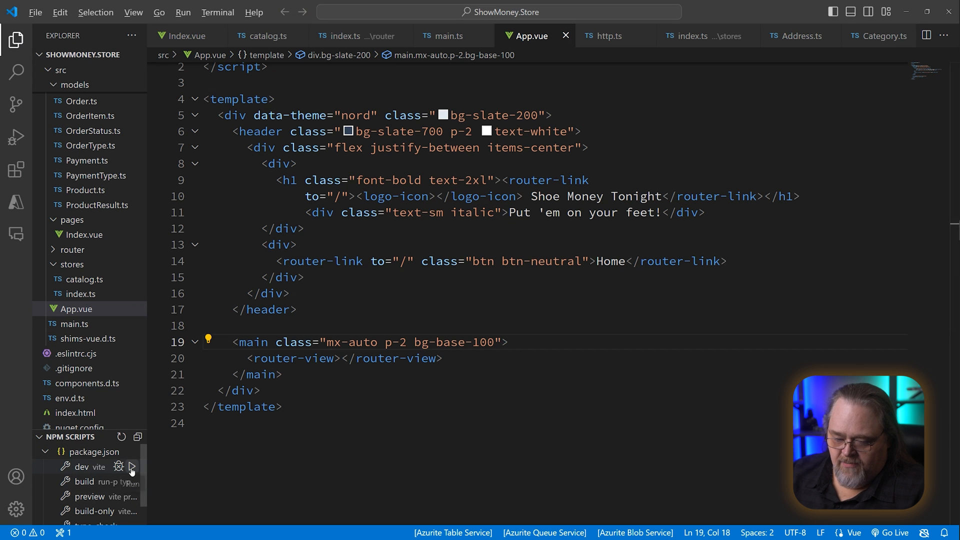
pyautogui.click(132, 466)
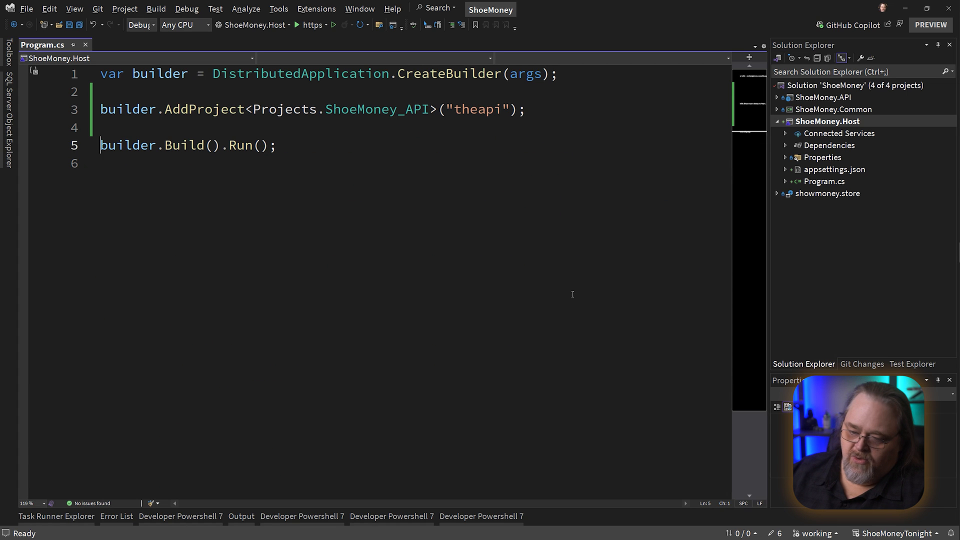
# Type builder.AddNpmApp() below the theapi registration and start a new line.
pyautogui.write('builder')
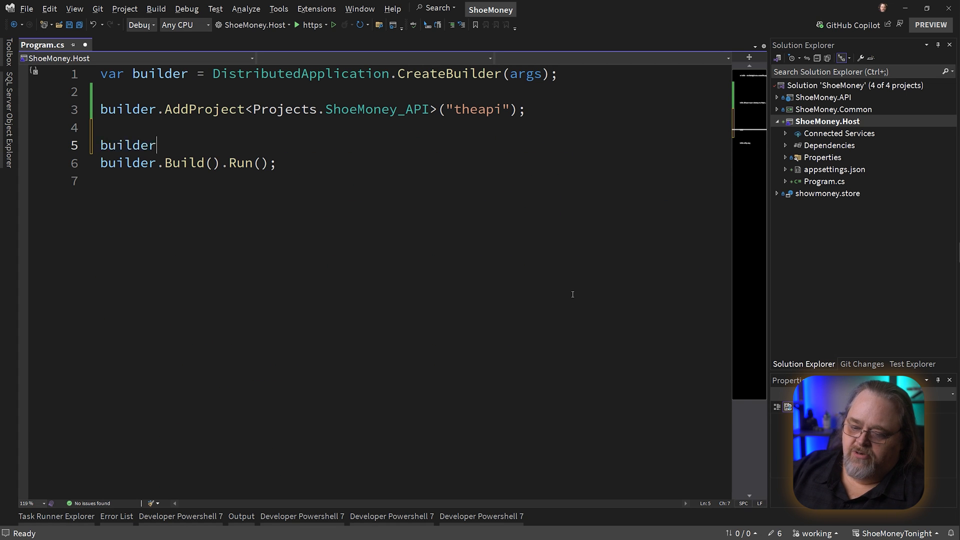
pyautogui.write('.Add')
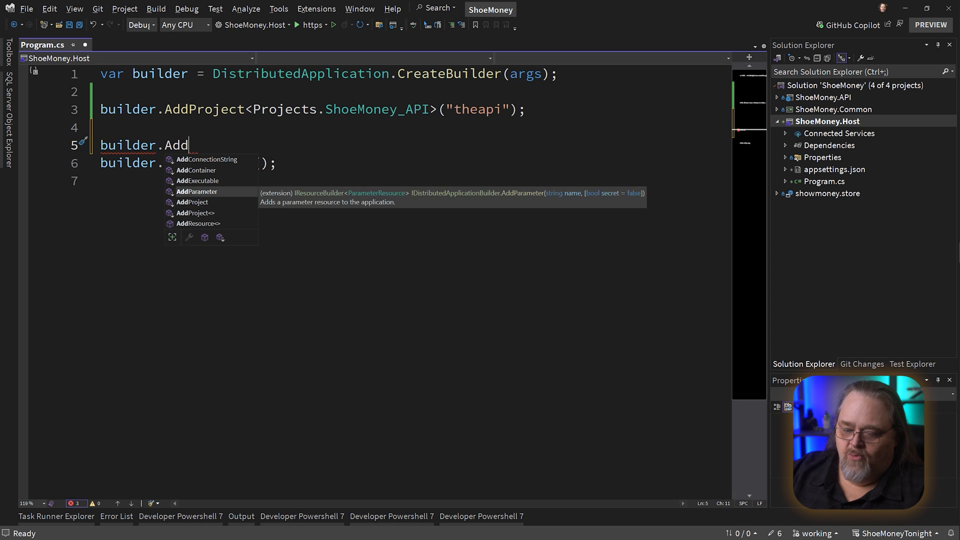
pyautogui.write('NpmApp();')
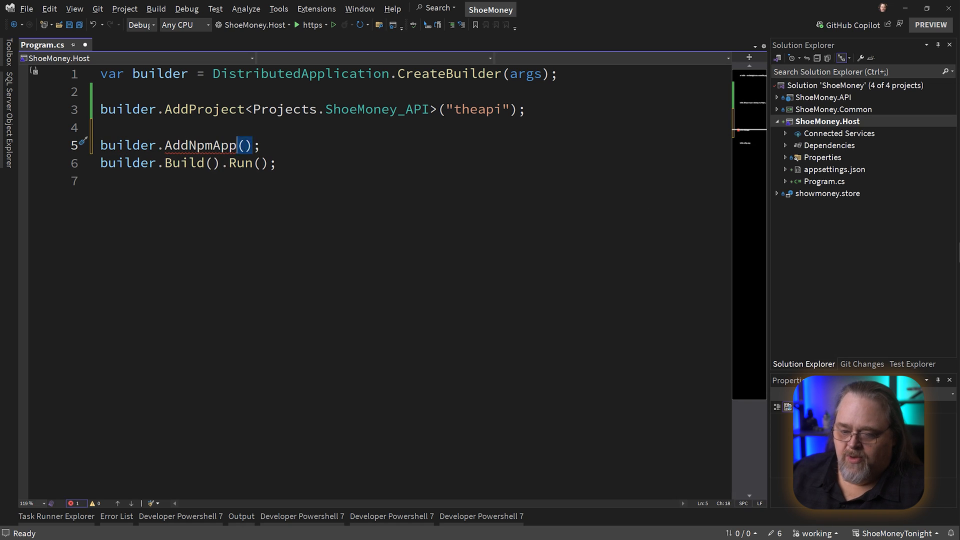
pyautogui.press('enter')
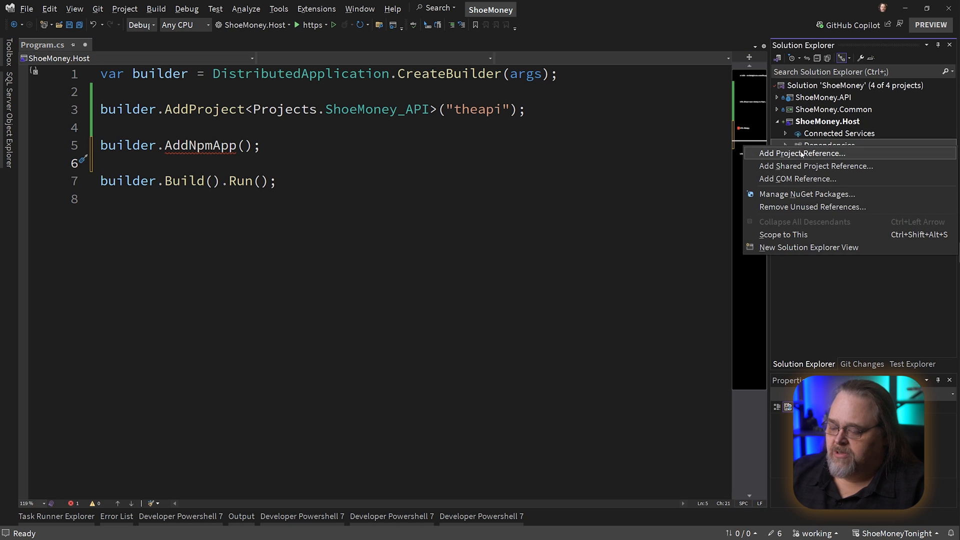
# Search NuGet for 'aspire node' and install Aspire.Hosting.NodeJs 8.0.0-preview.5.24201.12 into ShoeMoney.Host.
pyautogui.click(806, 193)
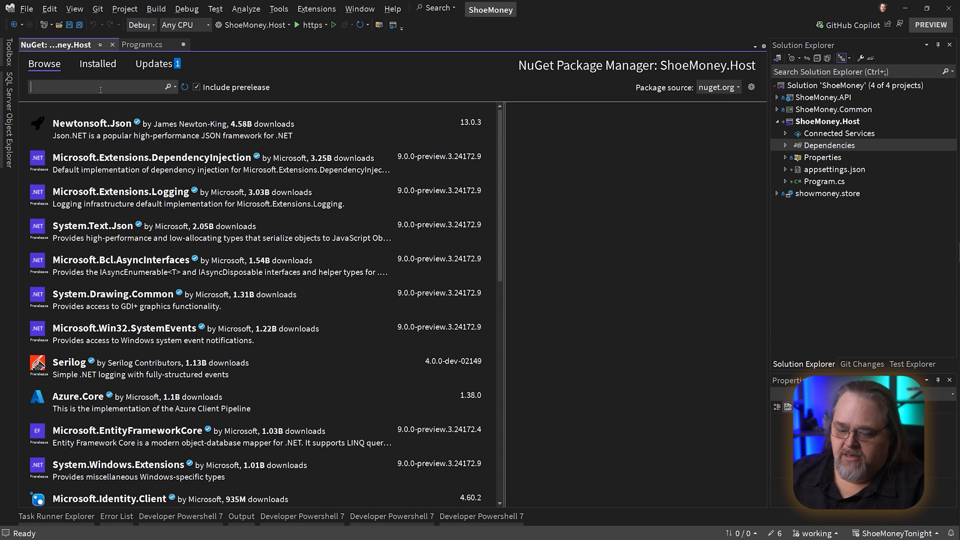
pyautogui.write('aspire node')
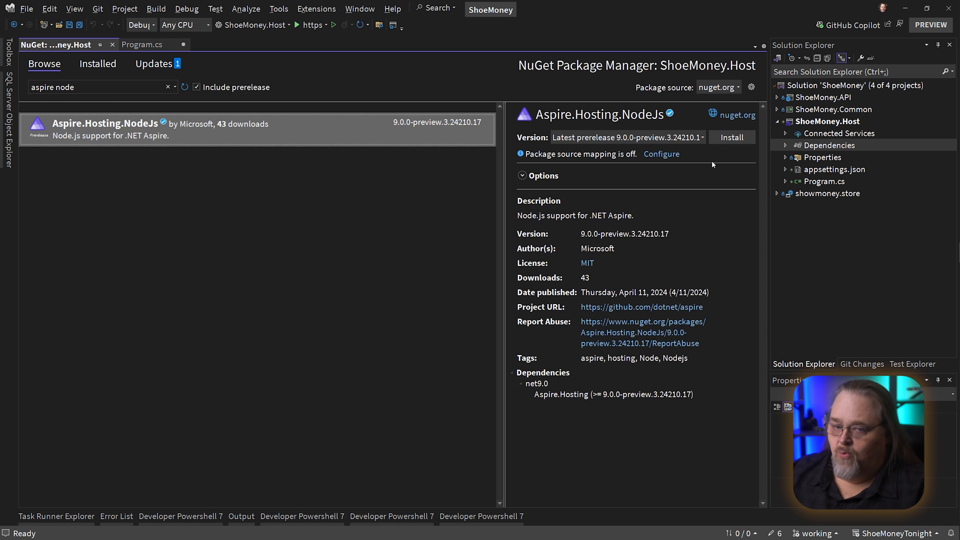
pyautogui.moveTo(703, 158)
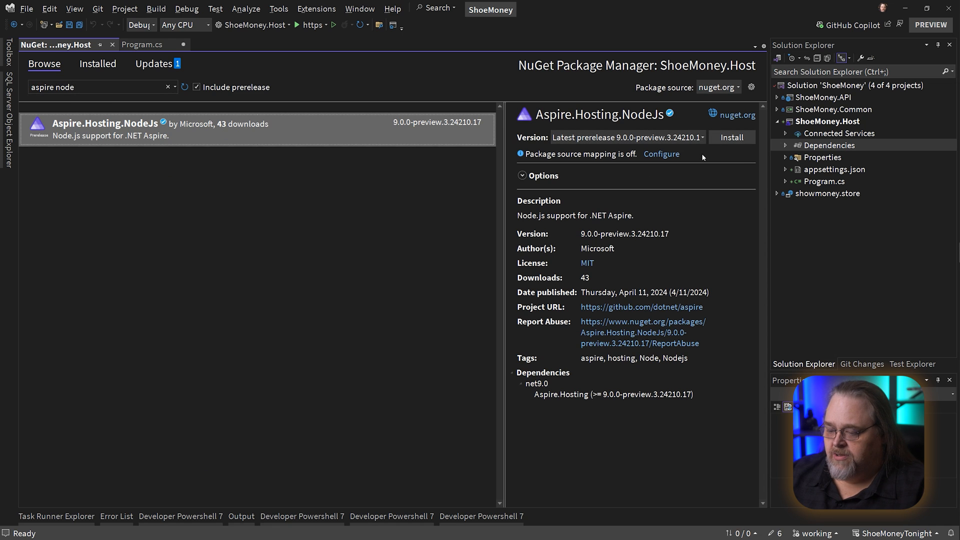
pyautogui.click(701, 136)
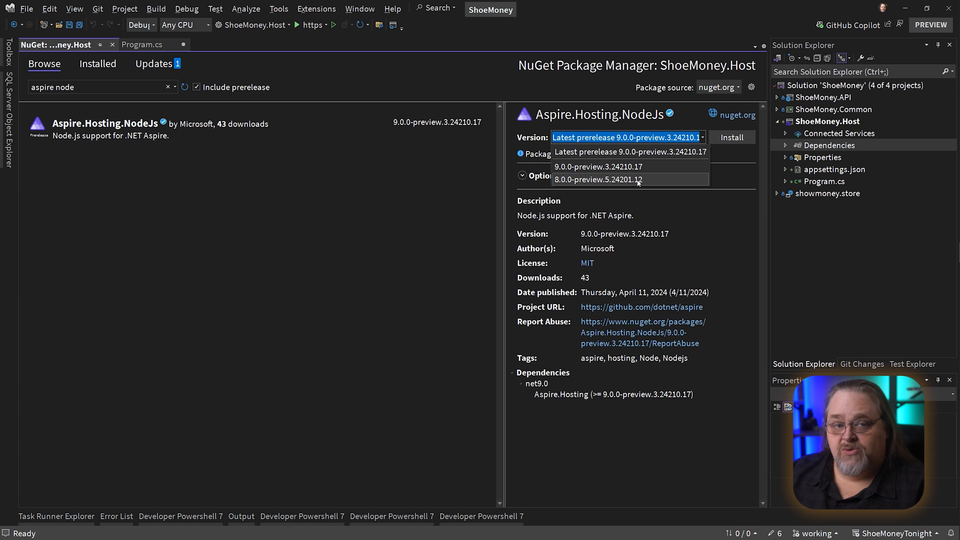
pyautogui.click(597, 179)
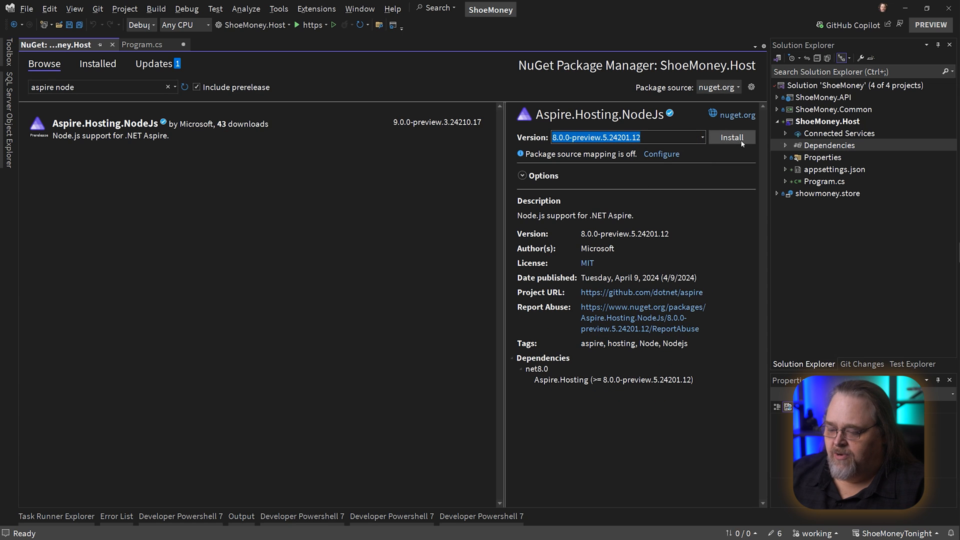
pyautogui.click(731, 137)
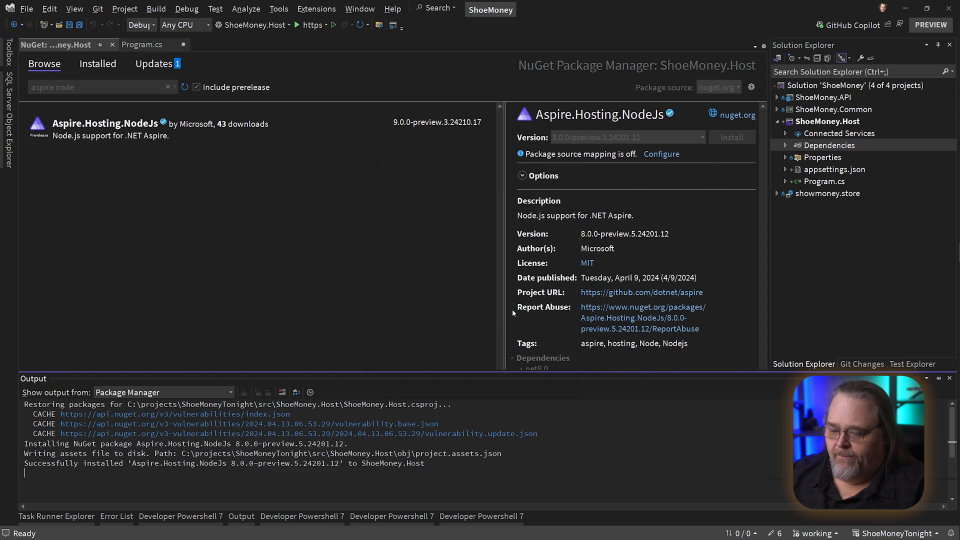
pyautogui.click(141, 44)
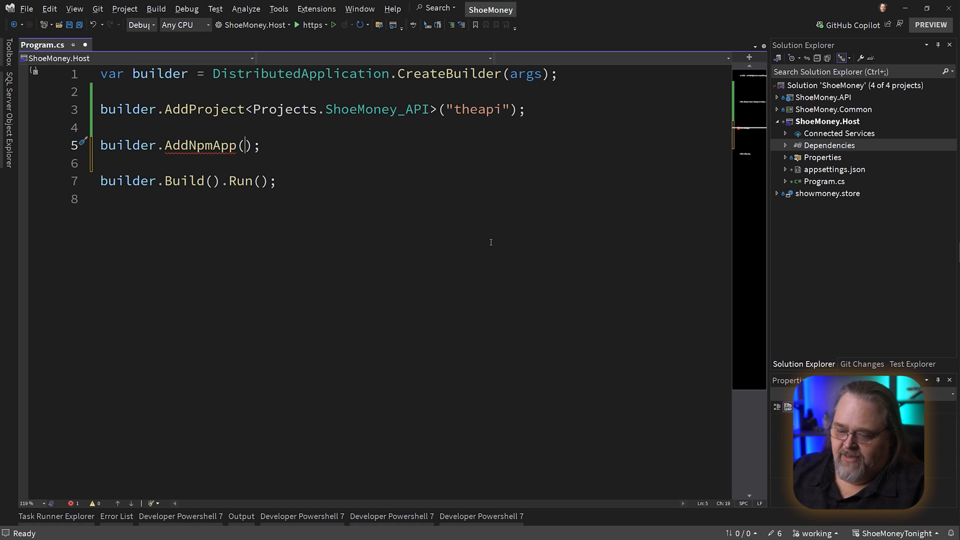
# Complete AddNpmApp("theui", "../ShowMoney.Store/", "dev") with an http endpoint on target port 5173 via PORT.
pyautogui.write('"theui",')
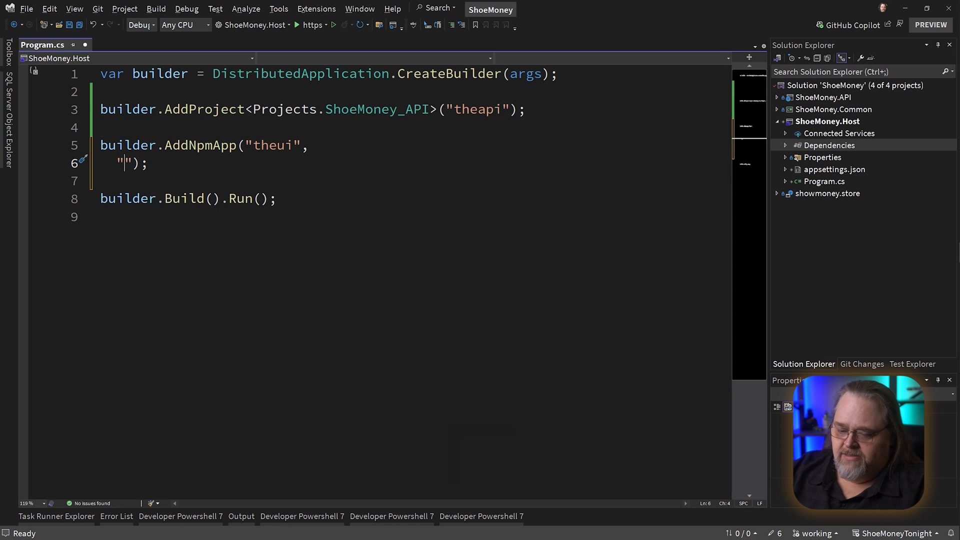
pyautogui.write('../ShowMoney.Store/')
pyautogui.write('"dev")')
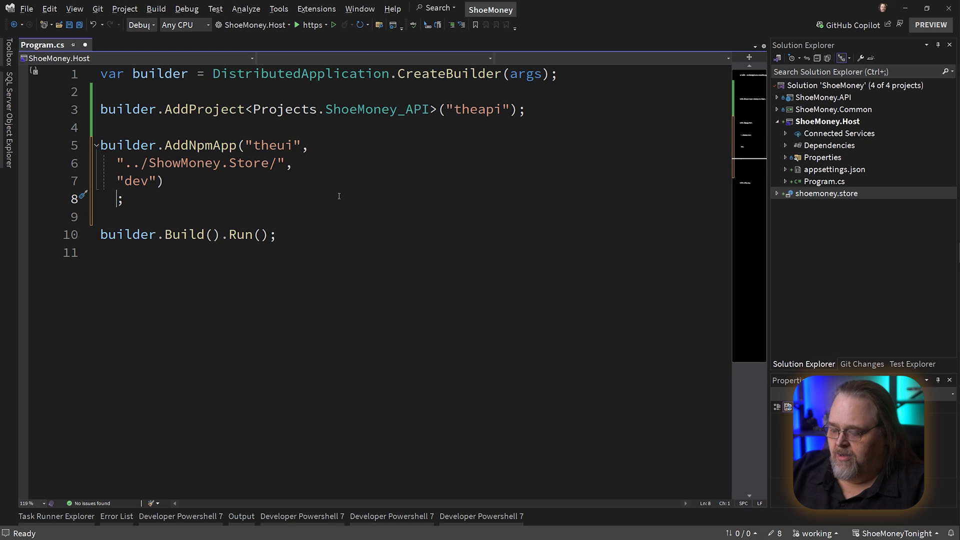
pyautogui.write('.WithEndpoint()')
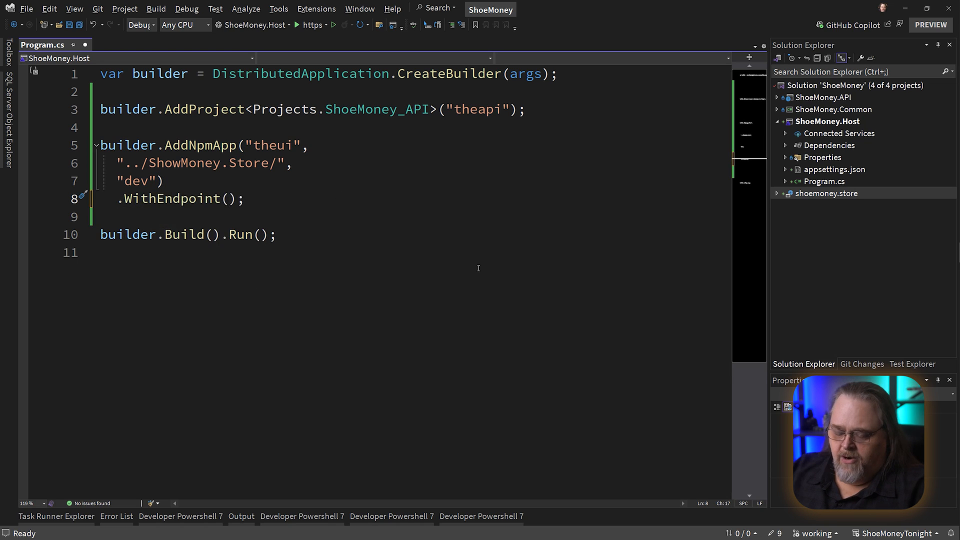
pyautogui.write('targetPort:')
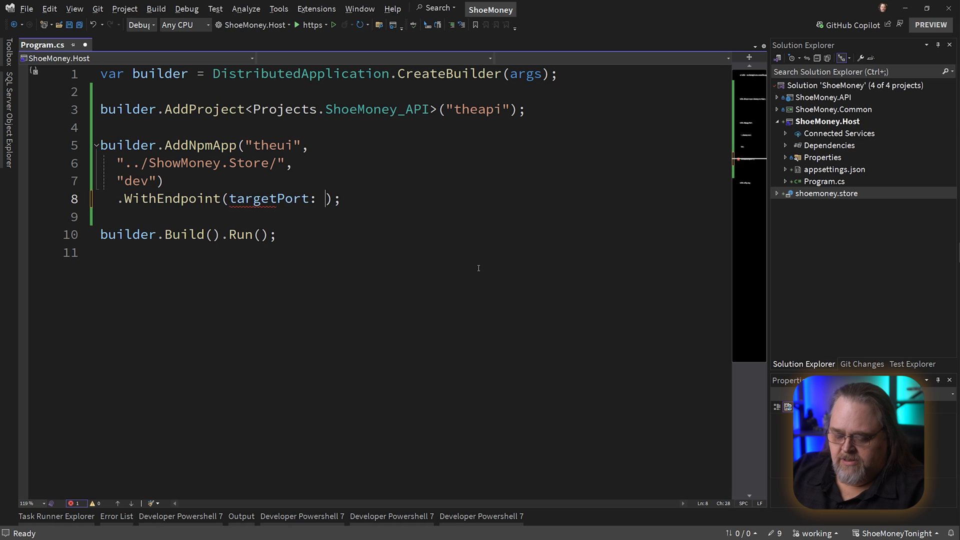
pyautogui.write('5173')
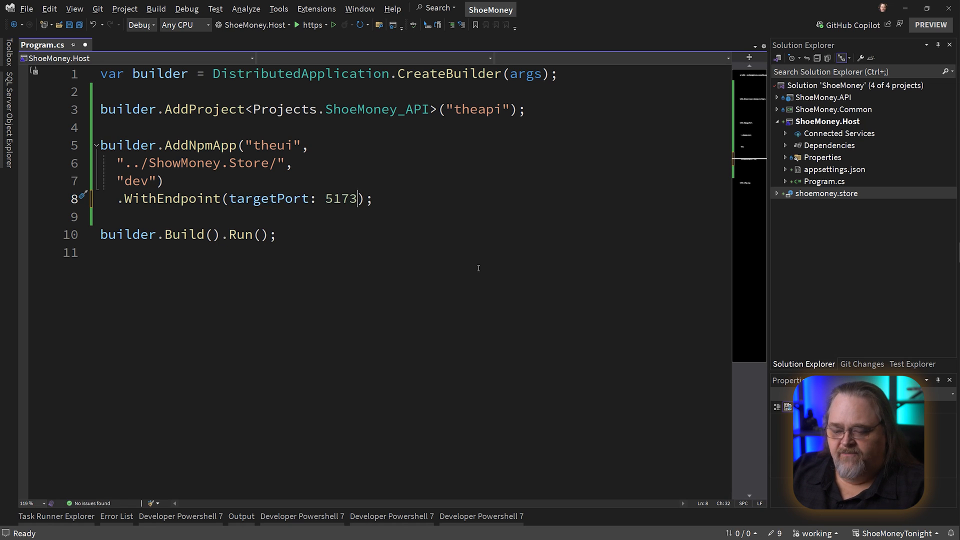
pyautogui.write(', scheme: "http')
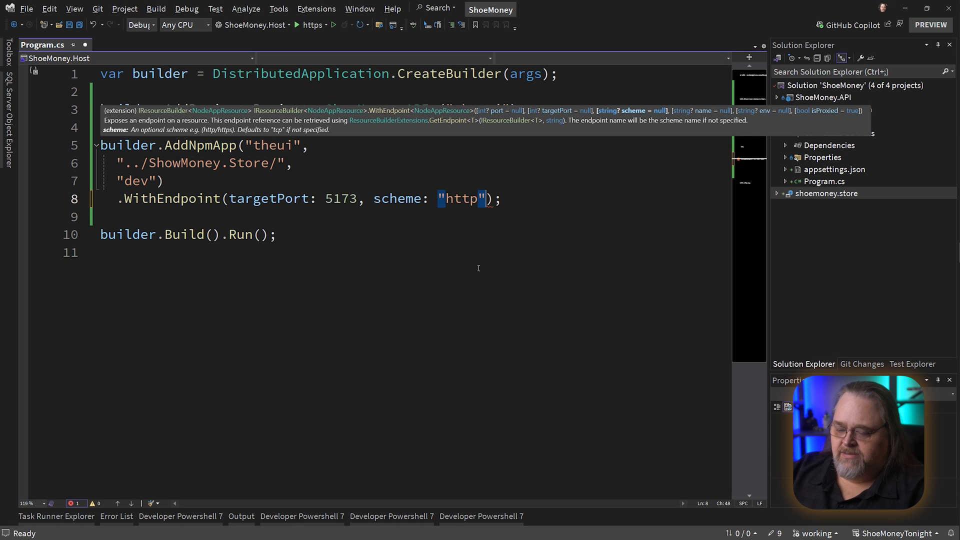
pyautogui.write(', env: "')
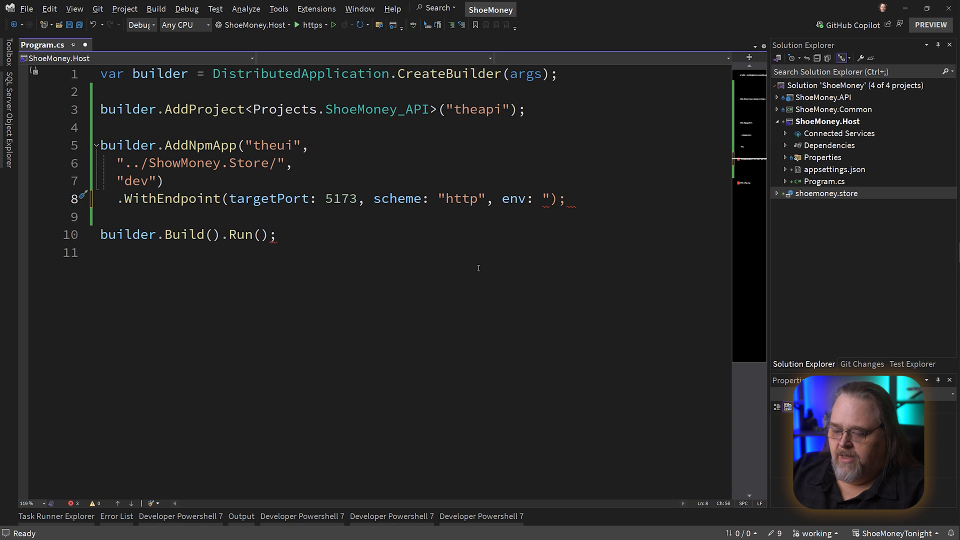
pyautogui.write('PORT"')
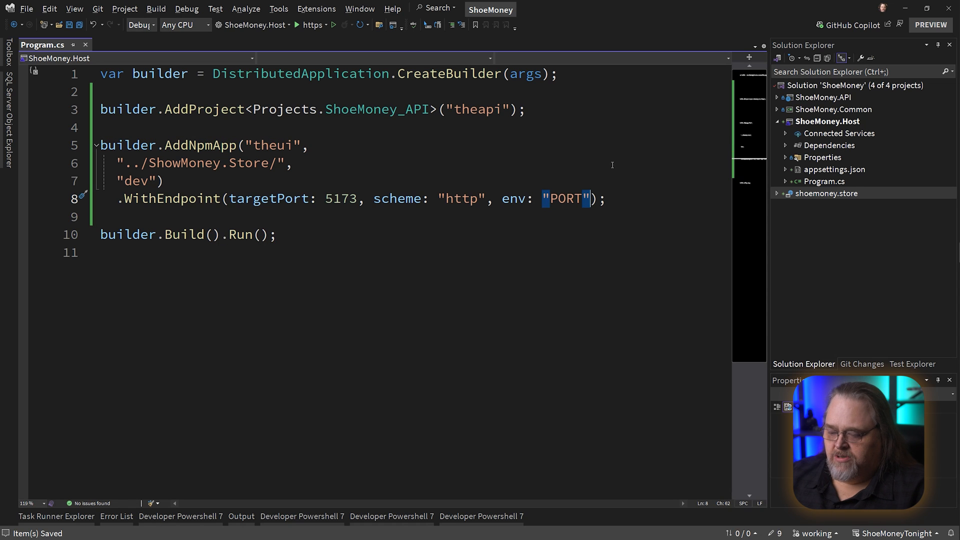
pyautogui.click(776, 193)
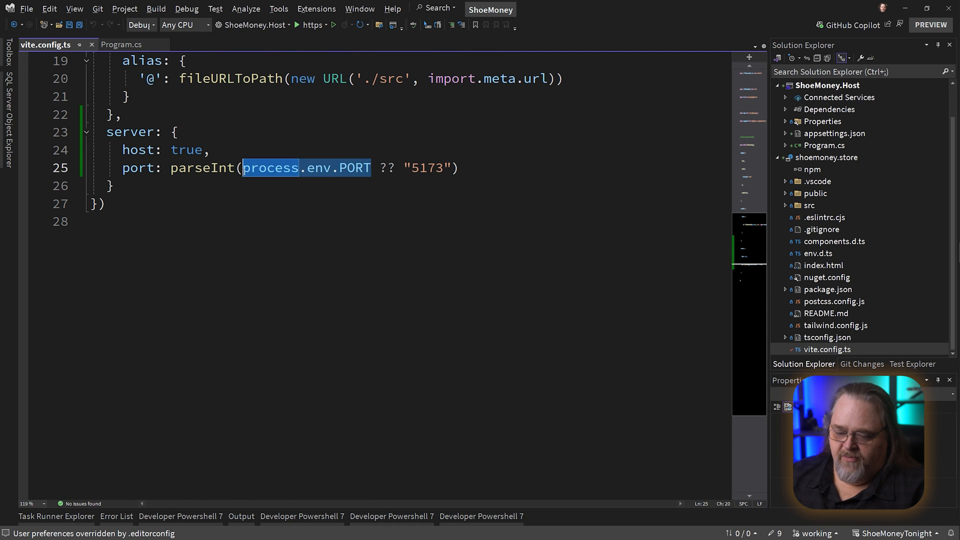
# Check the 5173 fallback port in vite.config.ts, then return to Program.cs.
pyautogui.doubleClick(428, 168)
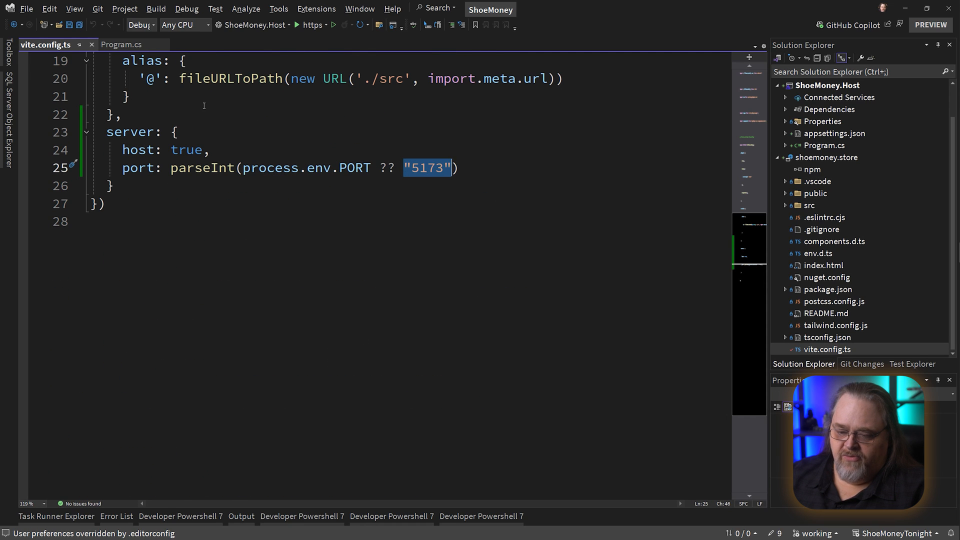
pyautogui.click(121, 44)
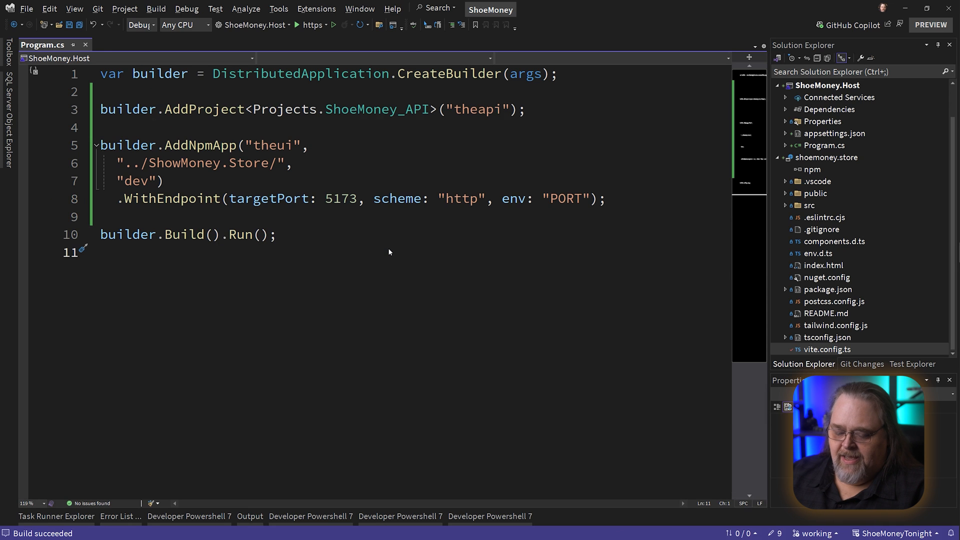
# Open theui's store page and view console errors showing refused localhost:8080 API requests.
pyautogui.click(297, 24)
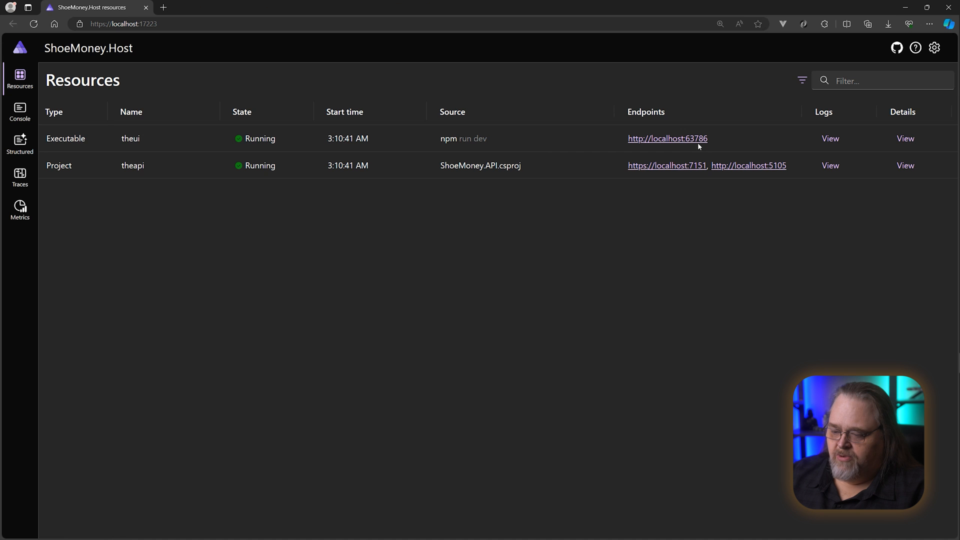
pyautogui.click(666, 138)
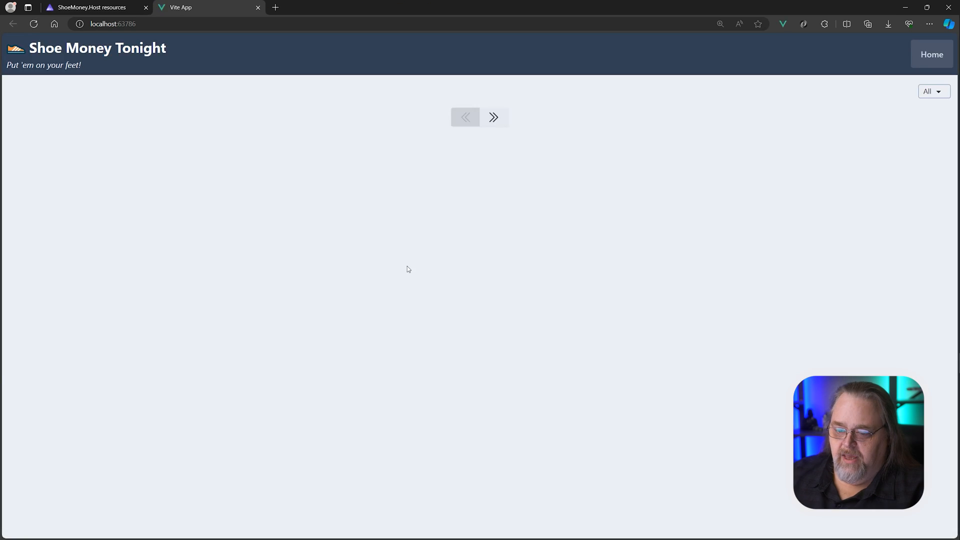
pyautogui.press('F12')
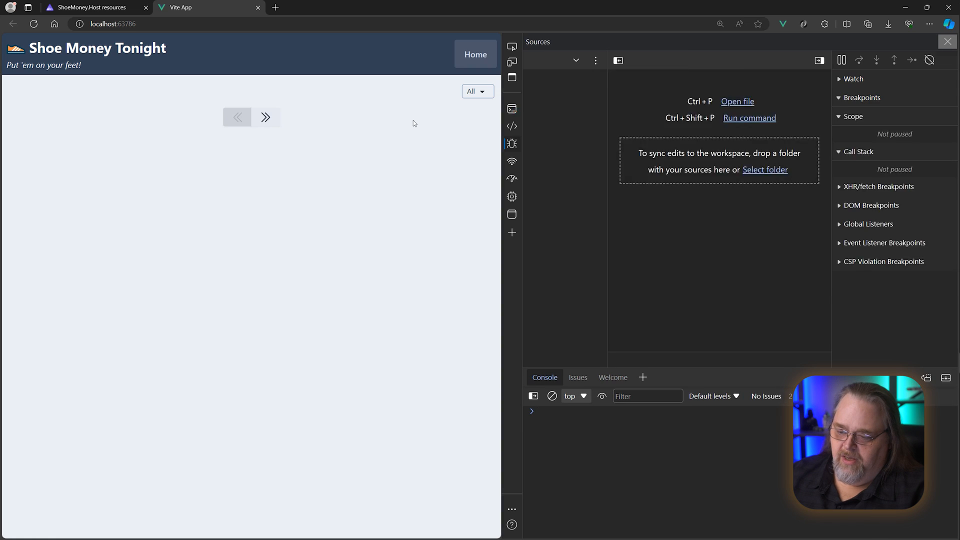
pyautogui.click(543, 377)
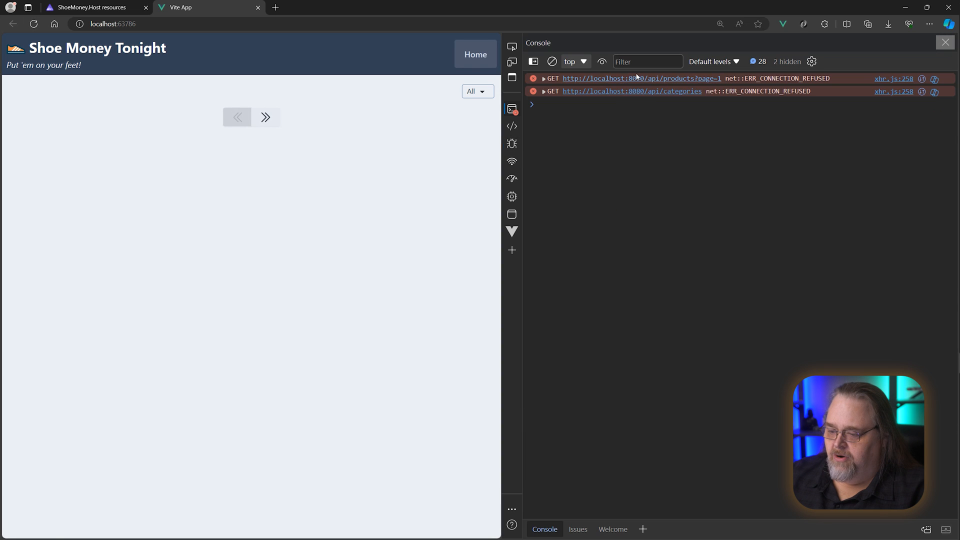
pyautogui.moveTo(592, 98)
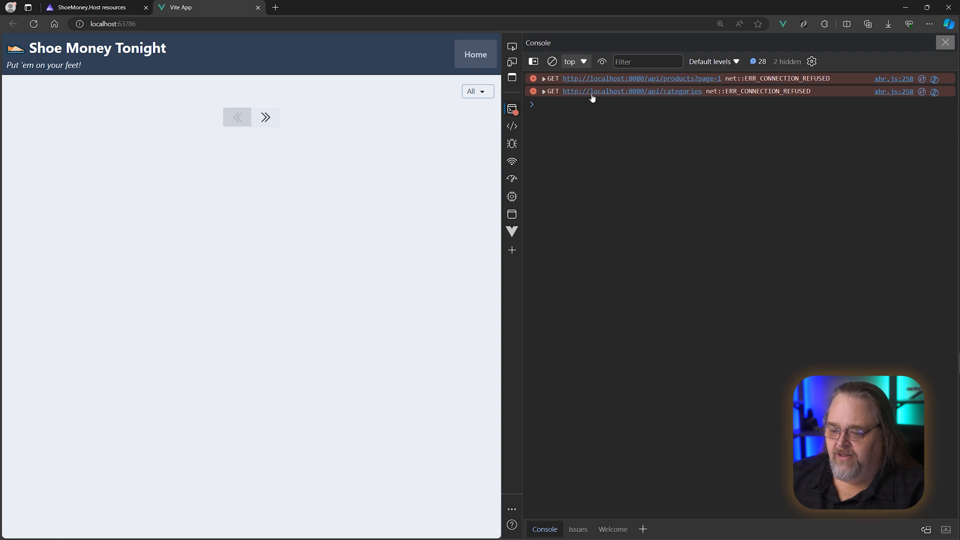
pyautogui.moveTo(629, 85)
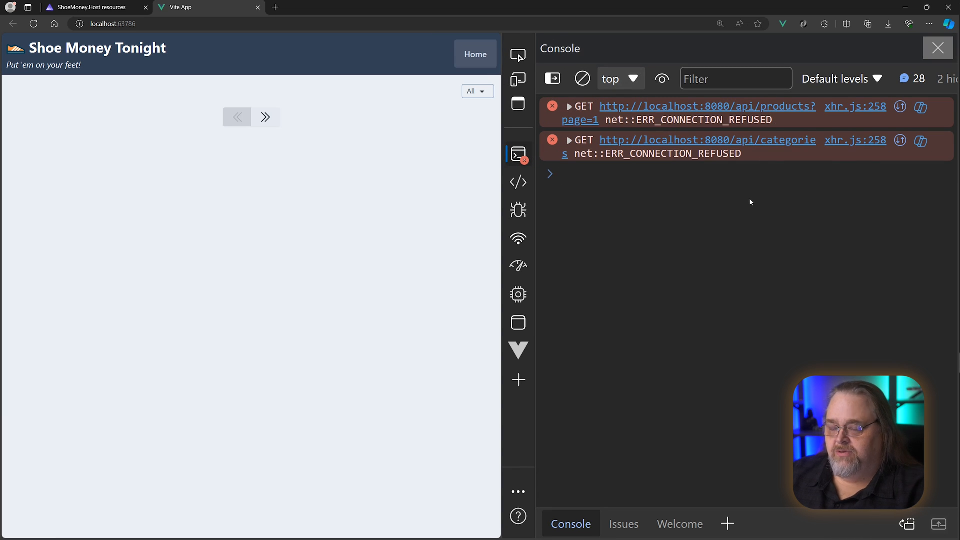
pyautogui.click(937, 49)
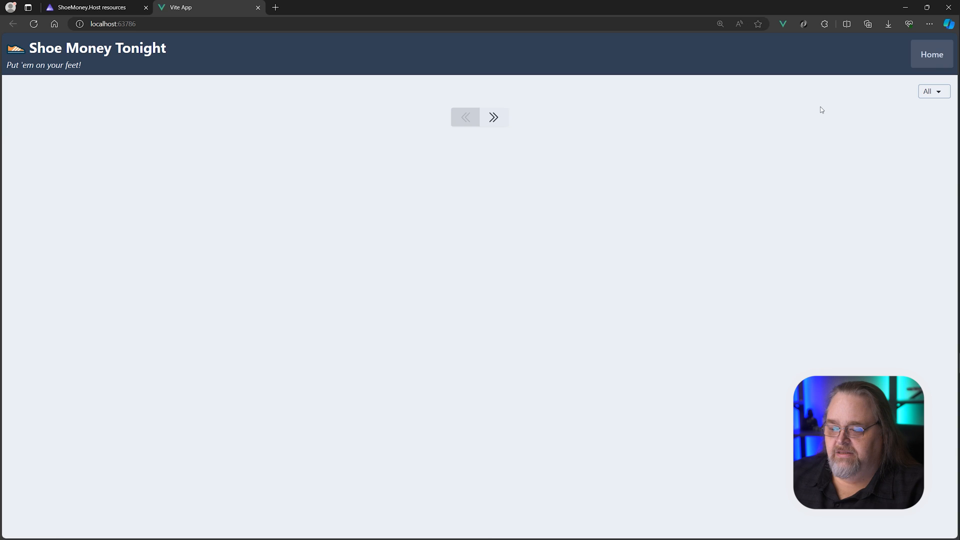
pyautogui.moveTo(949, 7)
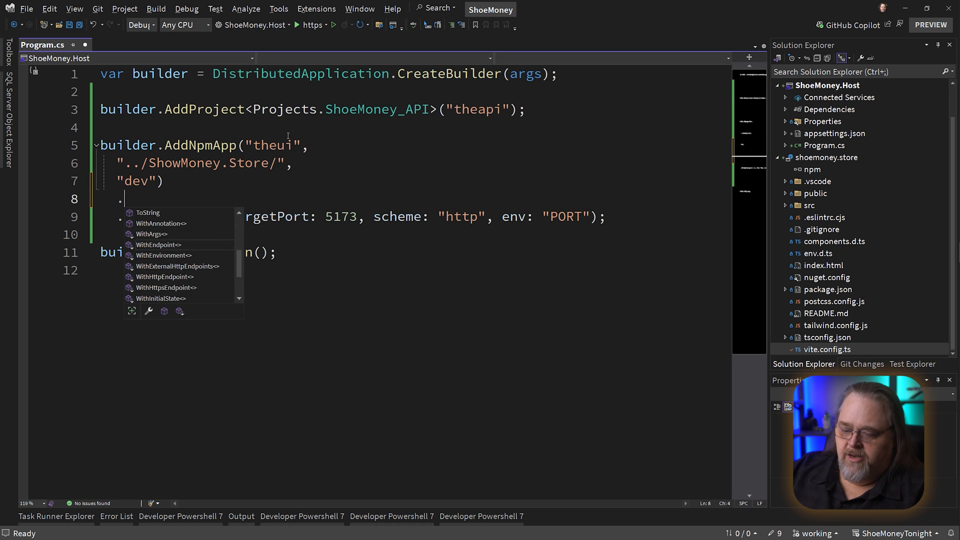
# Assign the API project to var theApi and add .WithReference(theApi) to theui.
pyautogui.write('.WithReference(theApi')
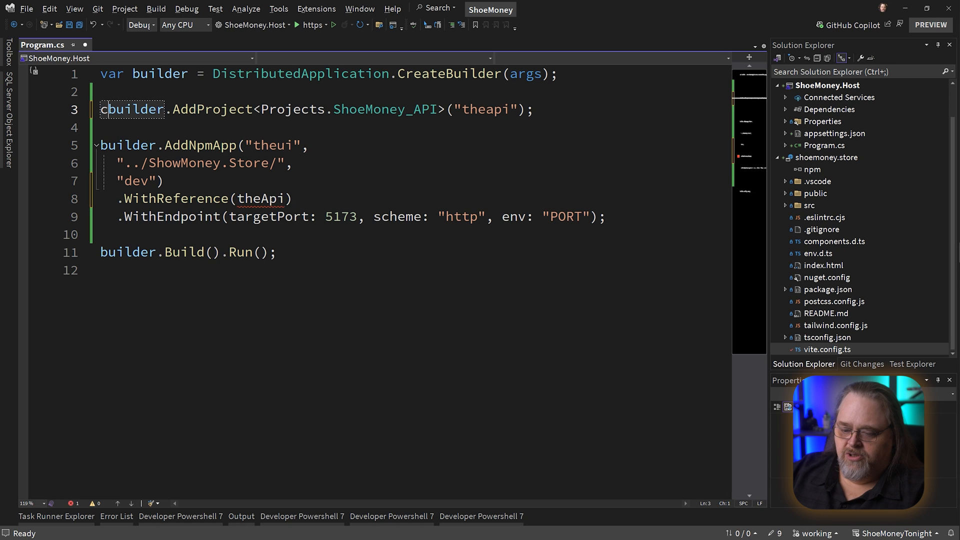
pyautogui.write('var theApi =')
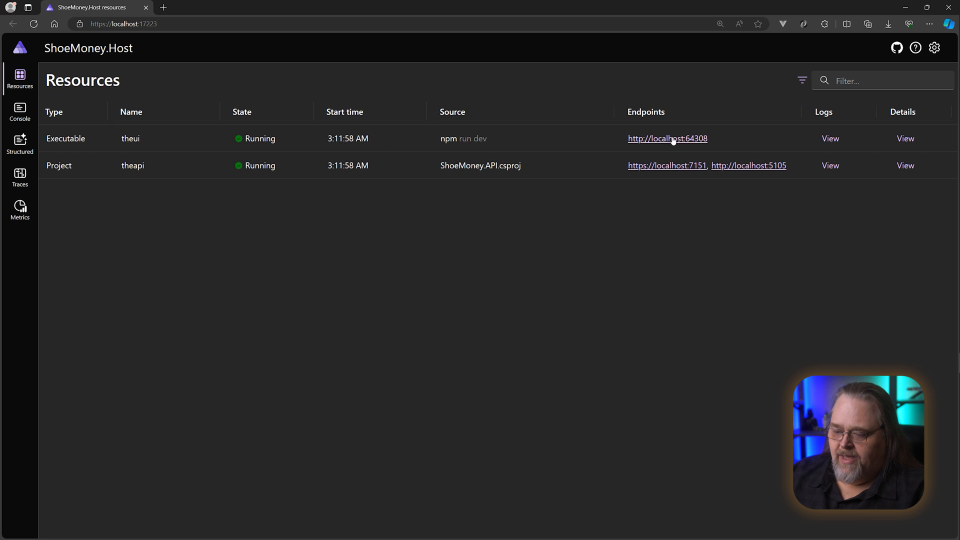
# Open theui's details and copy the services__theapi__http_0 environment variable name.
pyautogui.click(905, 138)
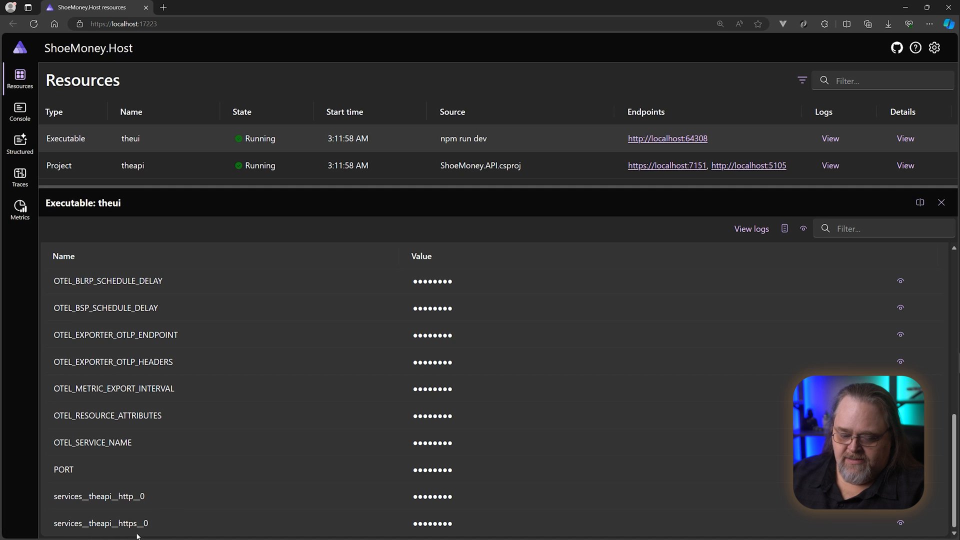
pyautogui.moveTo(316, 500)
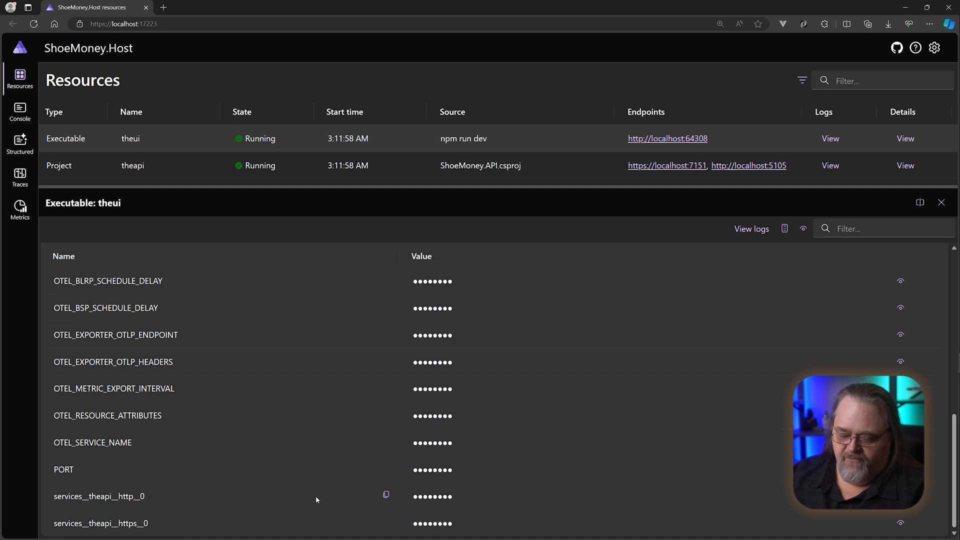
pyautogui.moveTo(385, 495)
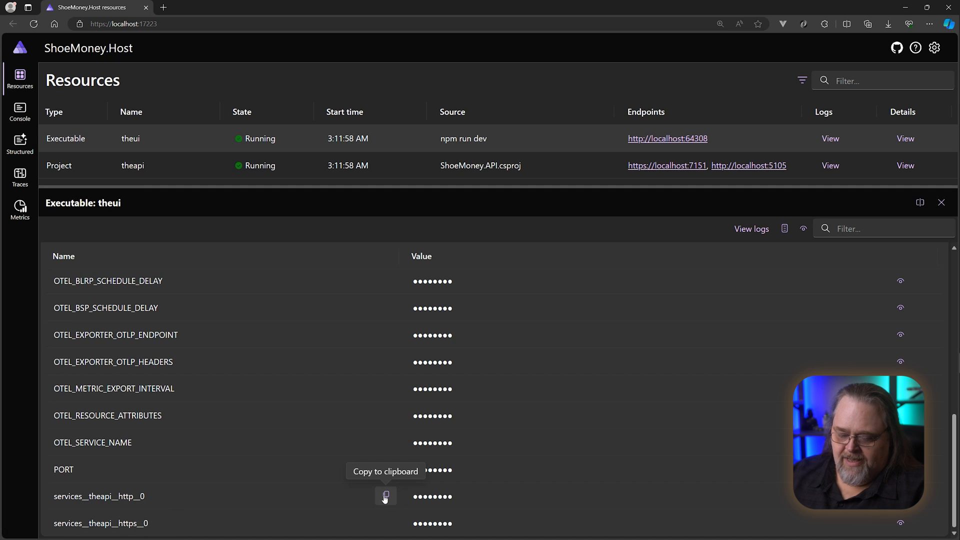
pyautogui.click(385, 496)
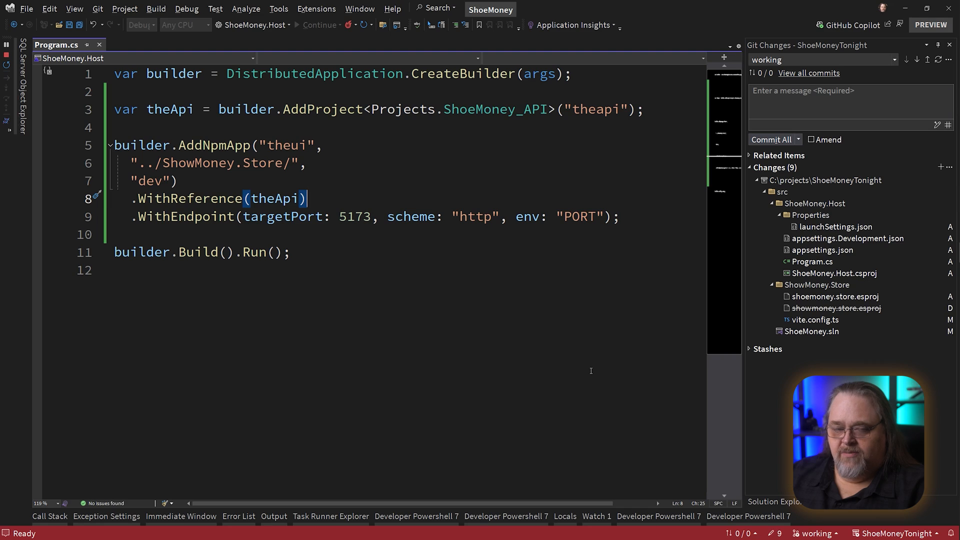
pyautogui.moveTo(572, 384)
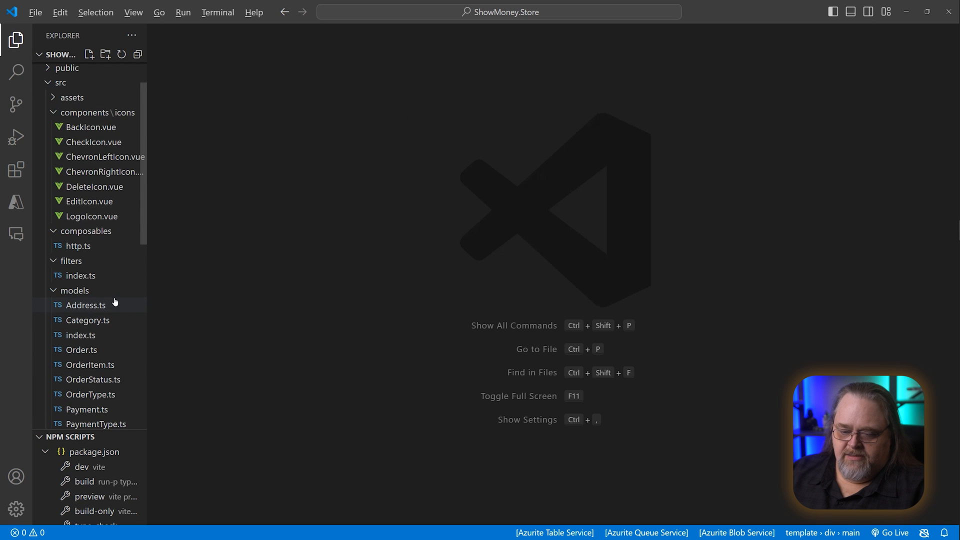
# Replace the hard-coded localhost:8080 baseURL in http.ts with a process.env value.
pyautogui.scroll(3)
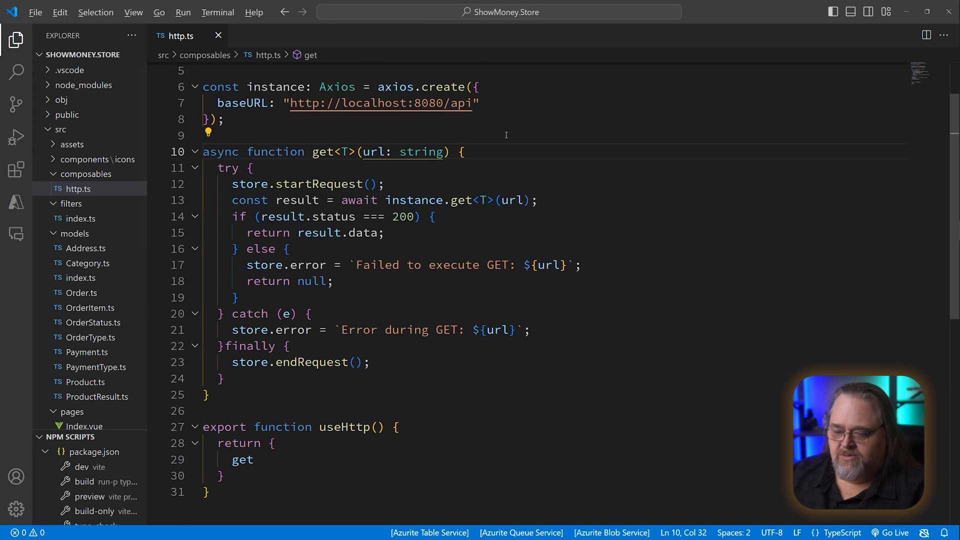
pyautogui.scroll(3)
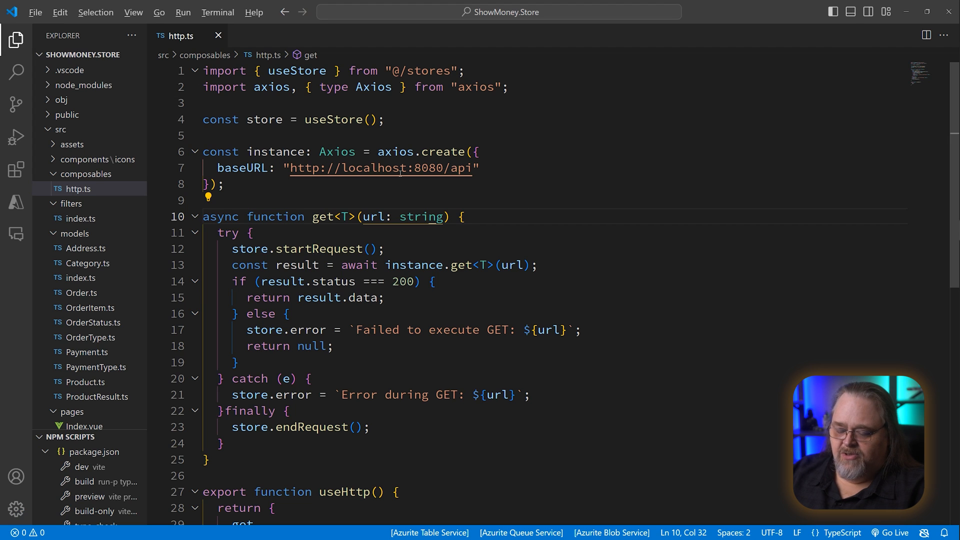
pyautogui.write('p')
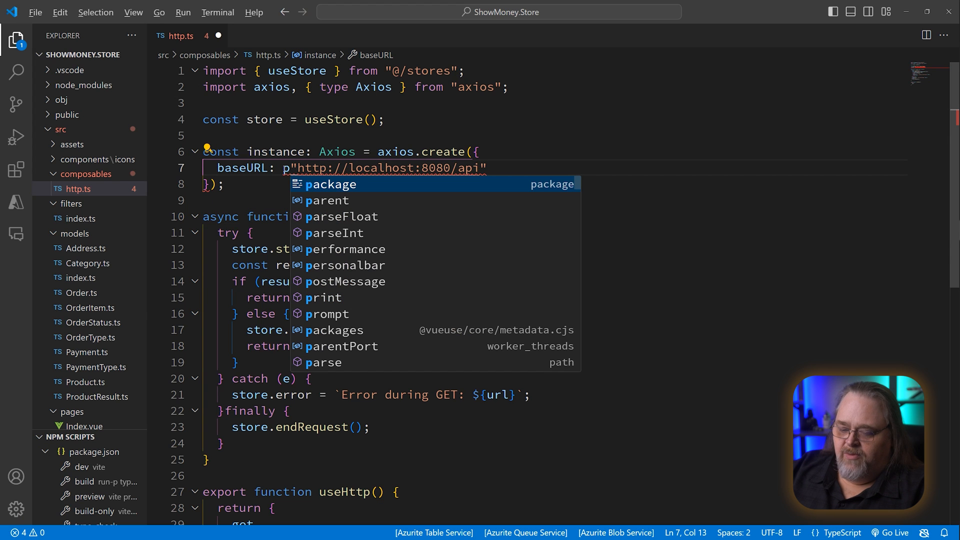
pyautogui.write('rocess.e')
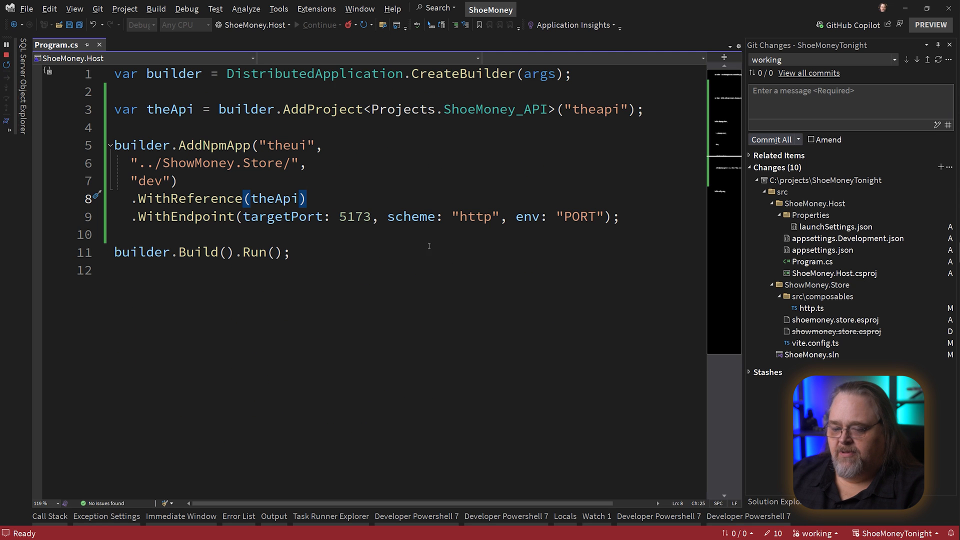
# View the relaunched store at localhost:65174, showing only its header.
pyautogui.click(804, 364)
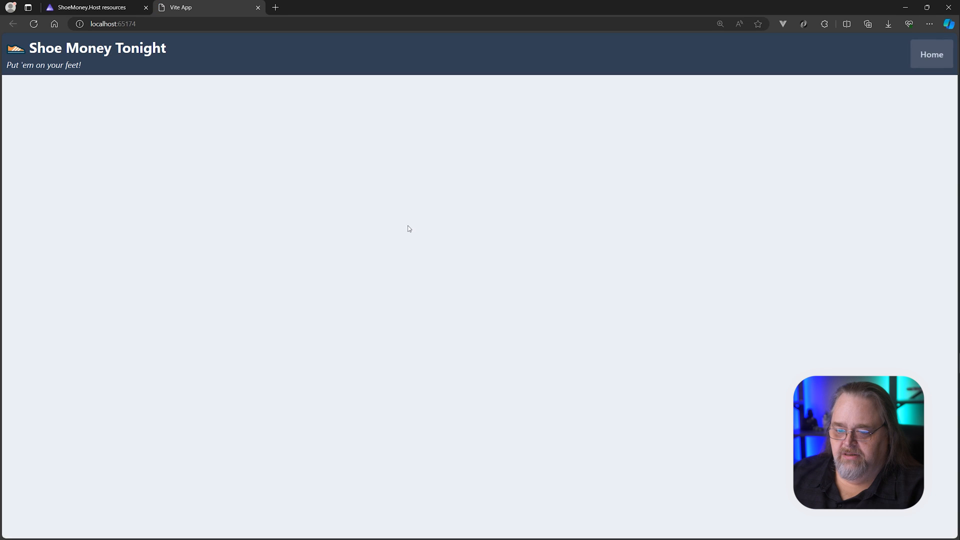
pyautogui.moveTo(439, 165)
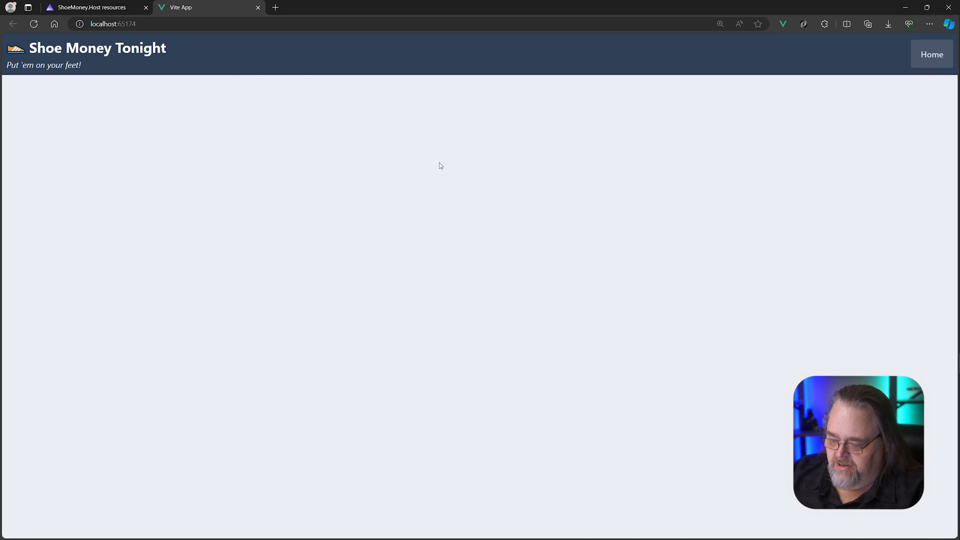
pyautogui.press('F12')
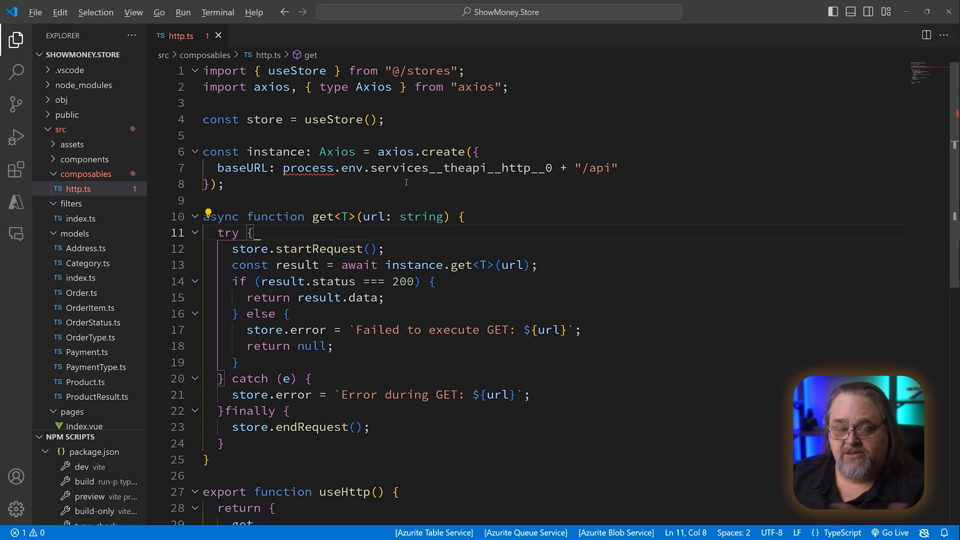
pyautogui.scroll(-3)
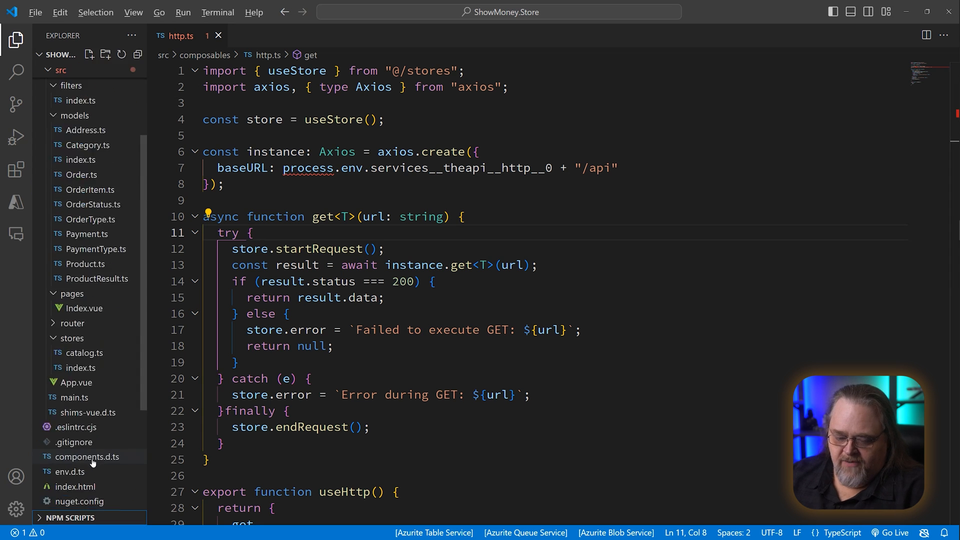
pyautogui.click(78, 488)
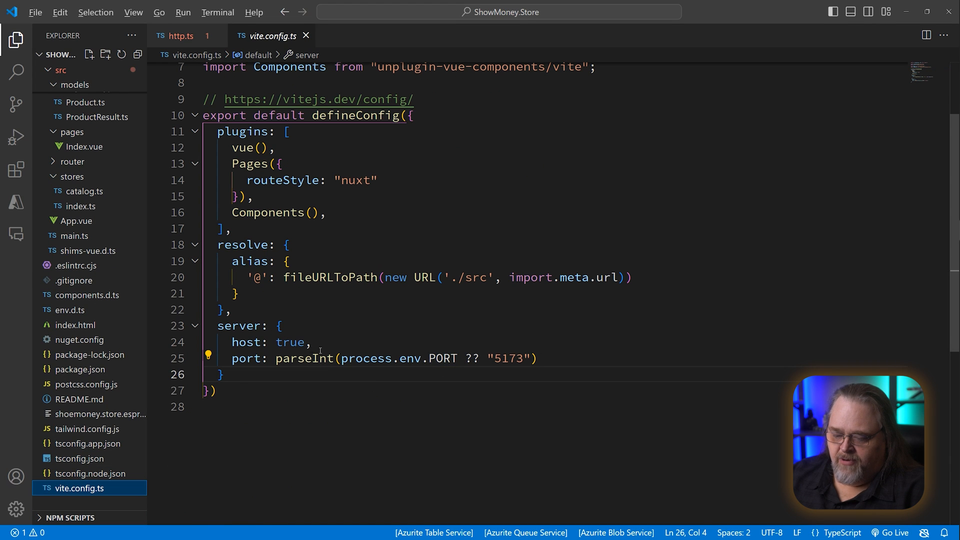
pyautogui.moveTo(544, 341)
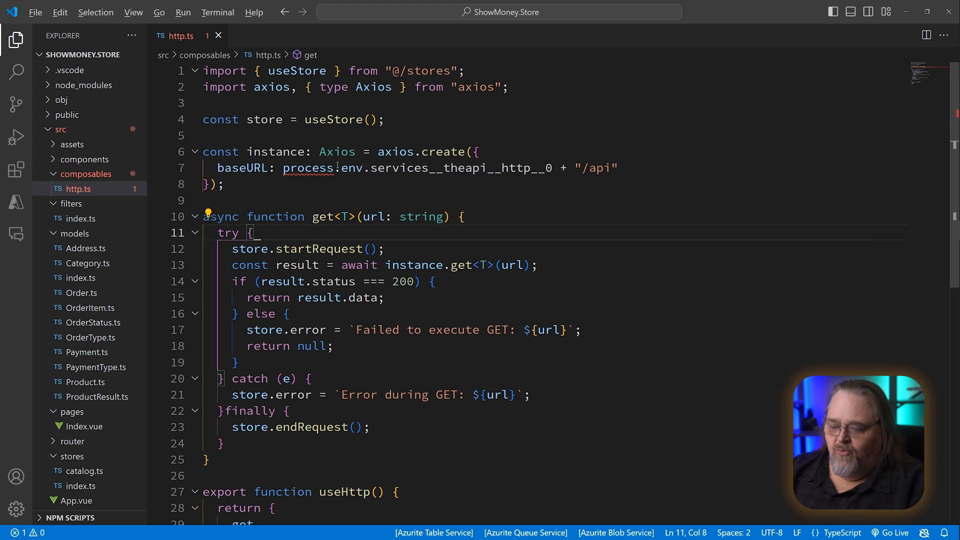
# Change baseURL from process.env to import.meta.env and add a new file under src.
pyautogui.write('import.meta')
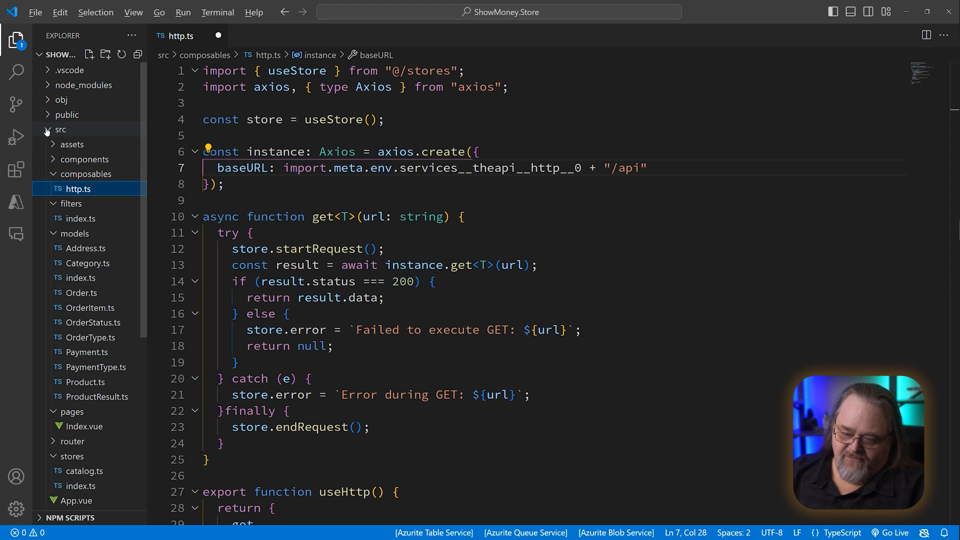
pyautogui.click(60, 129)
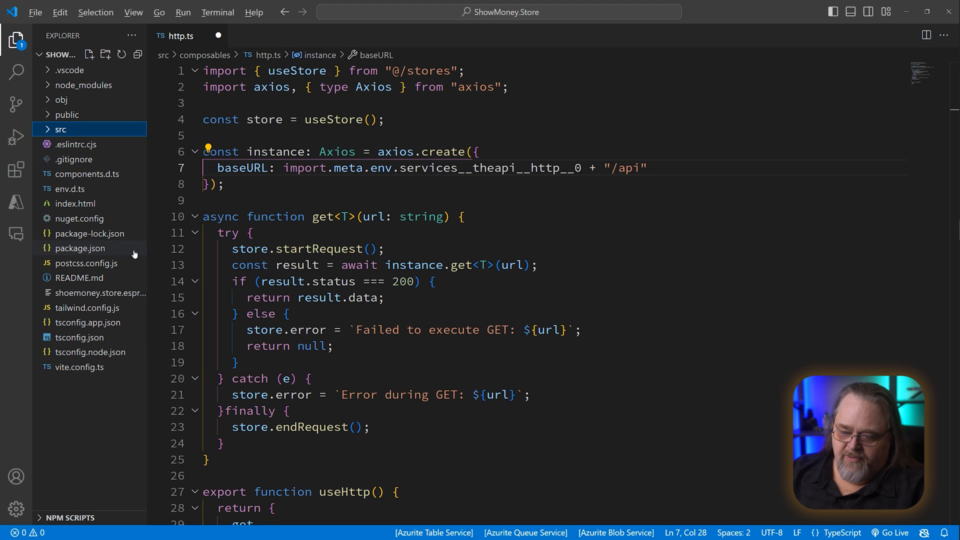
pyautogui.moveTo(88, 55)
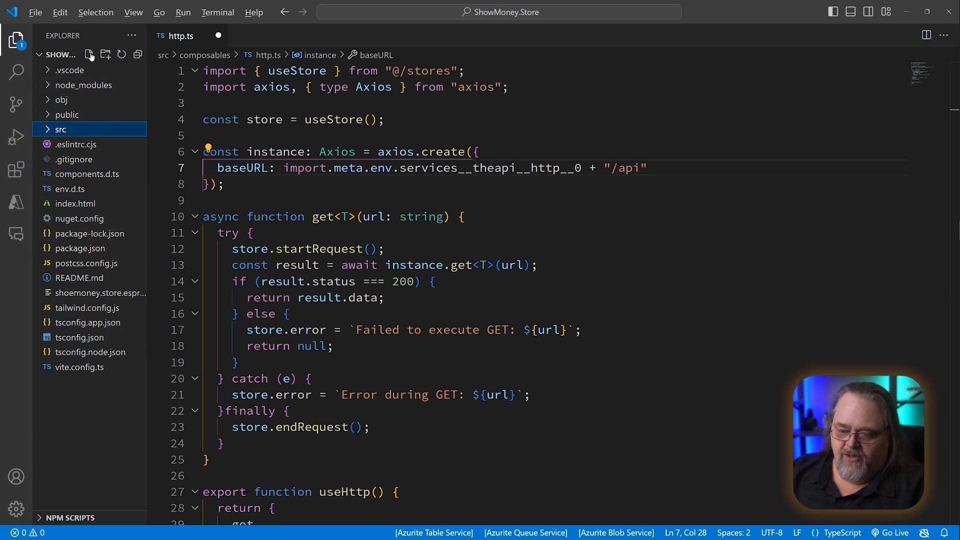
pyautogui.click(60, 129)
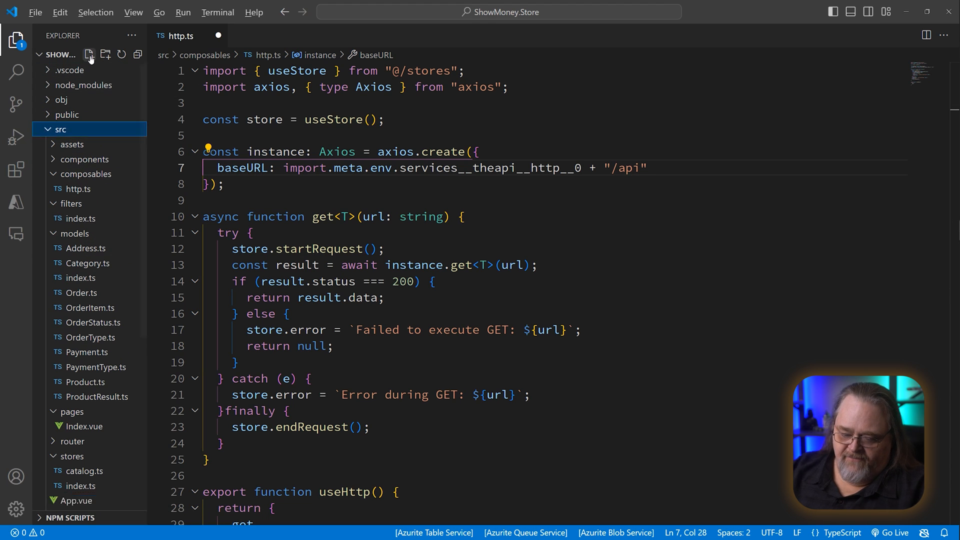
# Define VITE_APP_URL=$services__theapi__http__0 in the new .env file.
pyautogui.click(68, 335)
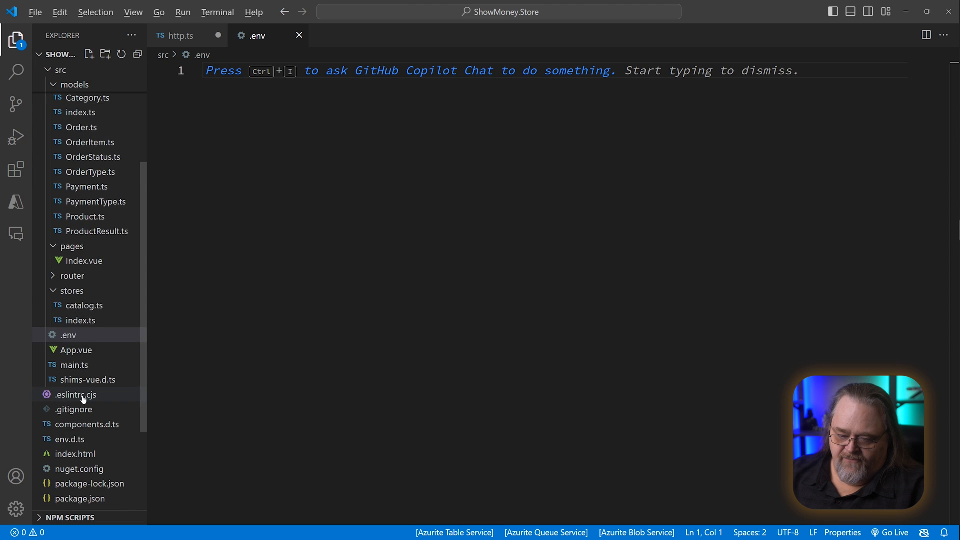
pyautogui.scroll(-3)
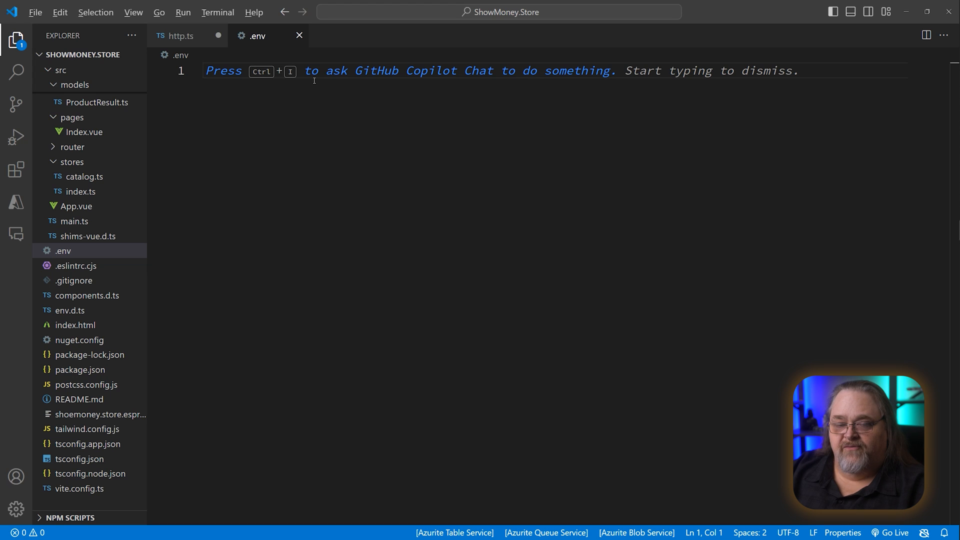
pyautogui.write('V')
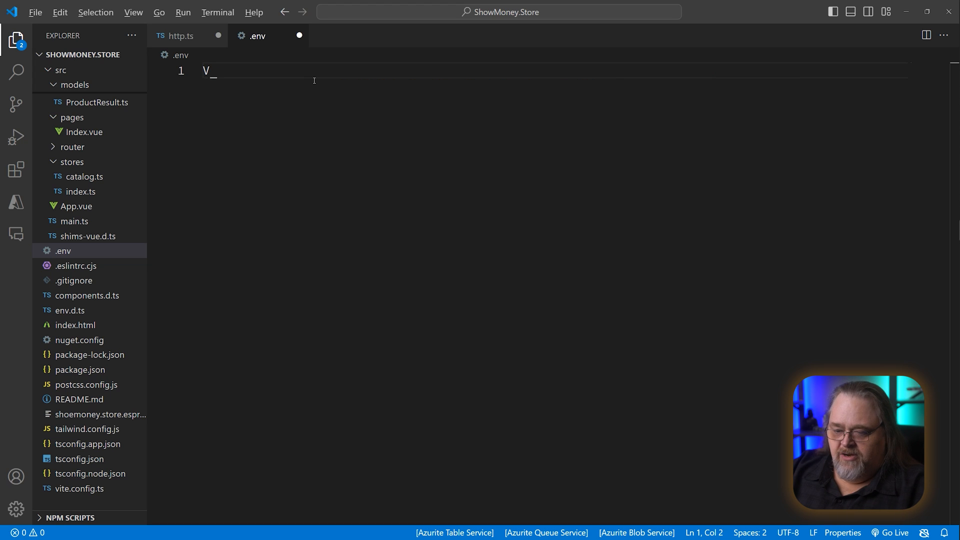
pyautogui.write('ITE_')
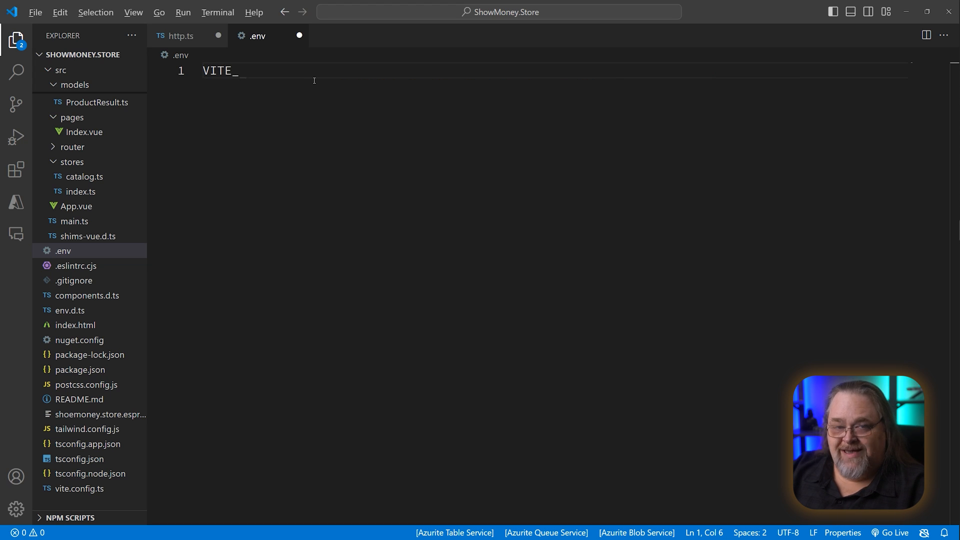
pyautogui.write('APP_URL_')
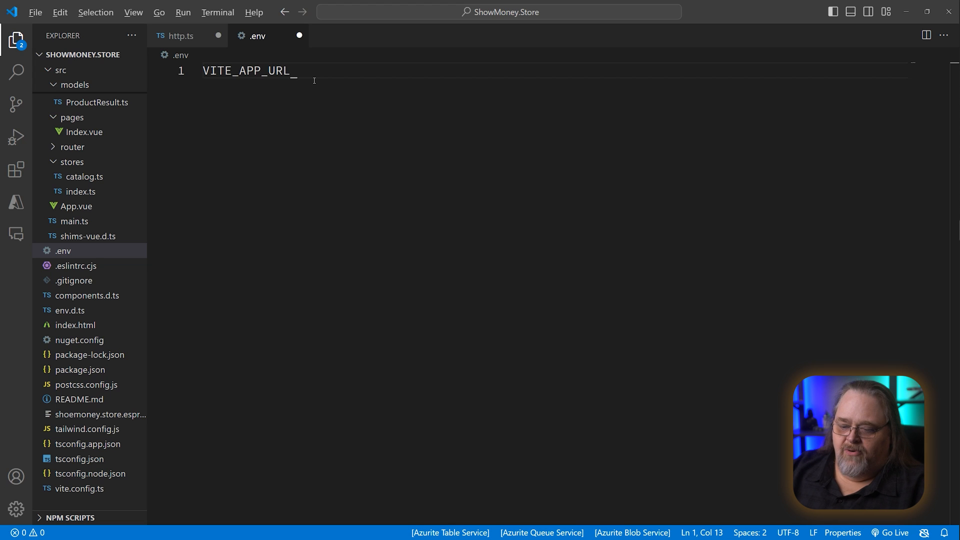
pyautogui.write('=')
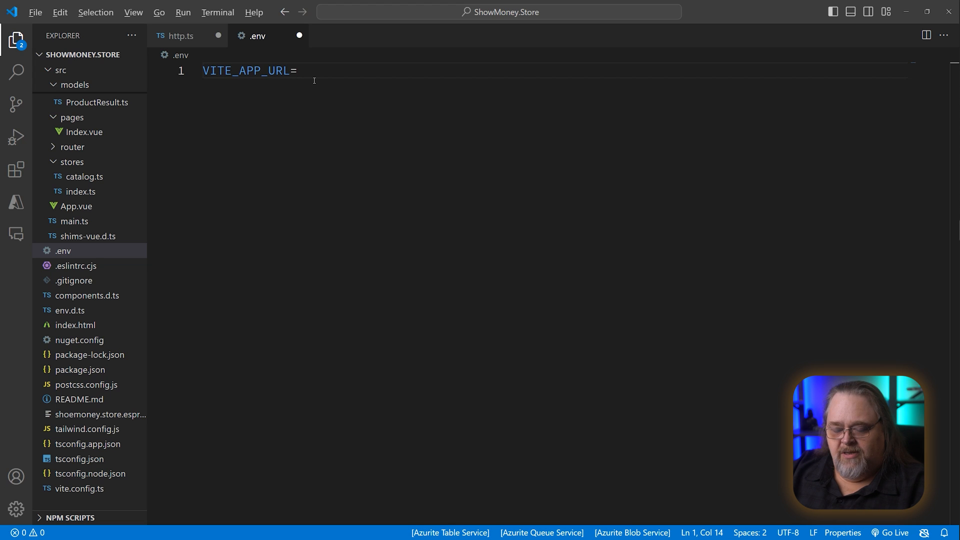
pyautogui.write('$services__theapi__http__0_')
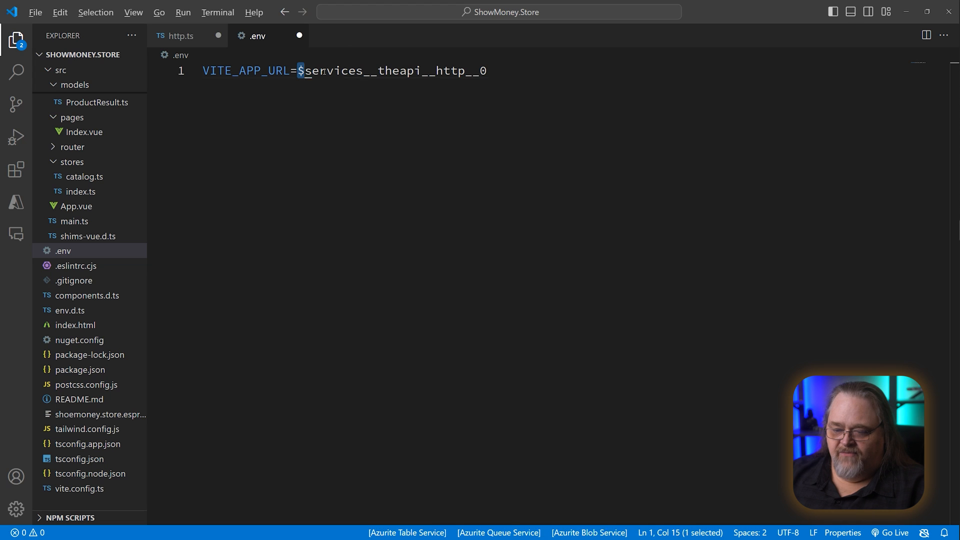
# Make http.ts's baseURL use import.meta.env.VITE_APP_URL.
pyautogui.click(487, 70)
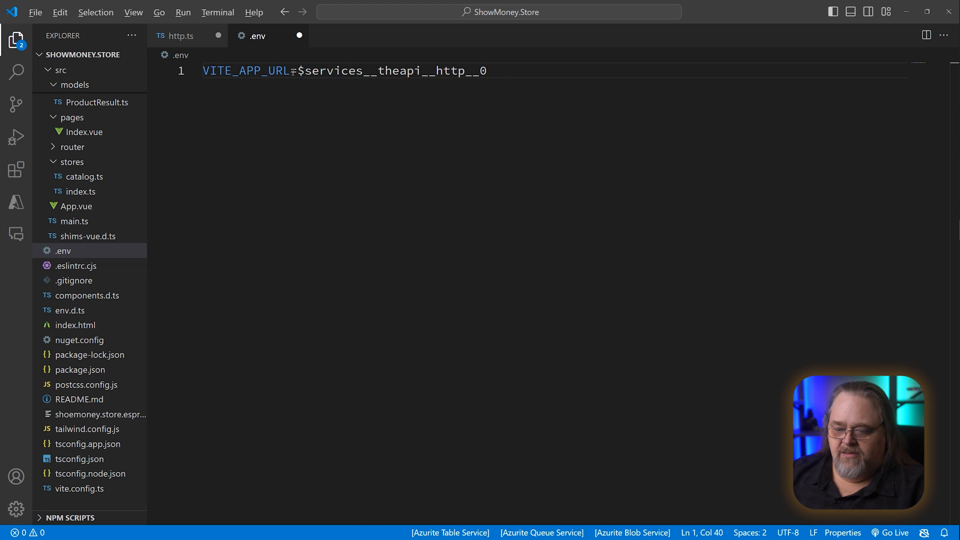
pyautogui.doubleClick(248, 71)
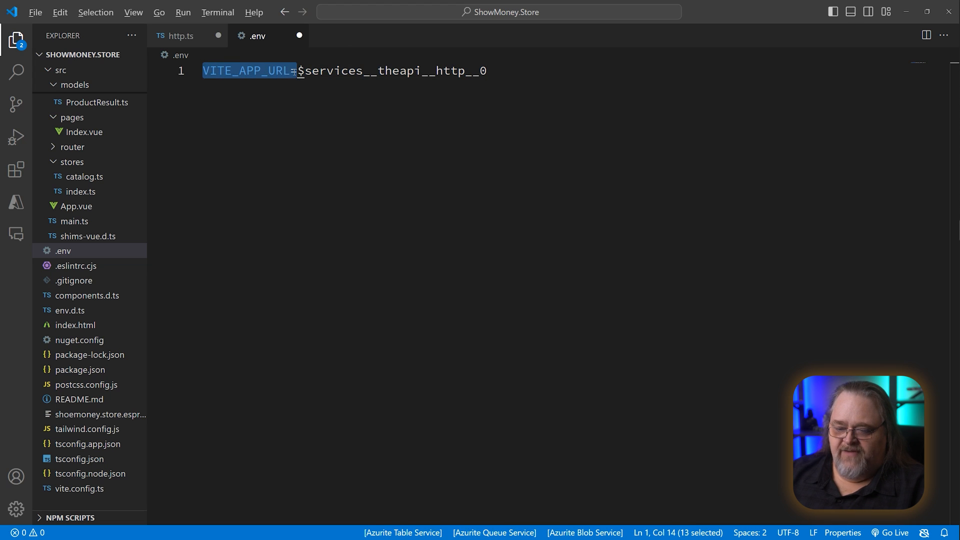
pyautogui.click(182, 36)
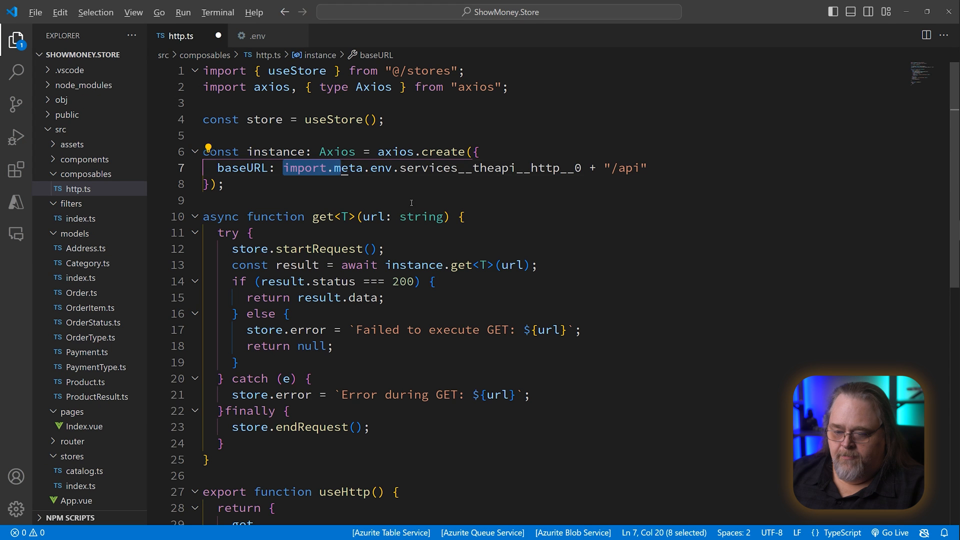
pyautogui.write('VITE_APP_URL_')
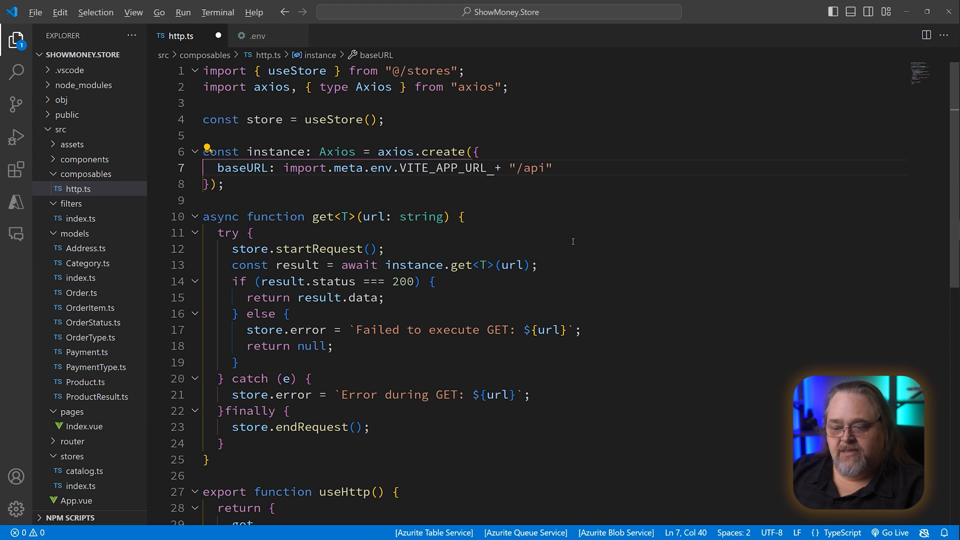
pyautogui.click(257, 35)
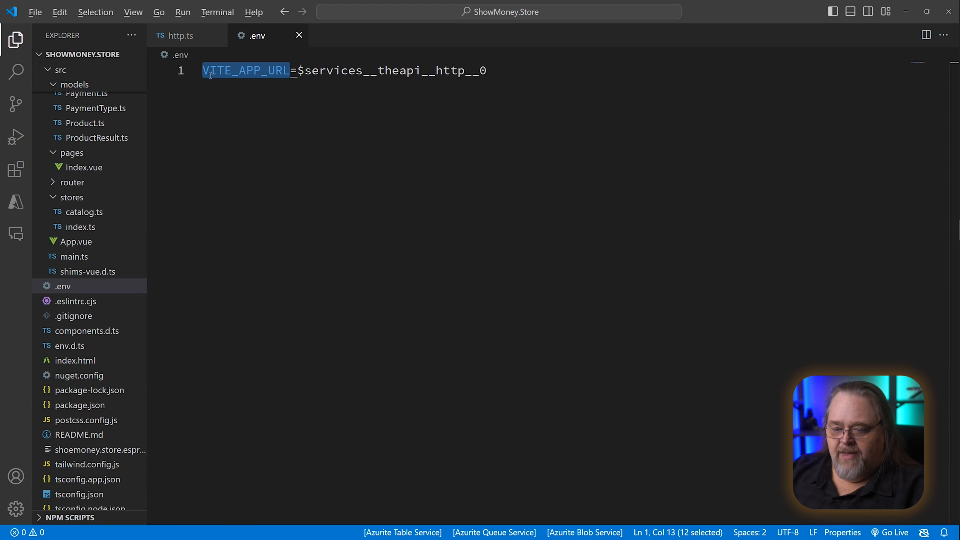
pyautogui.moveTo(262, 88)
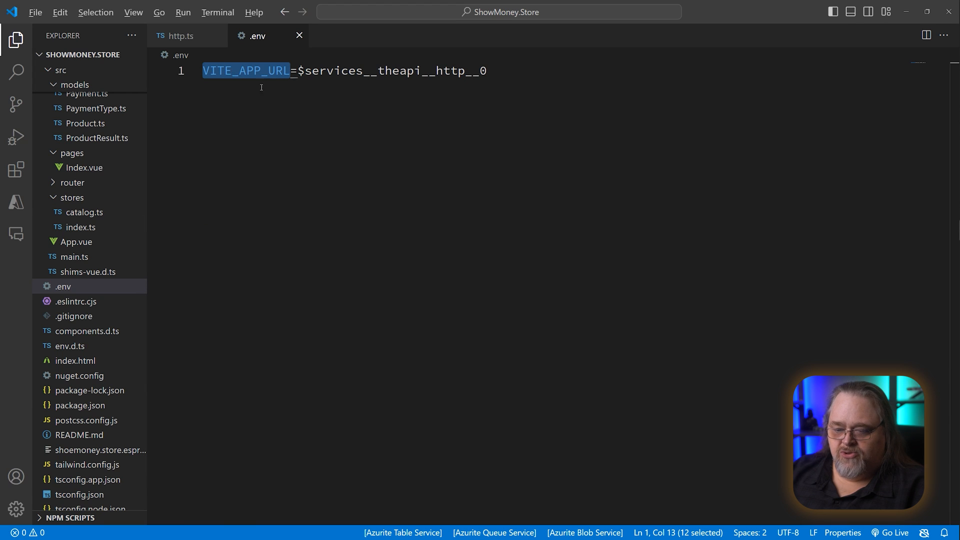
pyautogui.moveTo(281, 94)
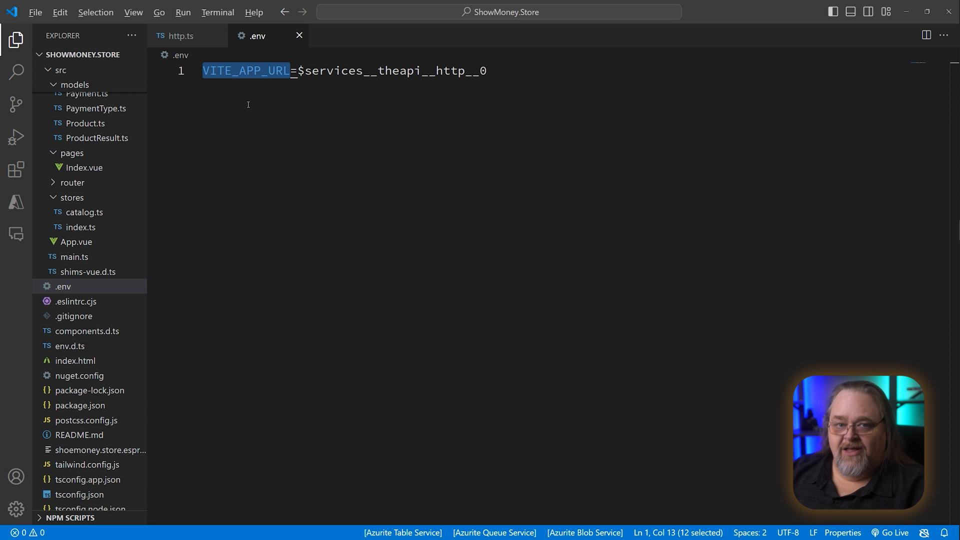
pyautogui.moveTo(299, 35)
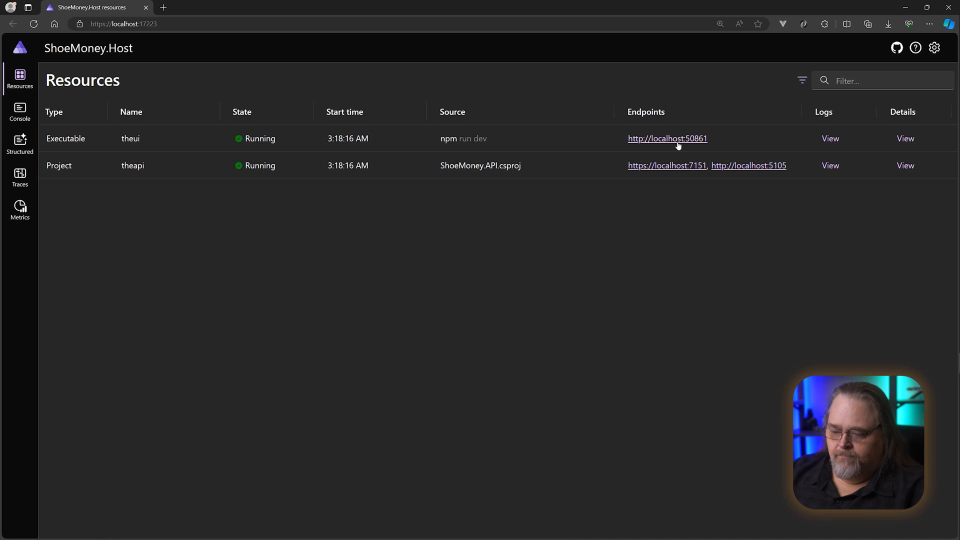
pyautogui.click(666, 139)
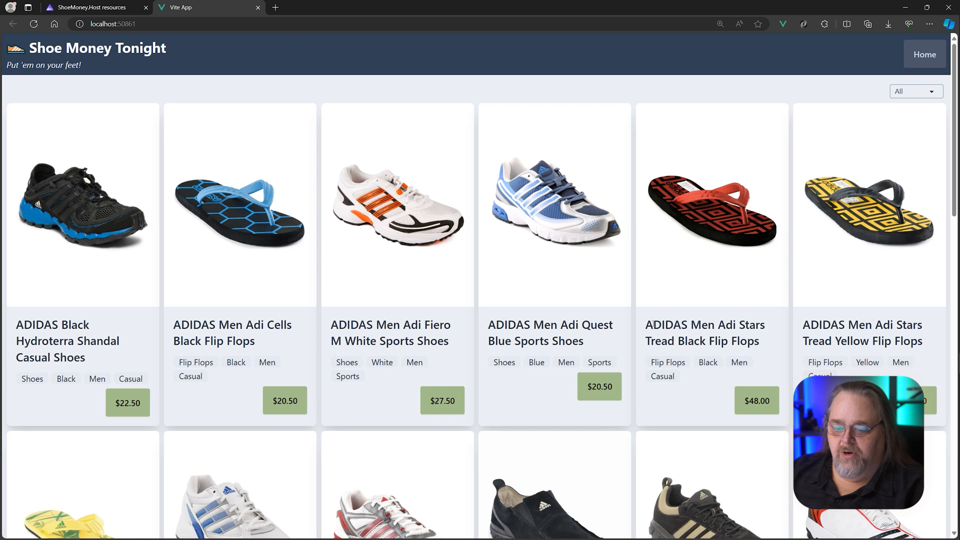
pyautogui.click(92, 8)
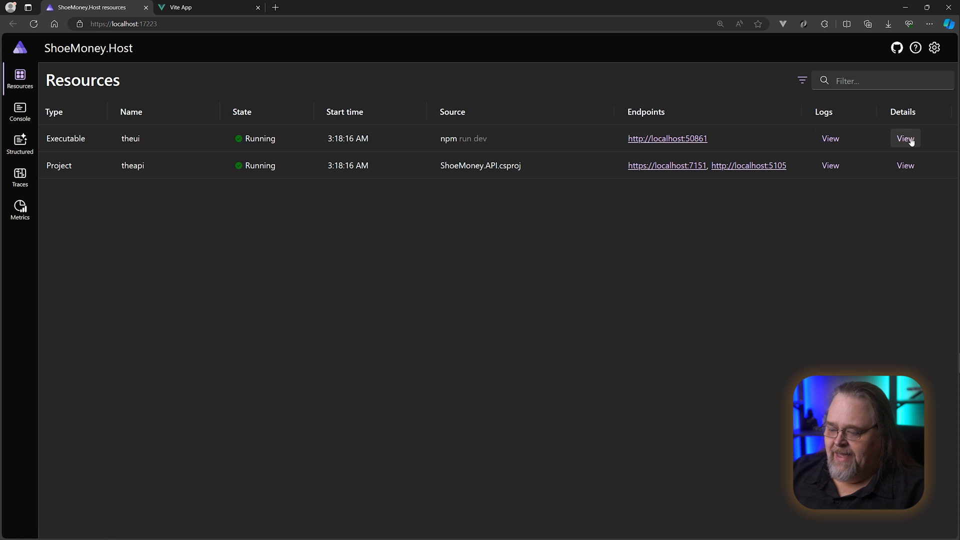
pyautogui.click(905, 139)
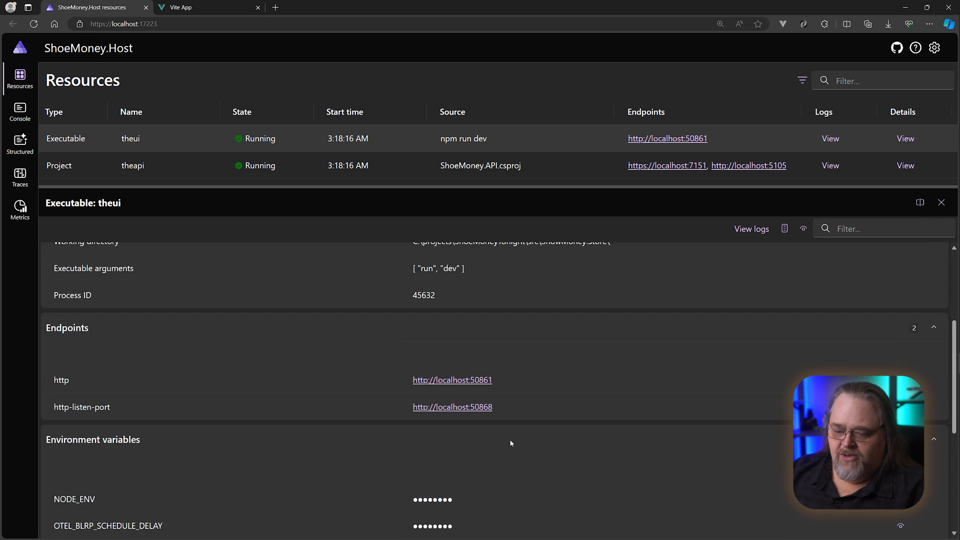
pyautogui.click(941, 202)
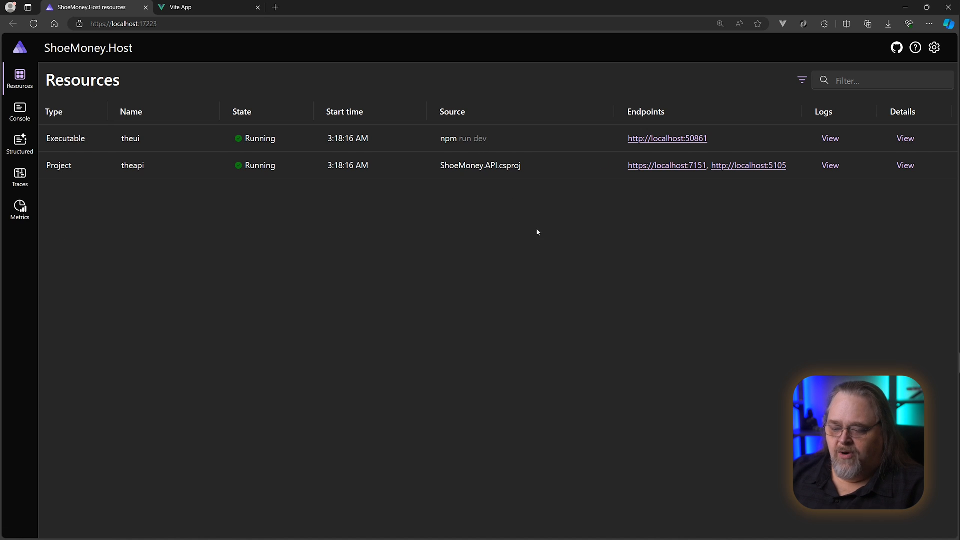
pyautogui.moveTo(678, 168)
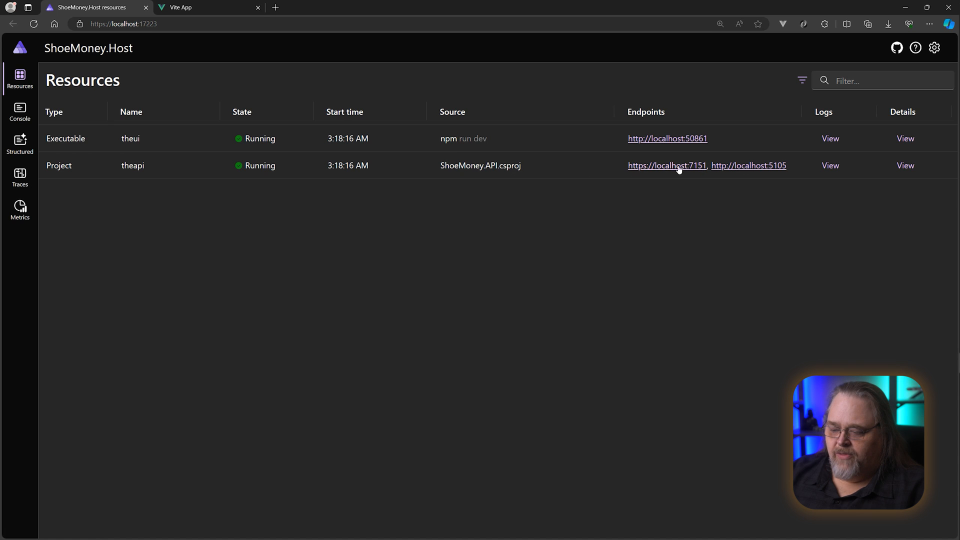
pyautogui.click(905, 139)
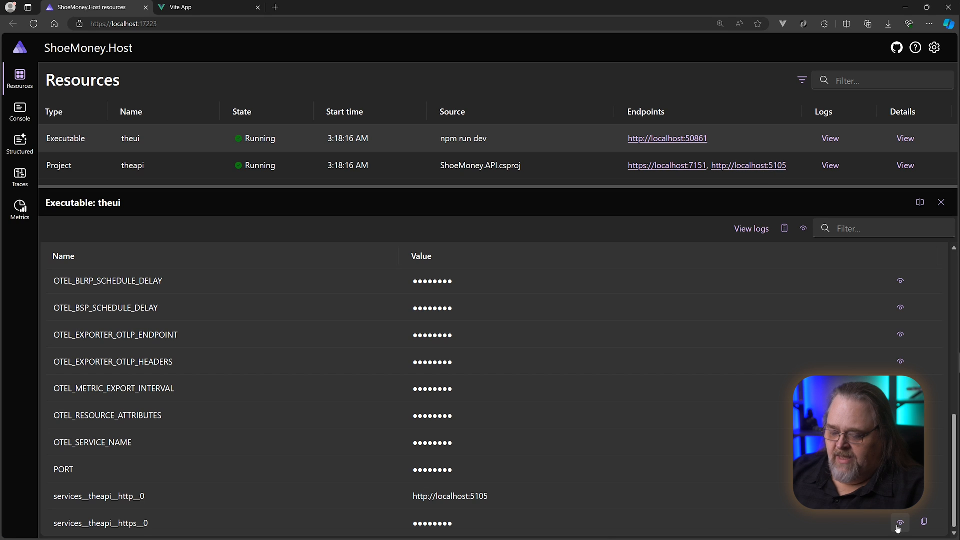
pyautogui.click(900, 521)
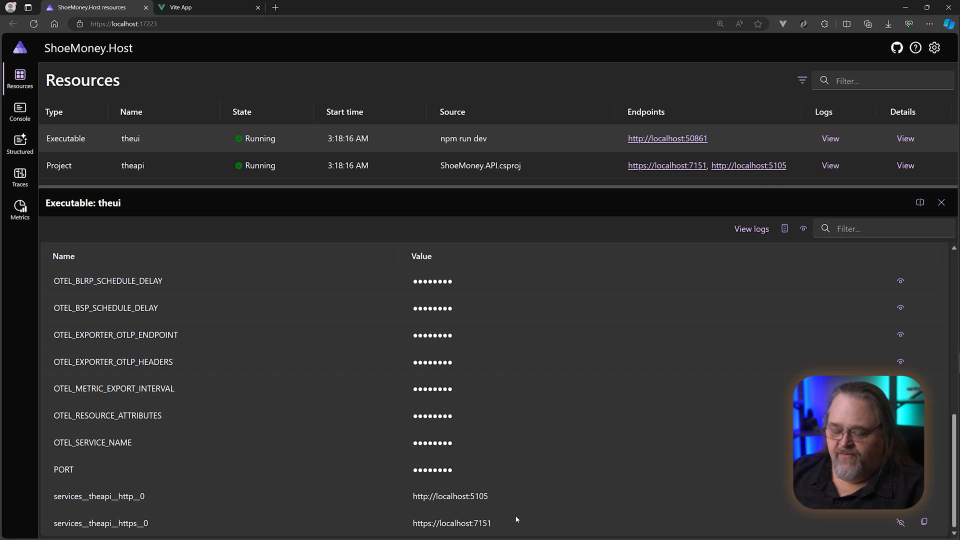
pyautogui.moveTo(926, 223)
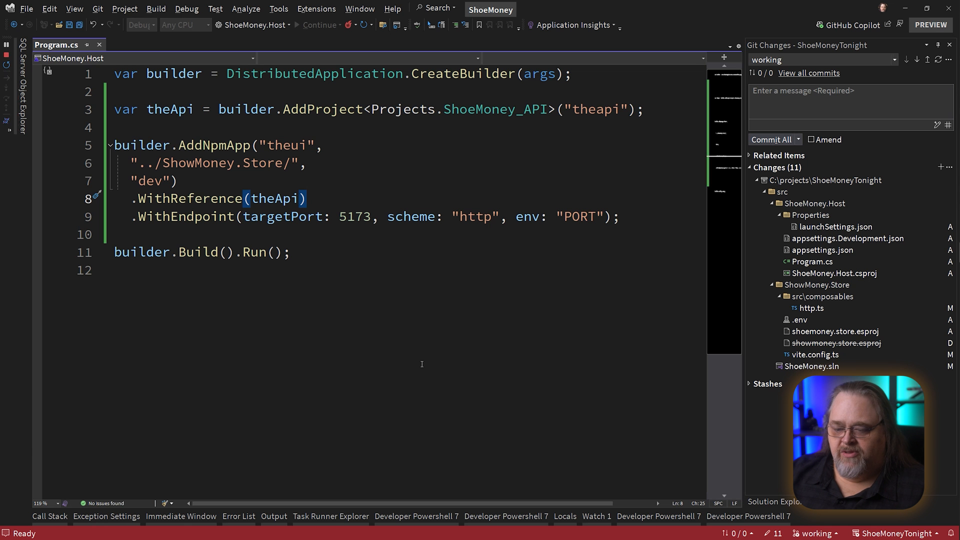
pyautogui.moveTo(400, 234)
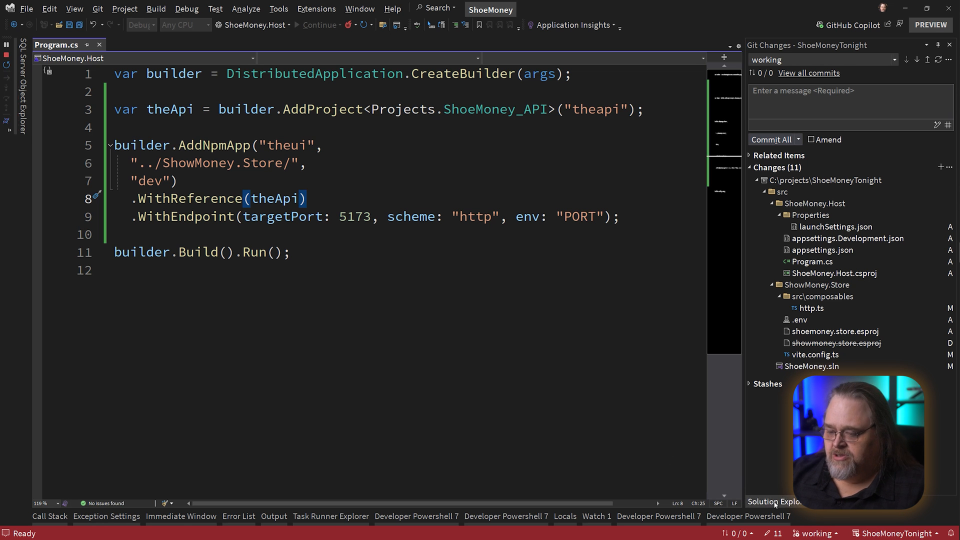
# Show the four-project ShoeMoney solution in Solution Explorer instead of Git Changes.
pyautogui.click(775, 502)
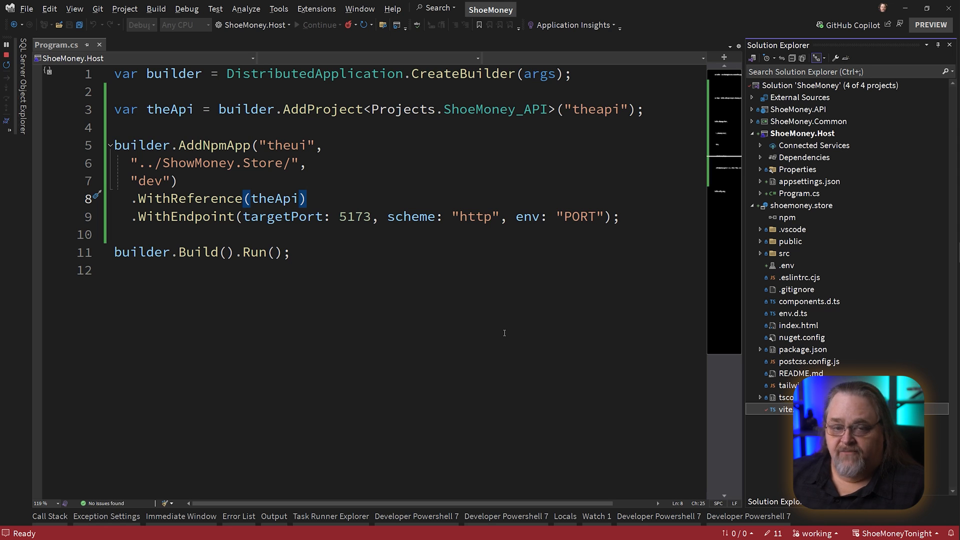
pyautogui.moveTo(141, 145)
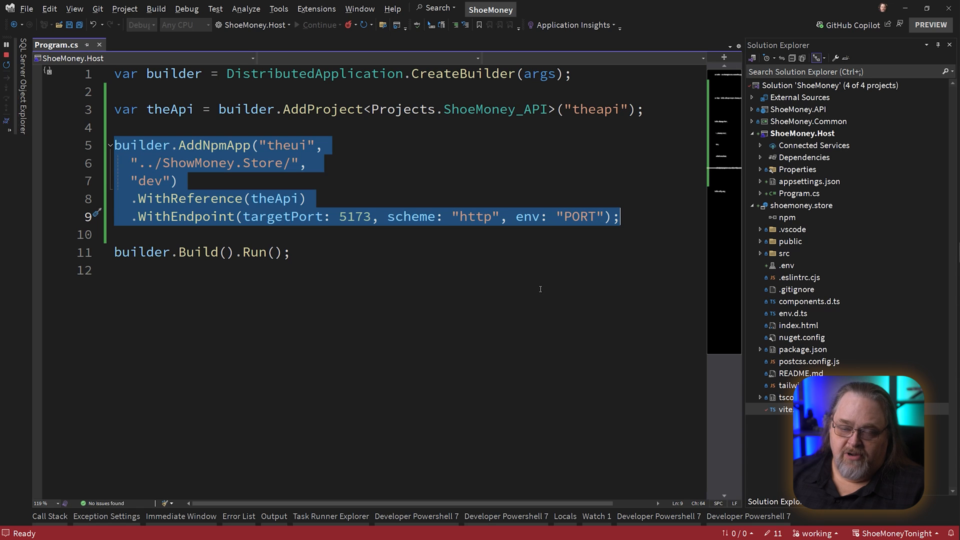
pyautogui.moveTo(368, 132)
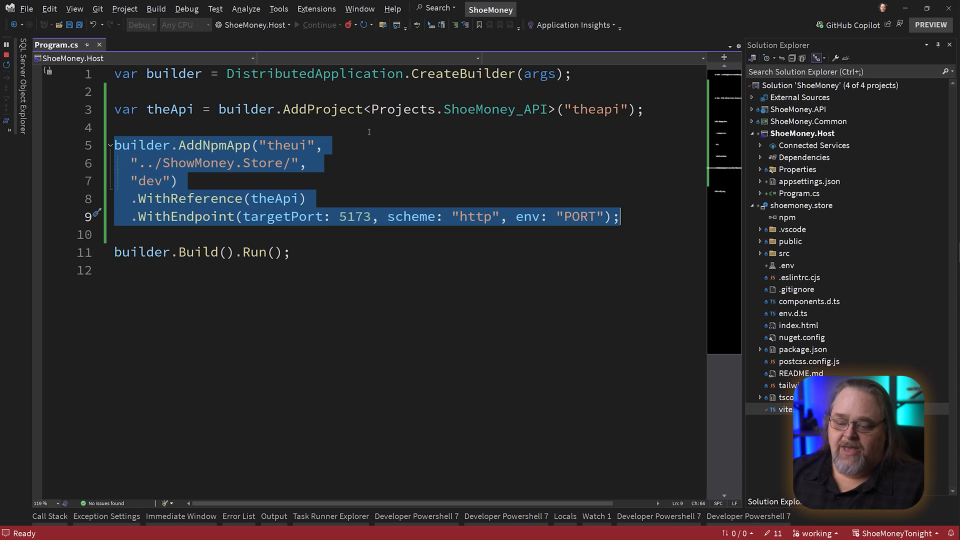